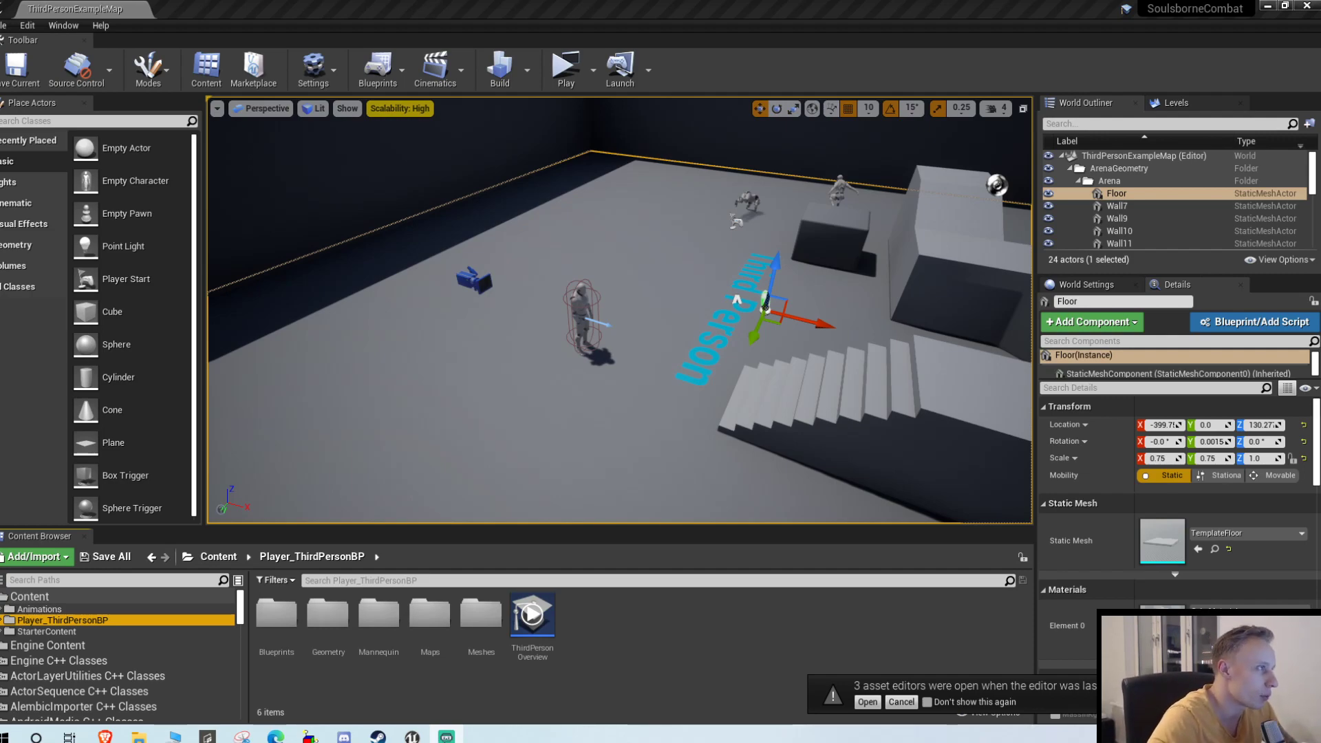
Dismiss the asset-editor restore notice and browse the Content folders to Animations.
left_click(566, 68)
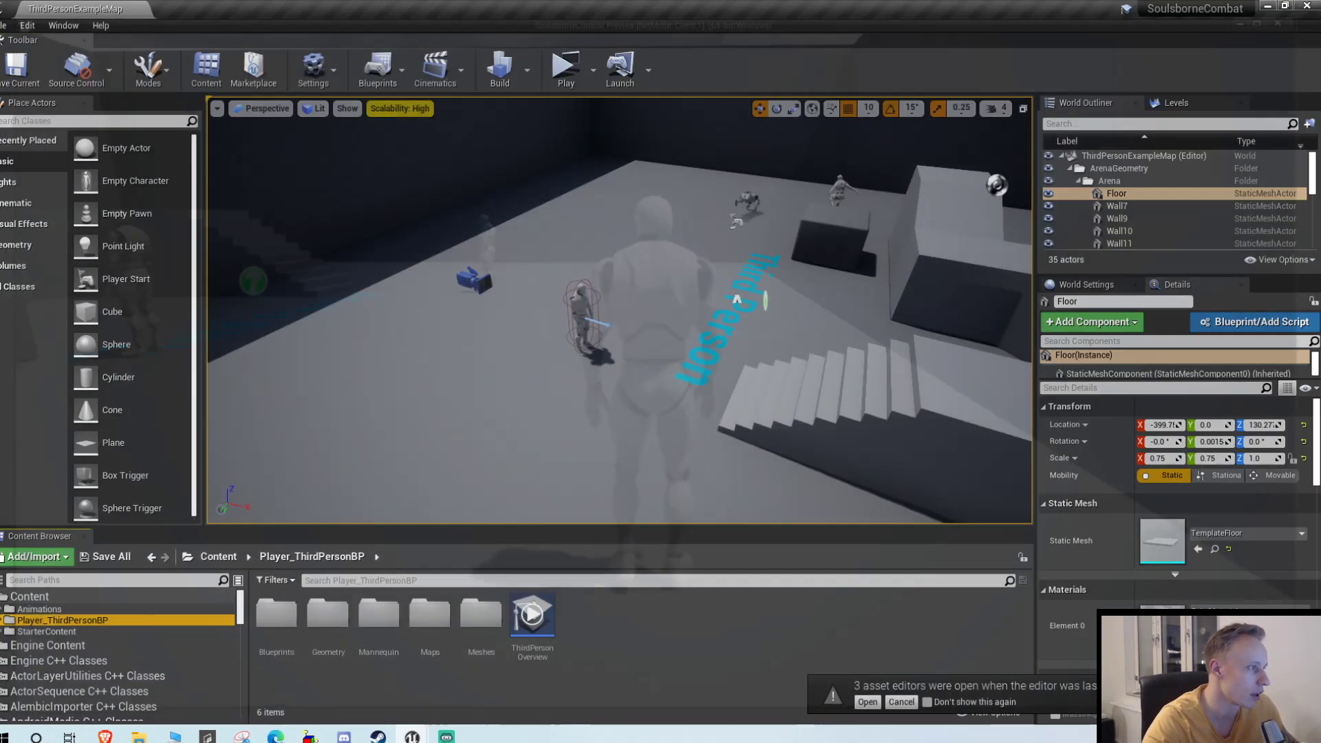
left_click(758, 304)
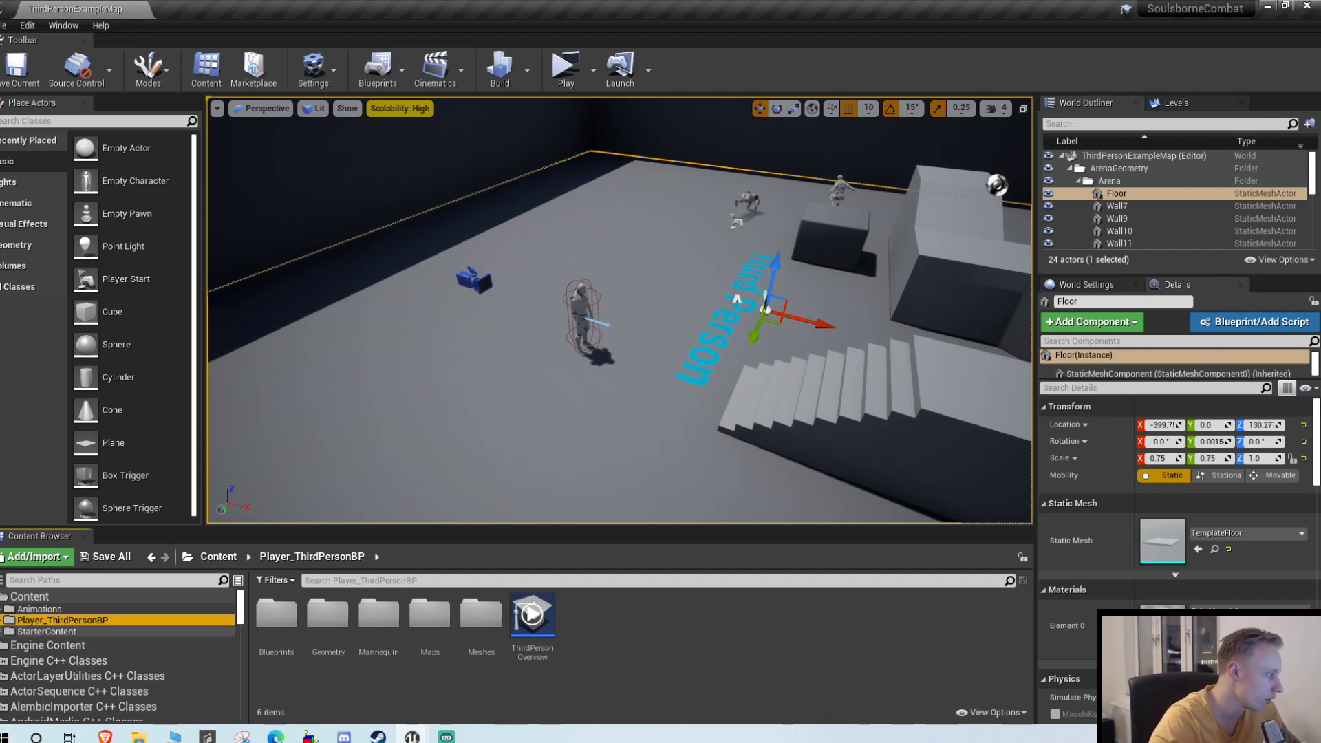
left_click(38, 608)
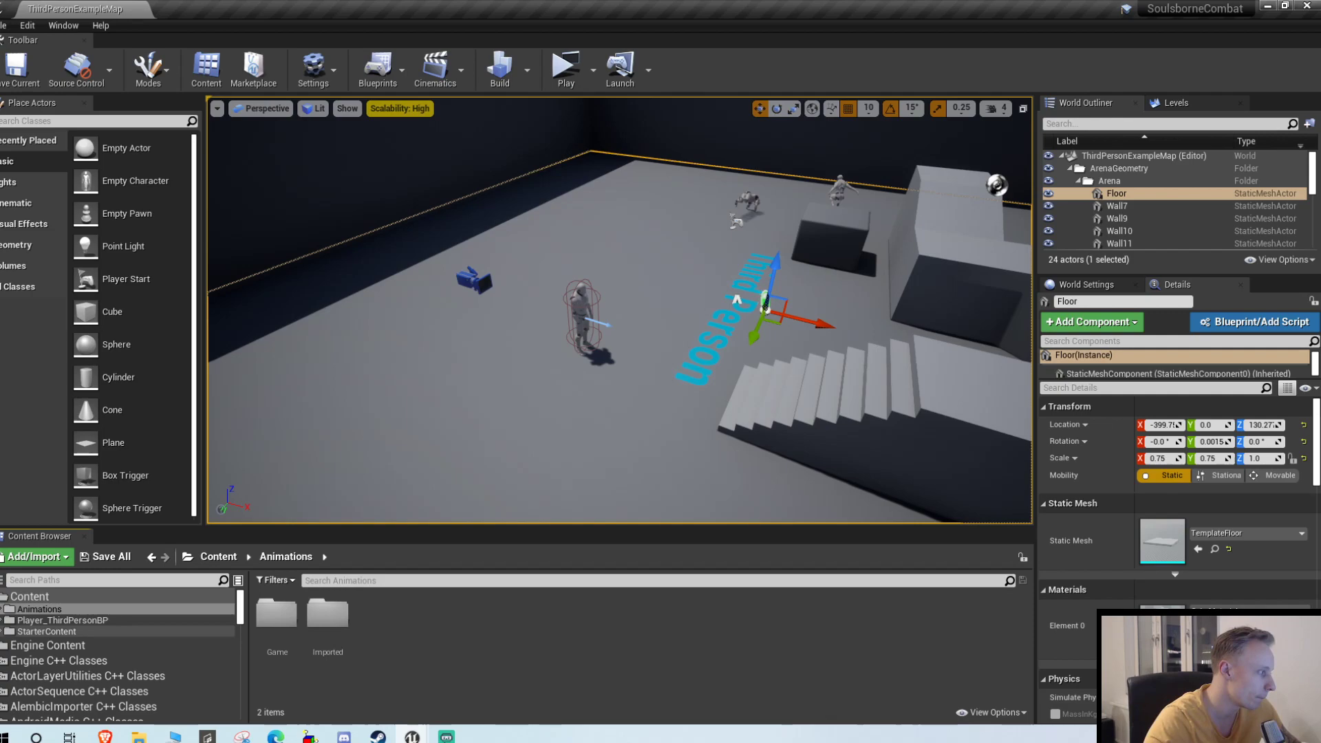
left_click(29, 596)
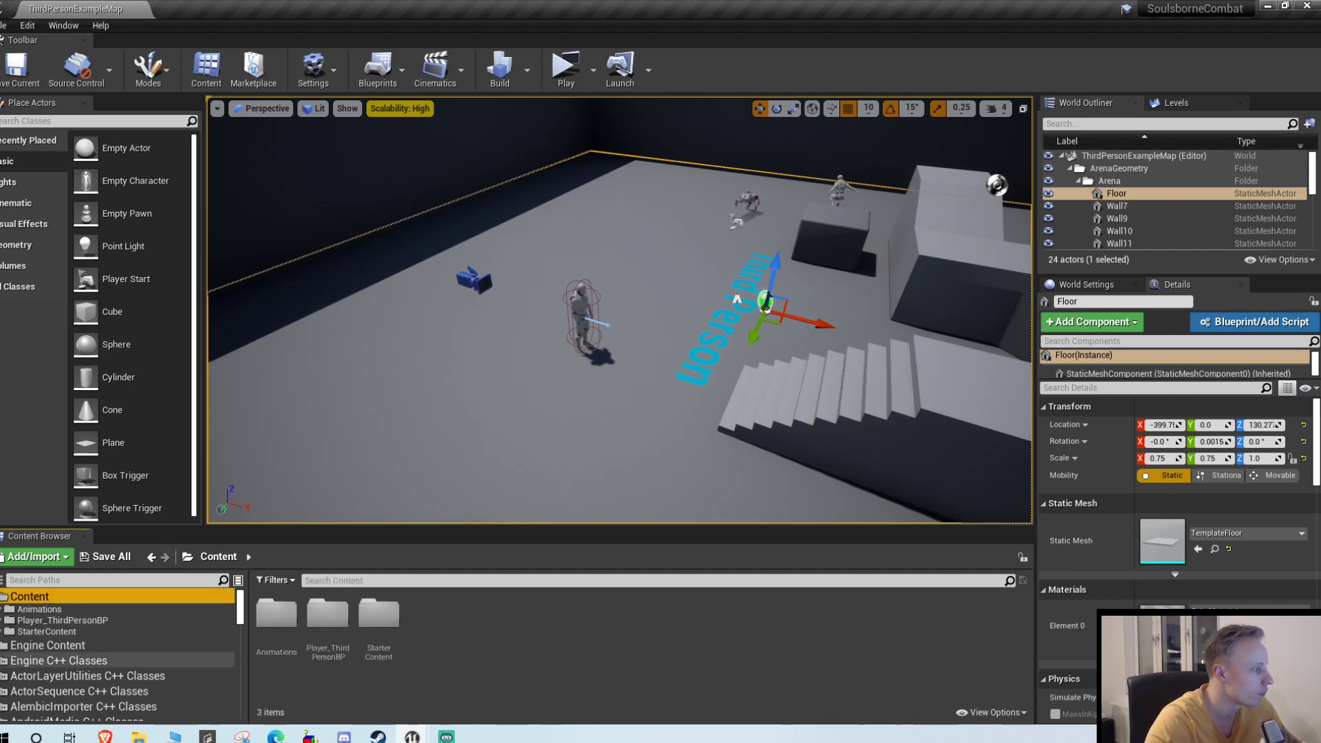
mouse_move(275, 615)
type("Anim")
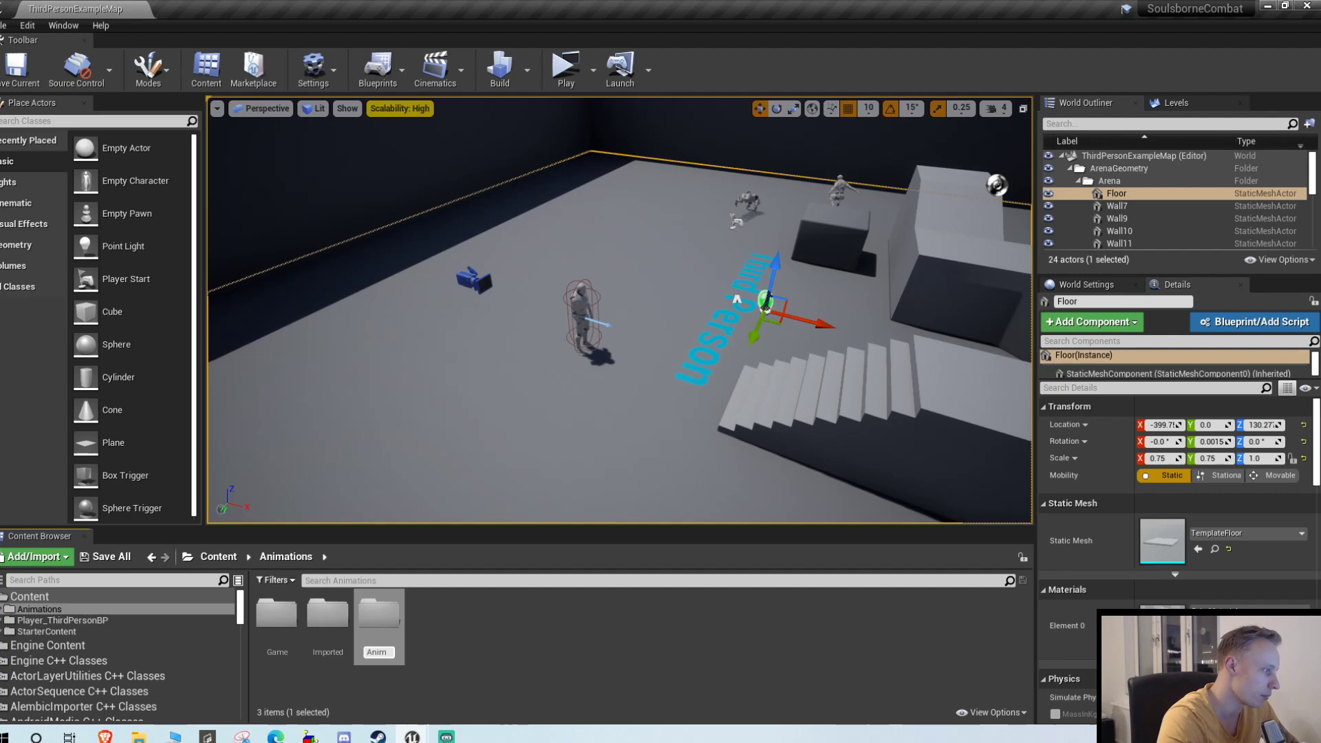
Create and open the AnimStates folder, then start a new Blueprint class inside it.
left_click(276, 613)
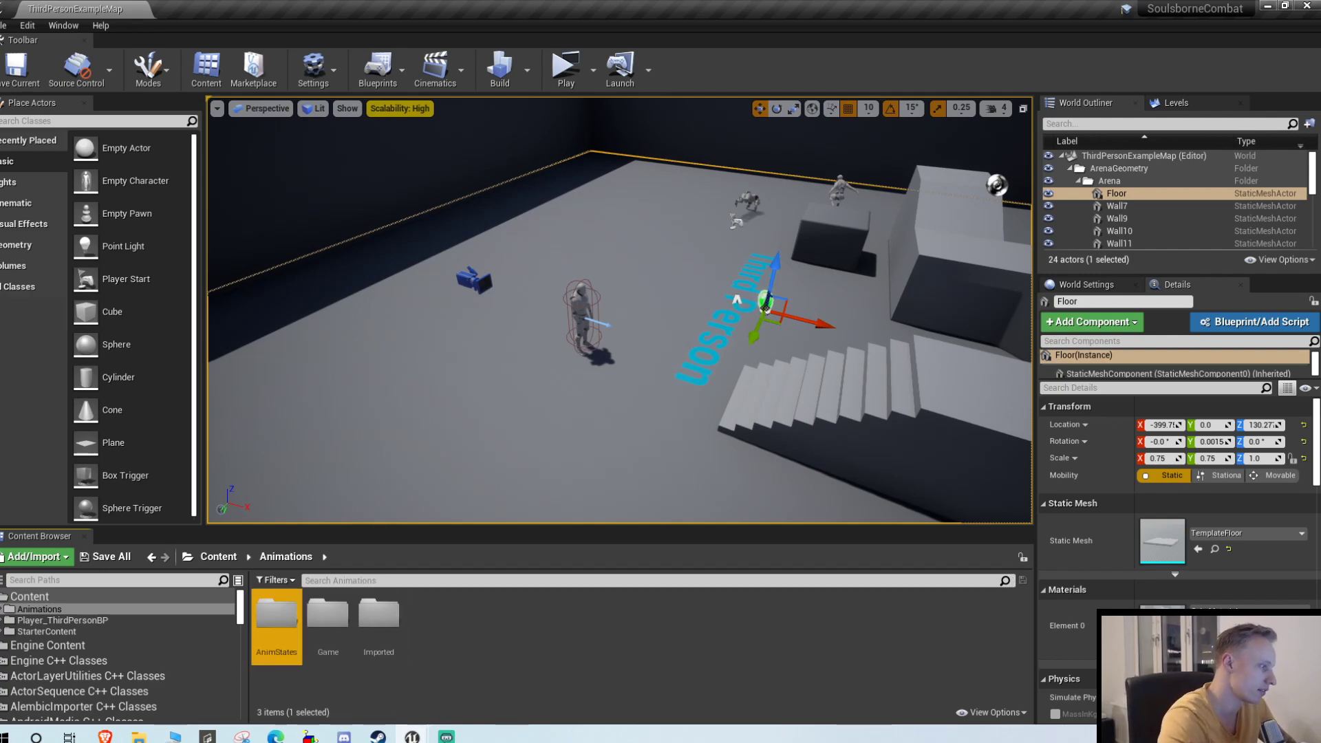
double_click(276, 615)
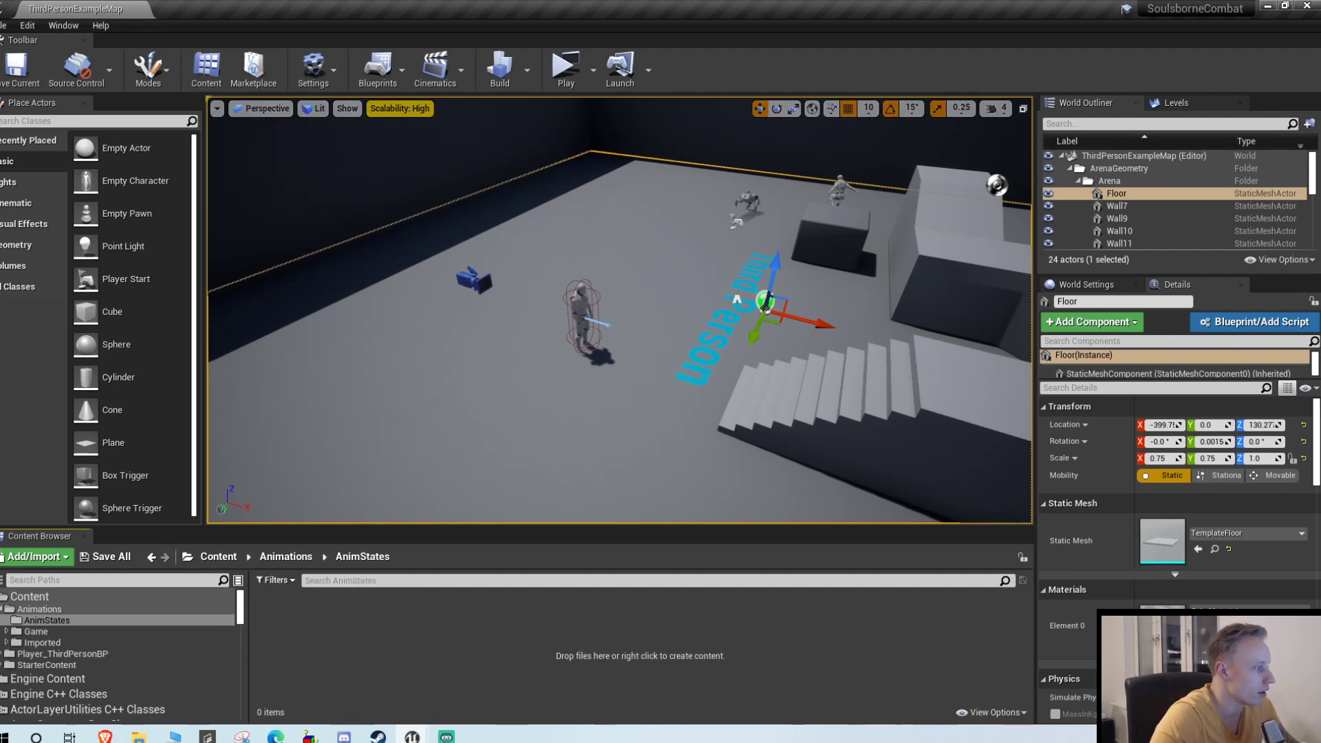
right_click(640, 655)
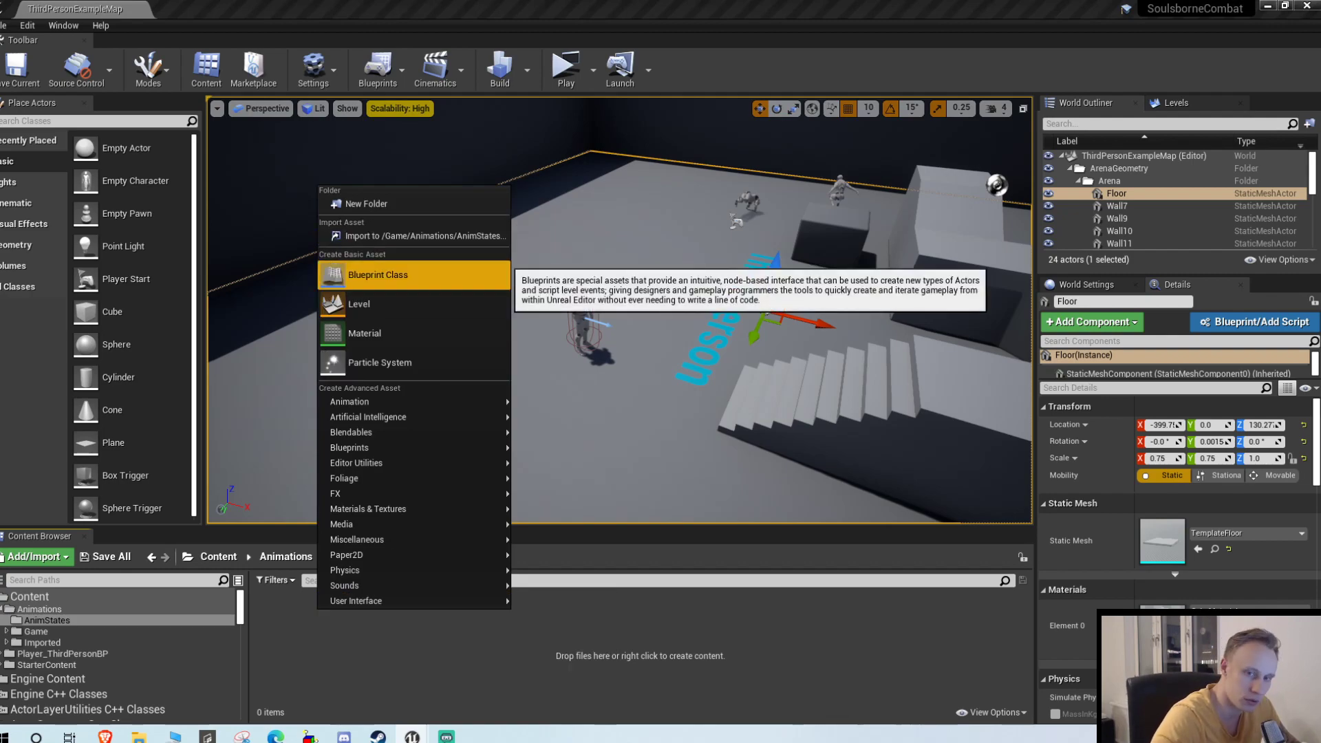
left_click(377, 274)
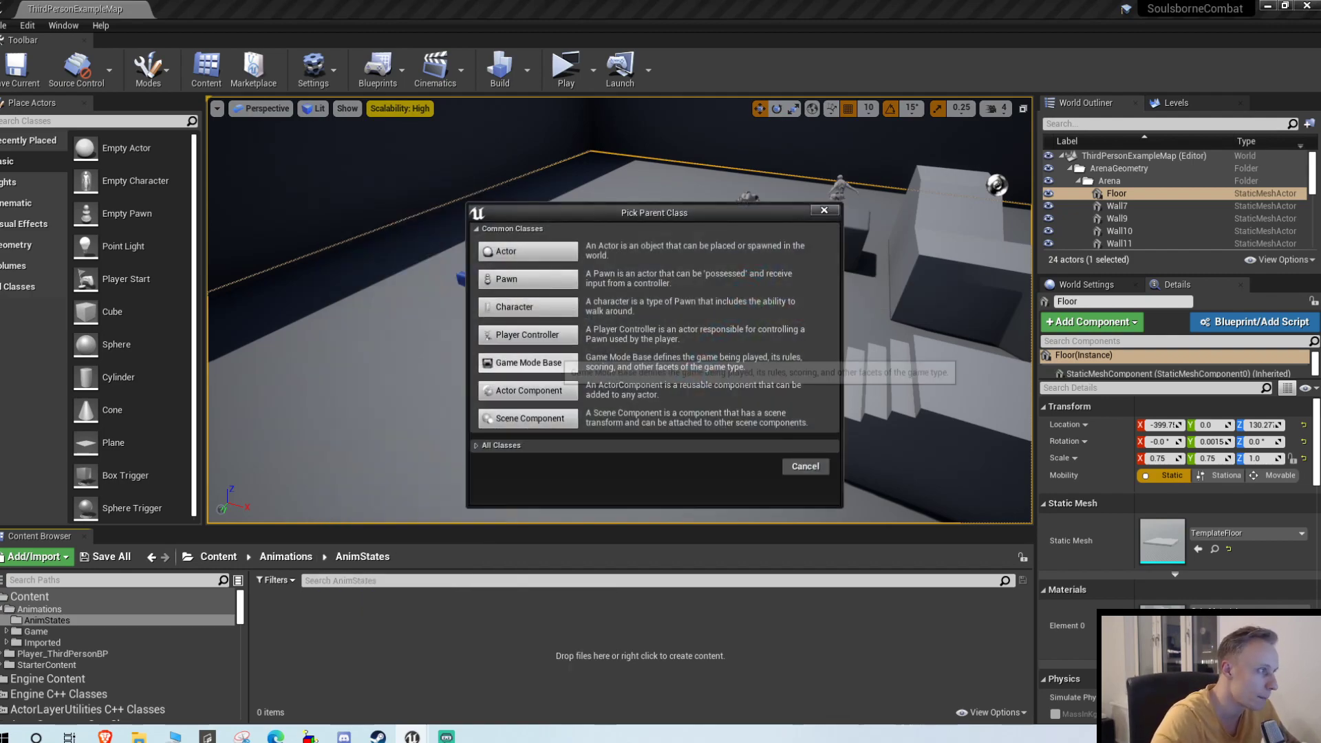
mouse_move(507, 251)
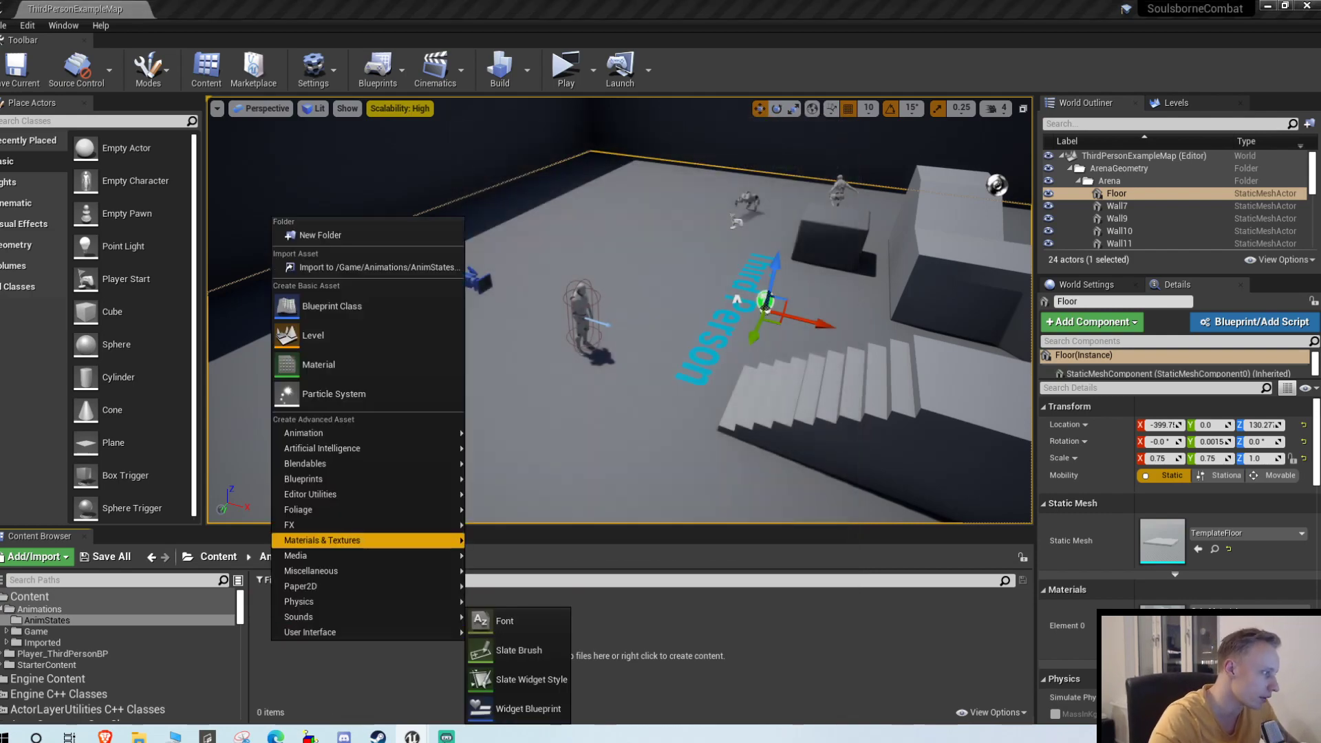
left_click(331, 305)
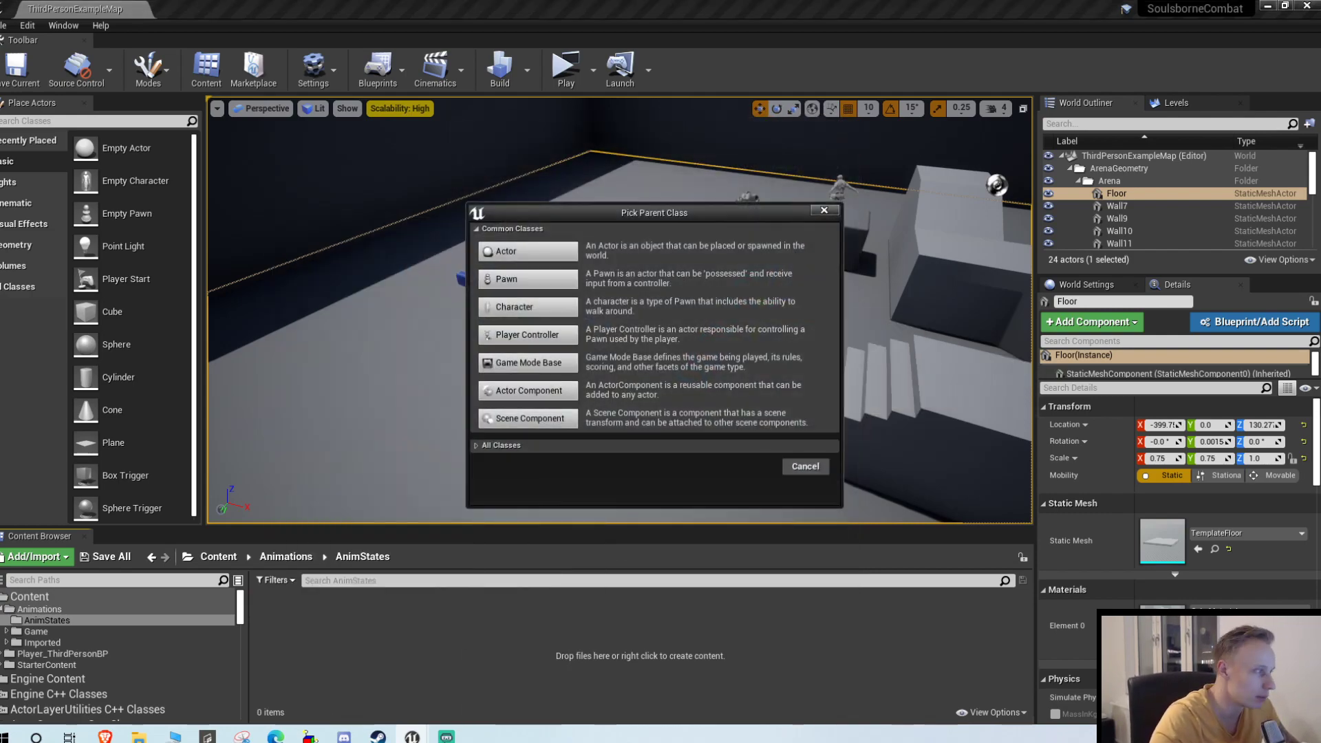
Search All Classes for 'state' and choose AnimNotifyState as the parent class.
left_click(500, 445)
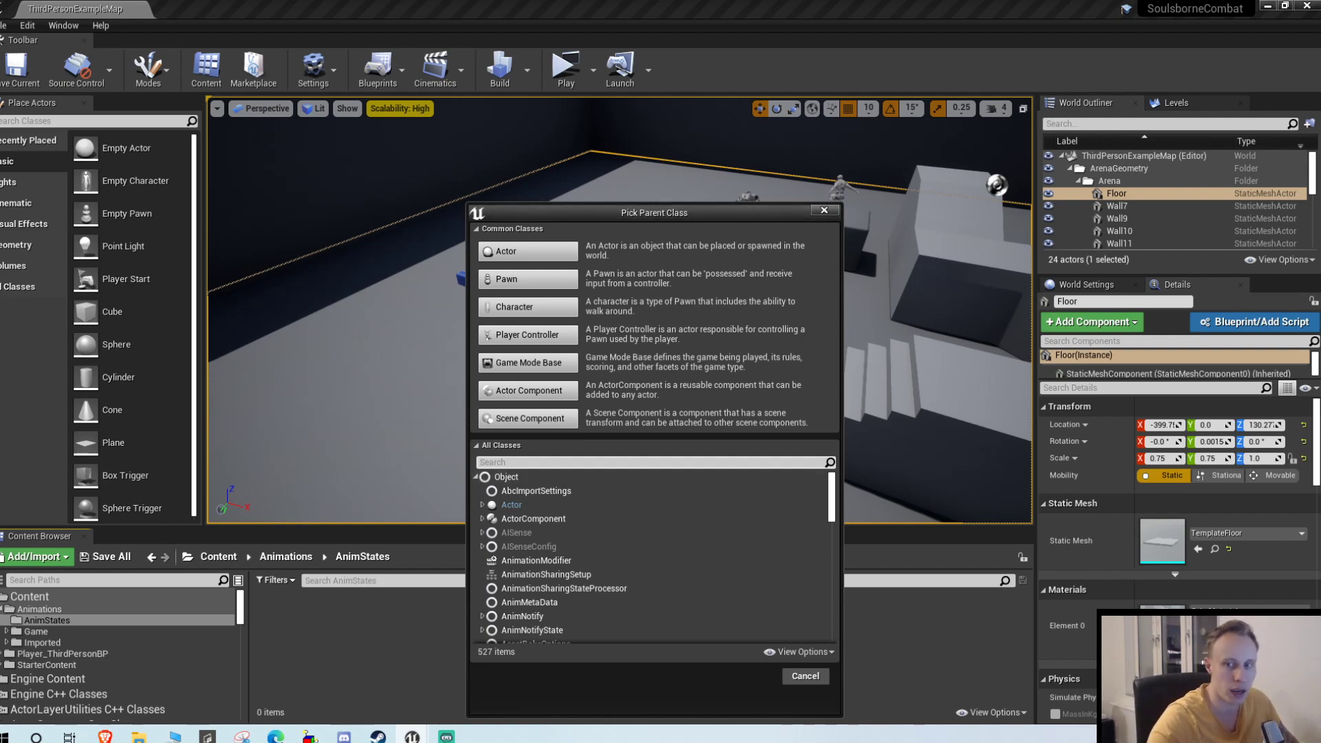
type("animation s")
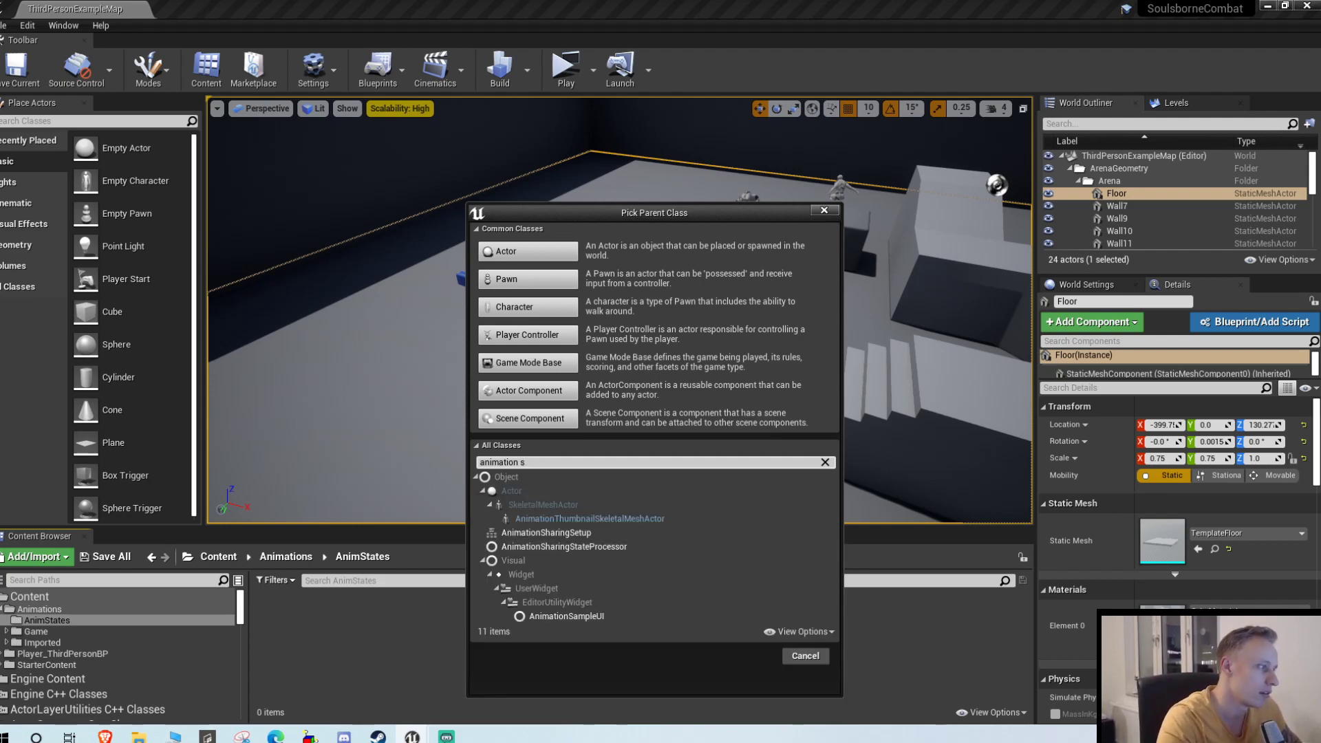
key("BackSpace")
type("sta")
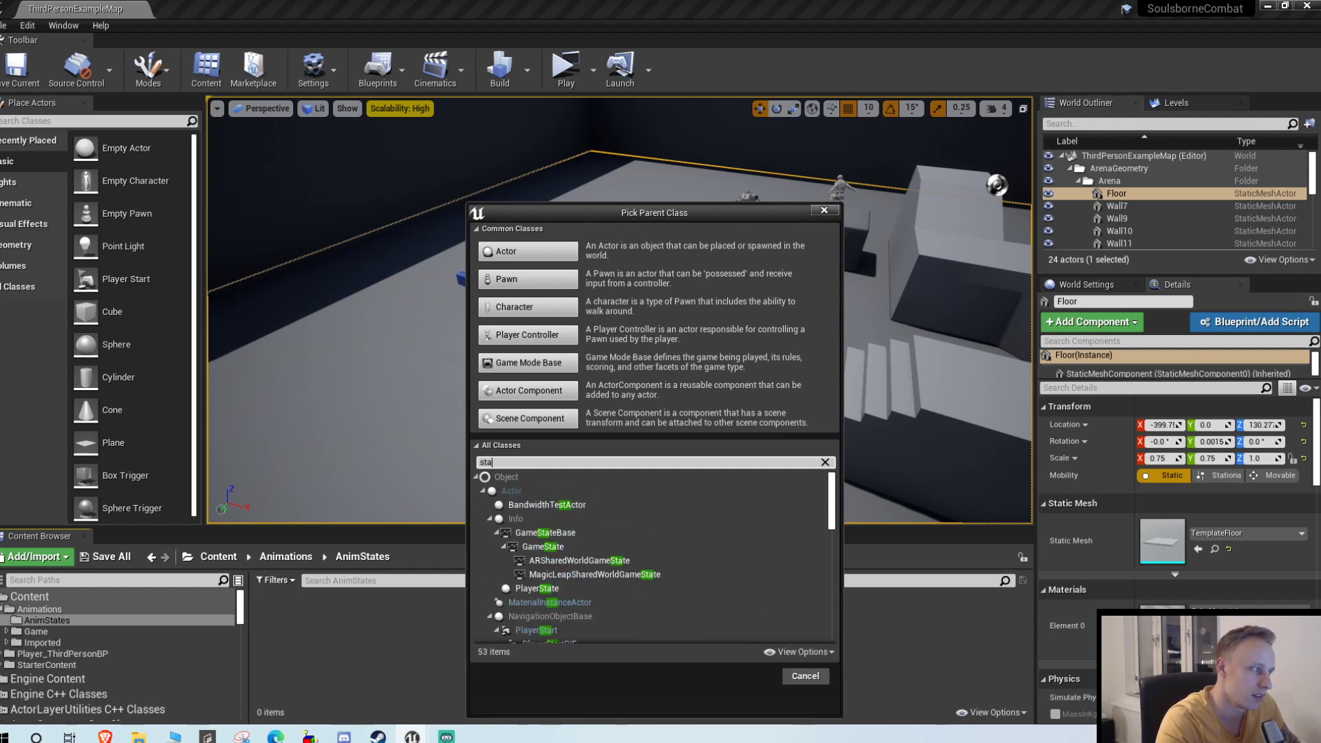
type("te")
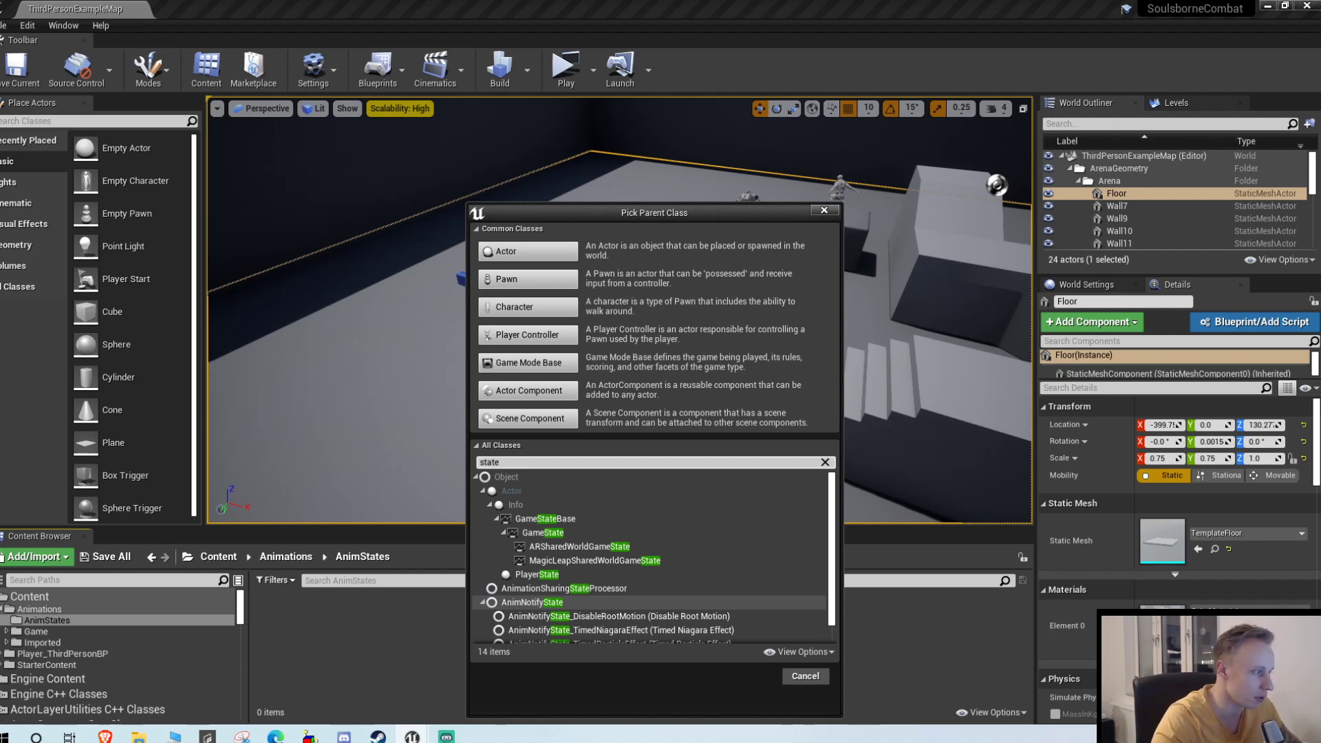
scroll("down", 3)
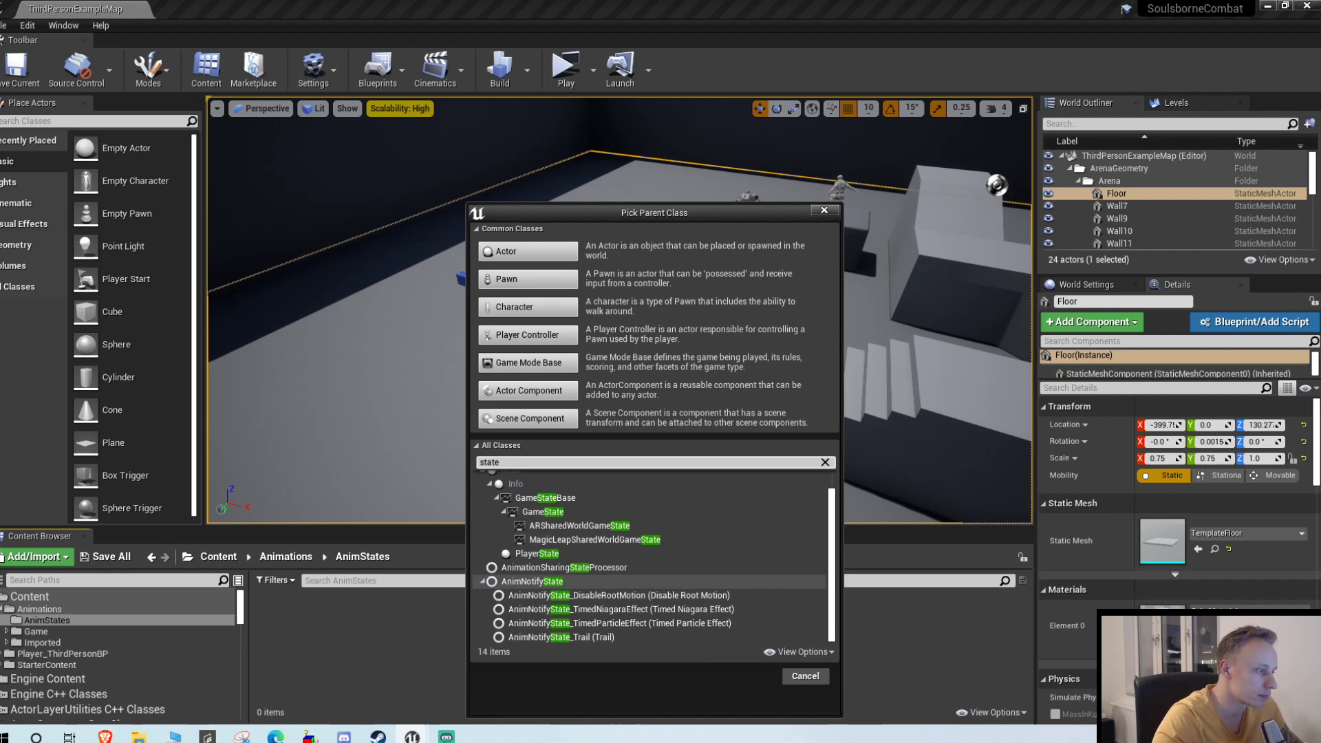
mouse_move(617, 596)
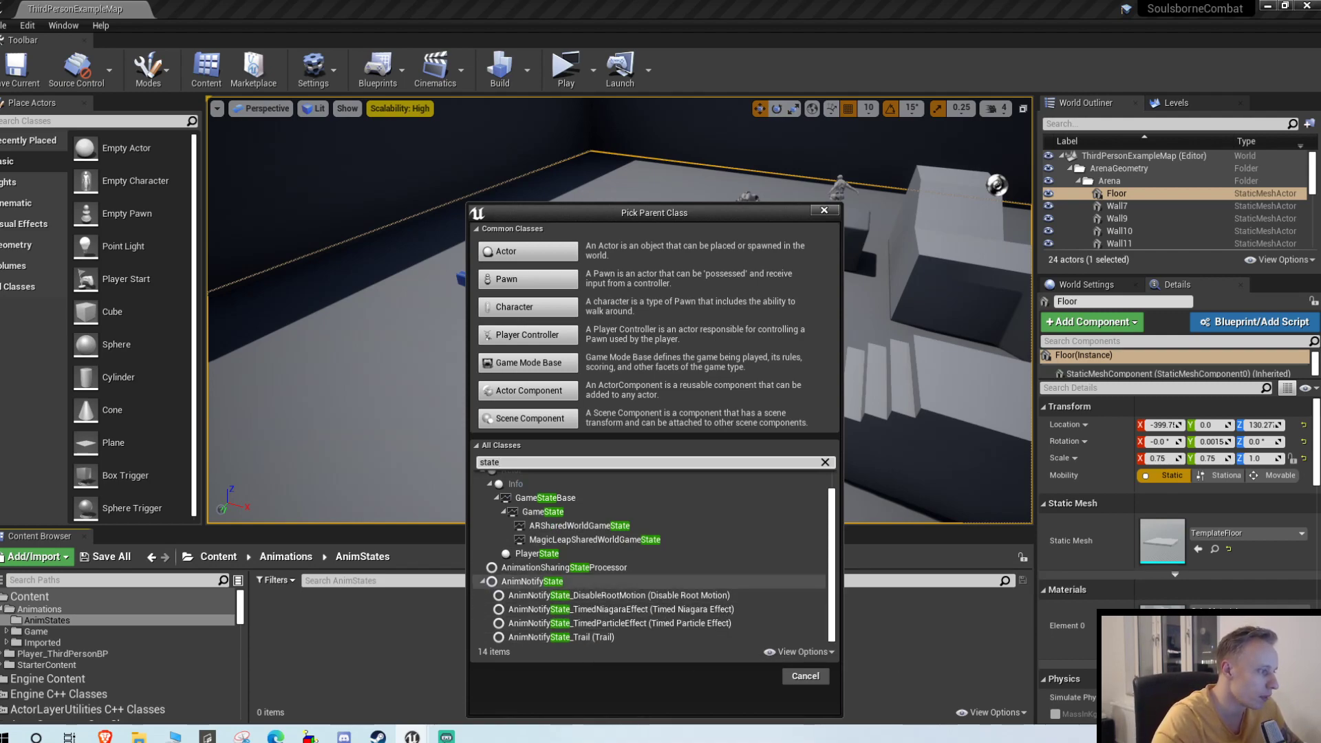
mouse_move(532, 581)
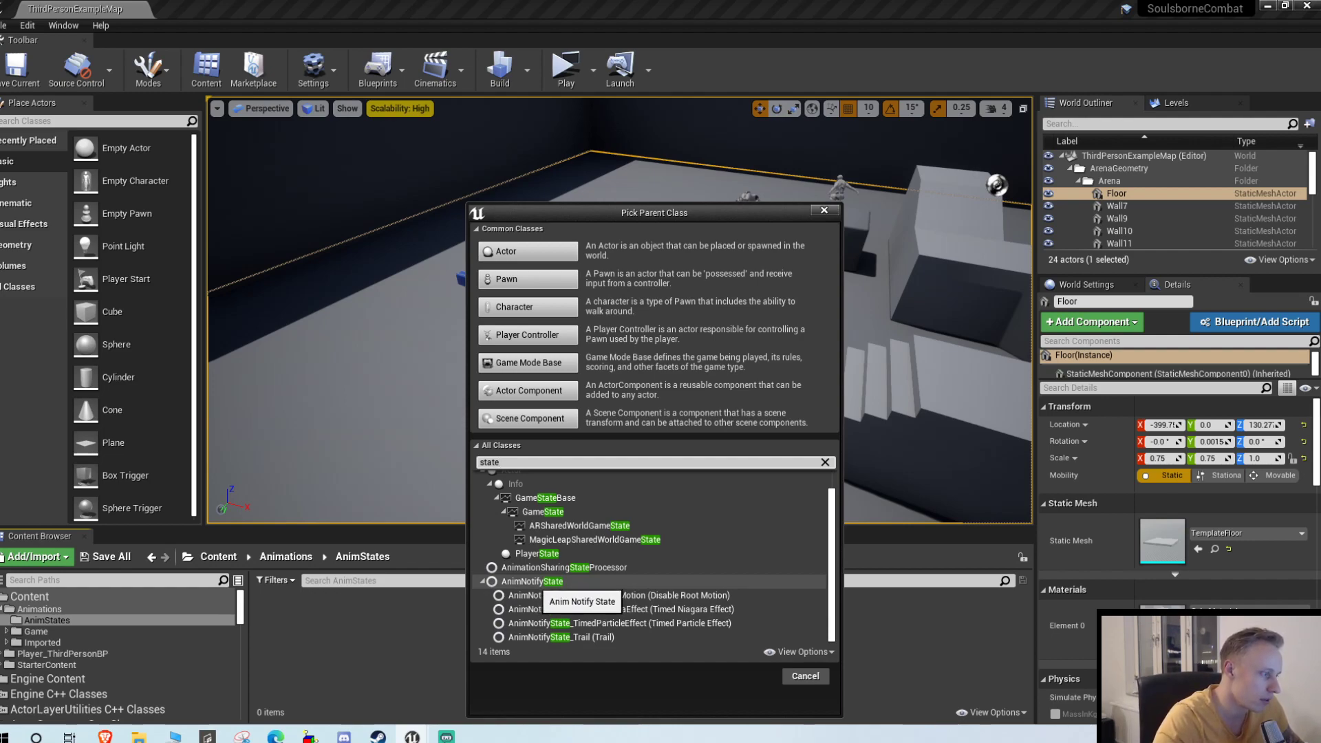
left_click(531, 581)
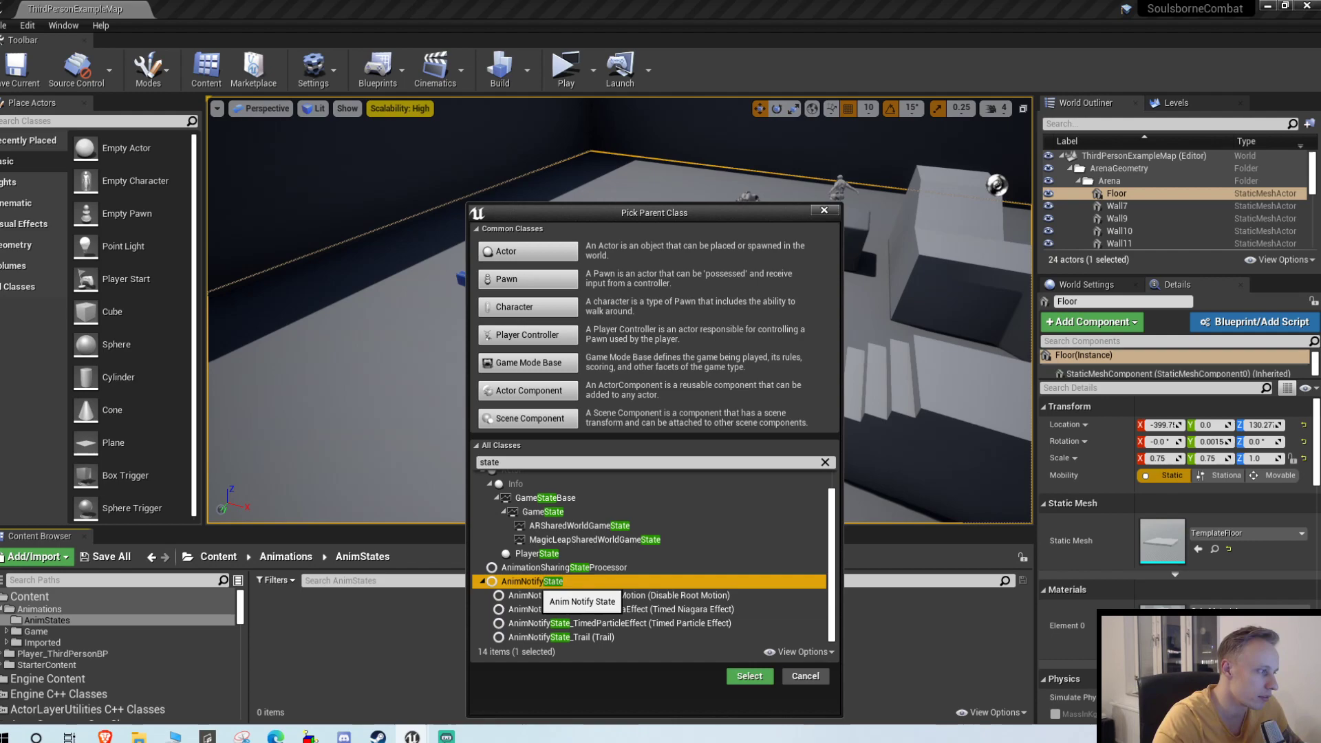
left_click(747, 675)
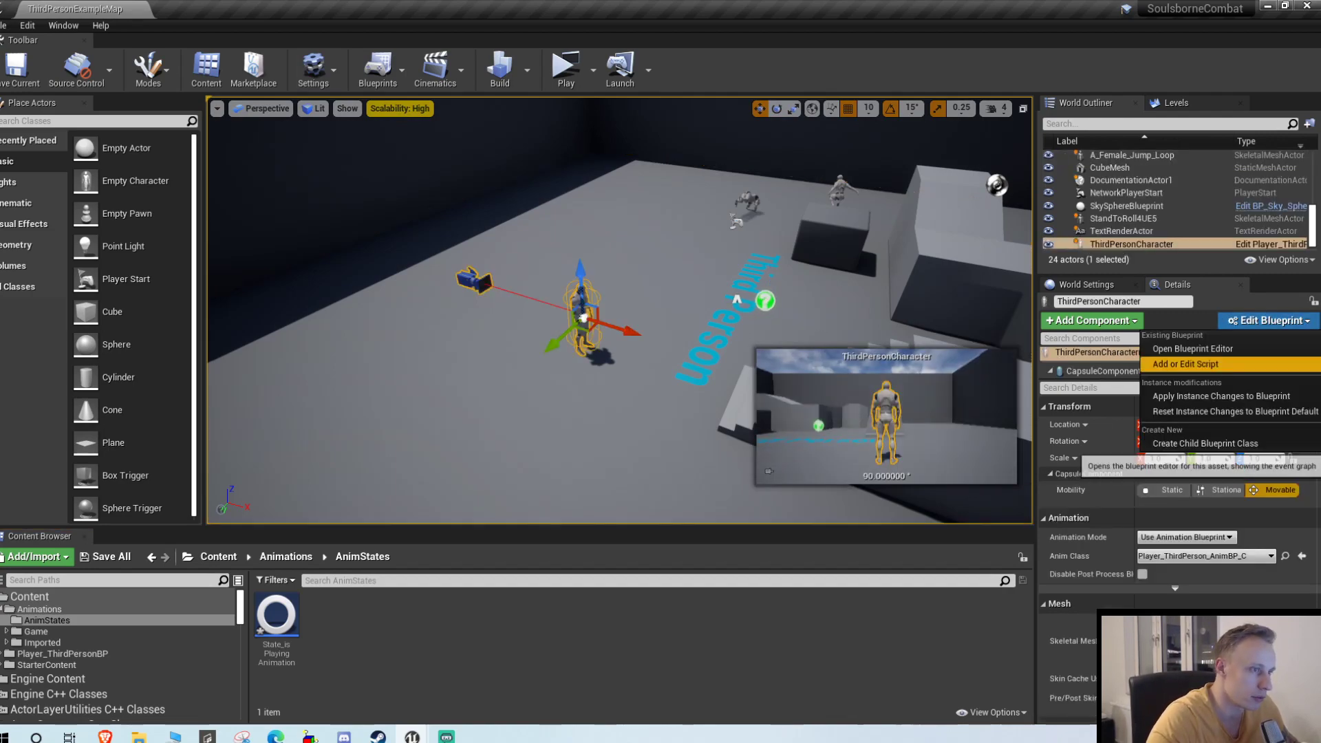
Show the character's Spacebar Logic event graph and open the roll montage.
left_click(1191, 348)
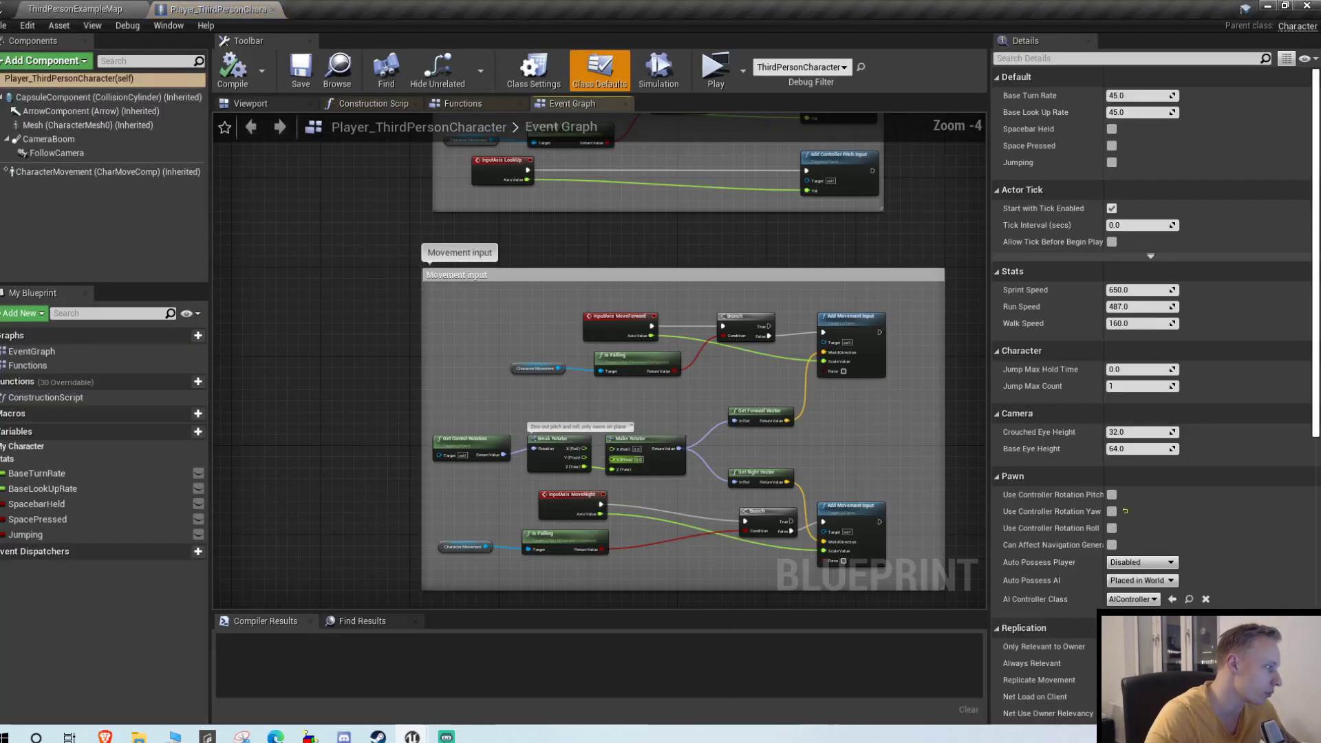
left_click_drag(589, 379, 623, 354)
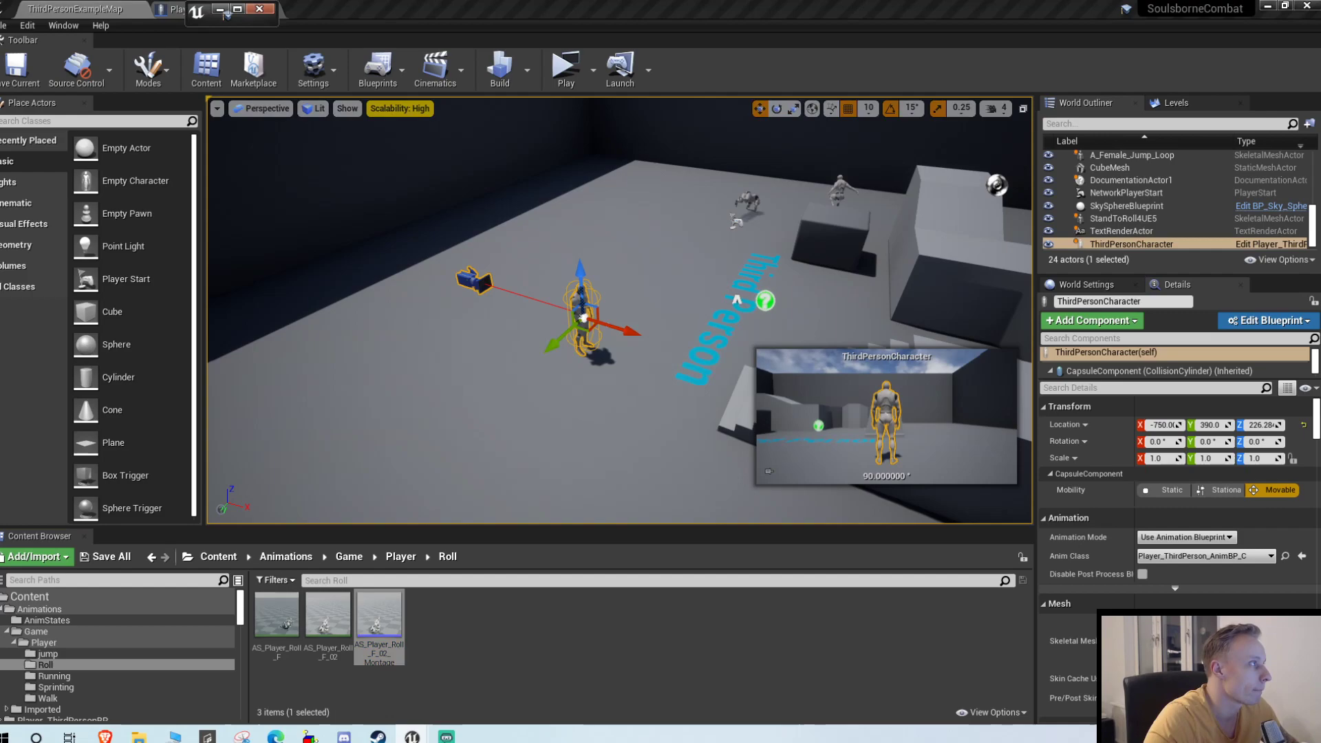
double_click(379, 613)
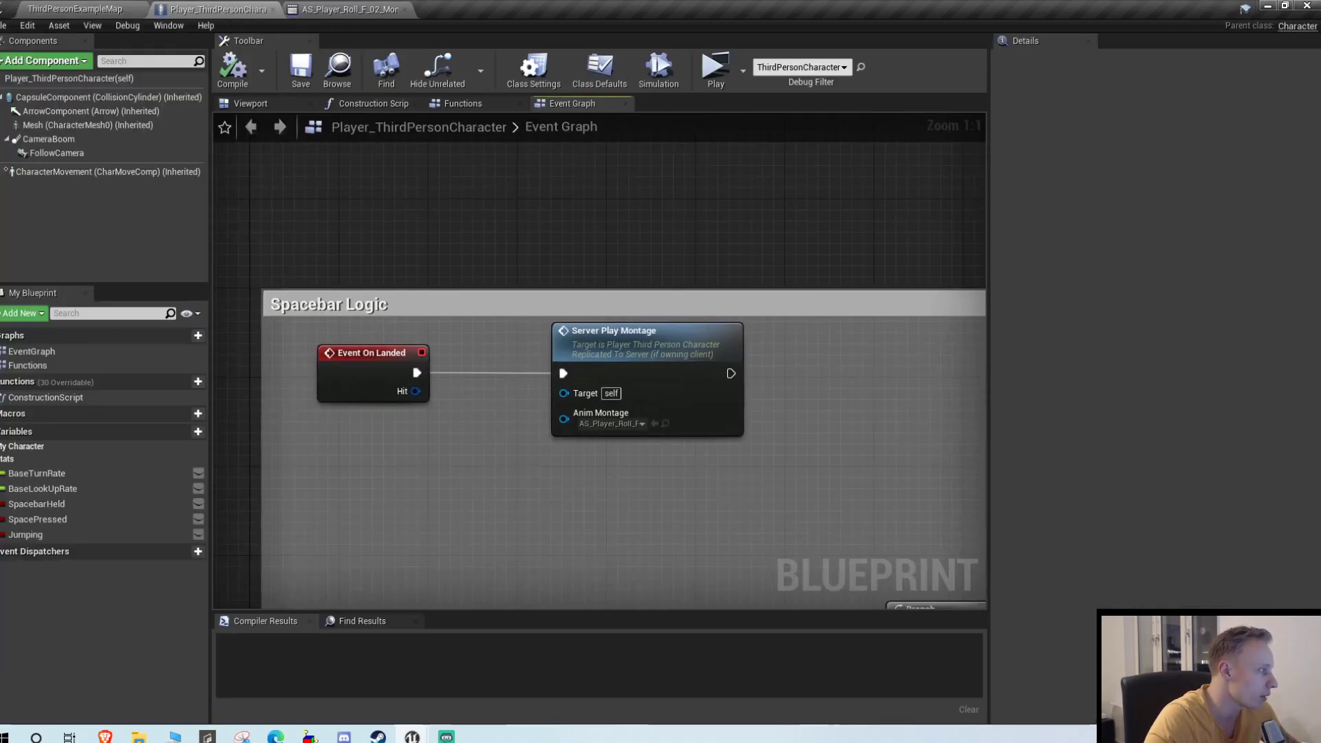
Add the Boolean variable canTakeAction to the character Blueprint and return to the level editor.
scroll("down", 3)
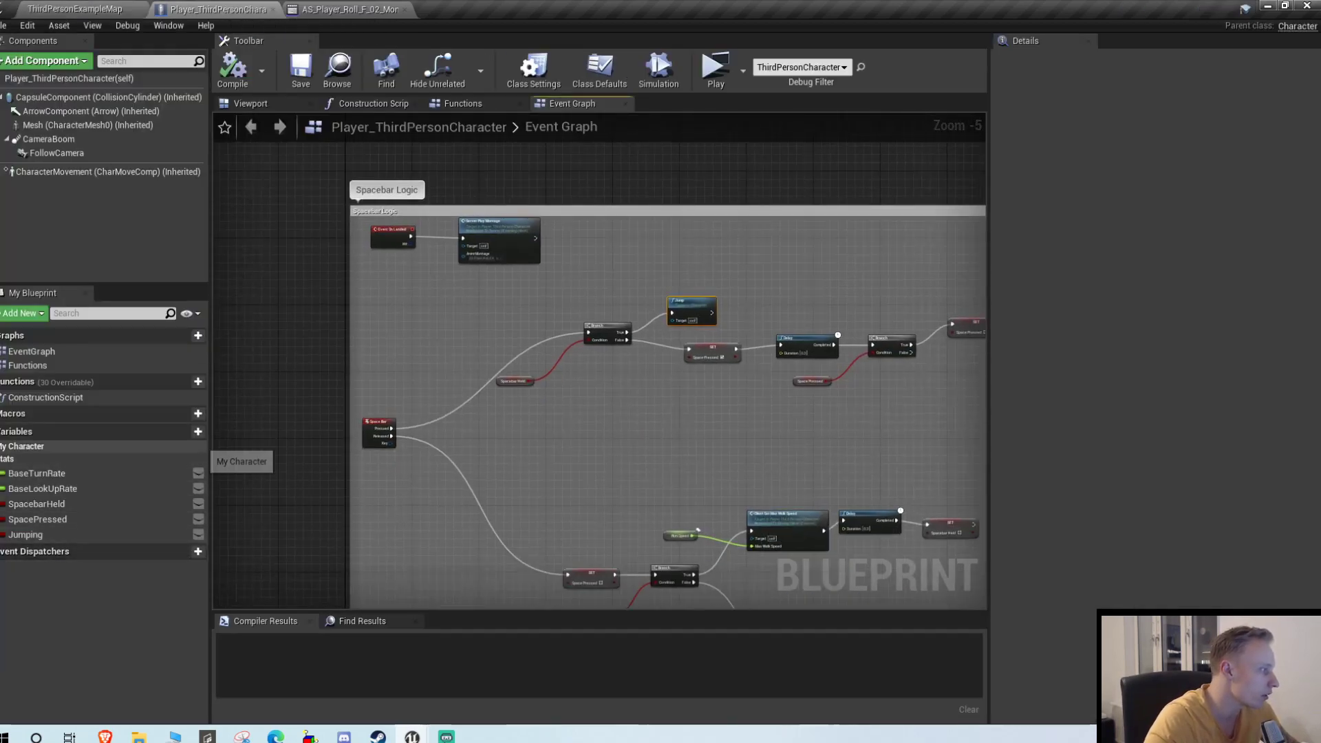
left_click(199, 431)
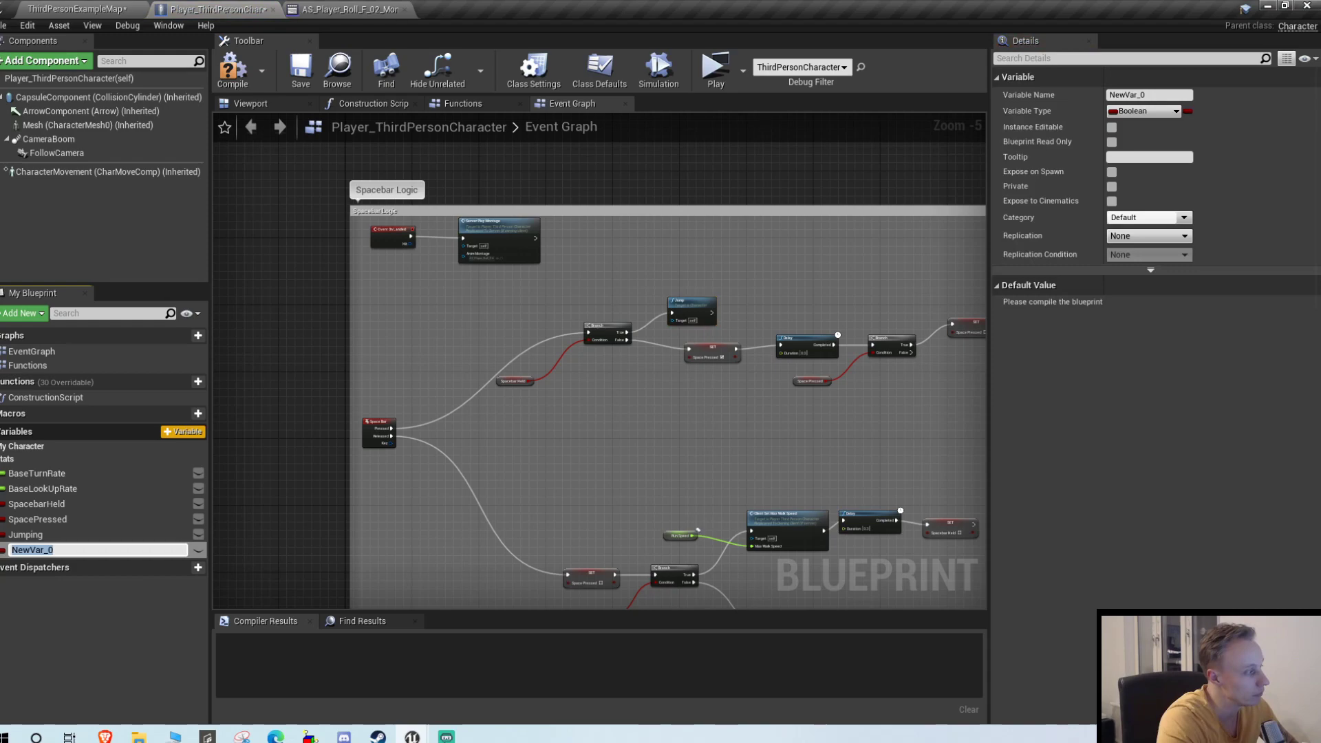
type("isPla")
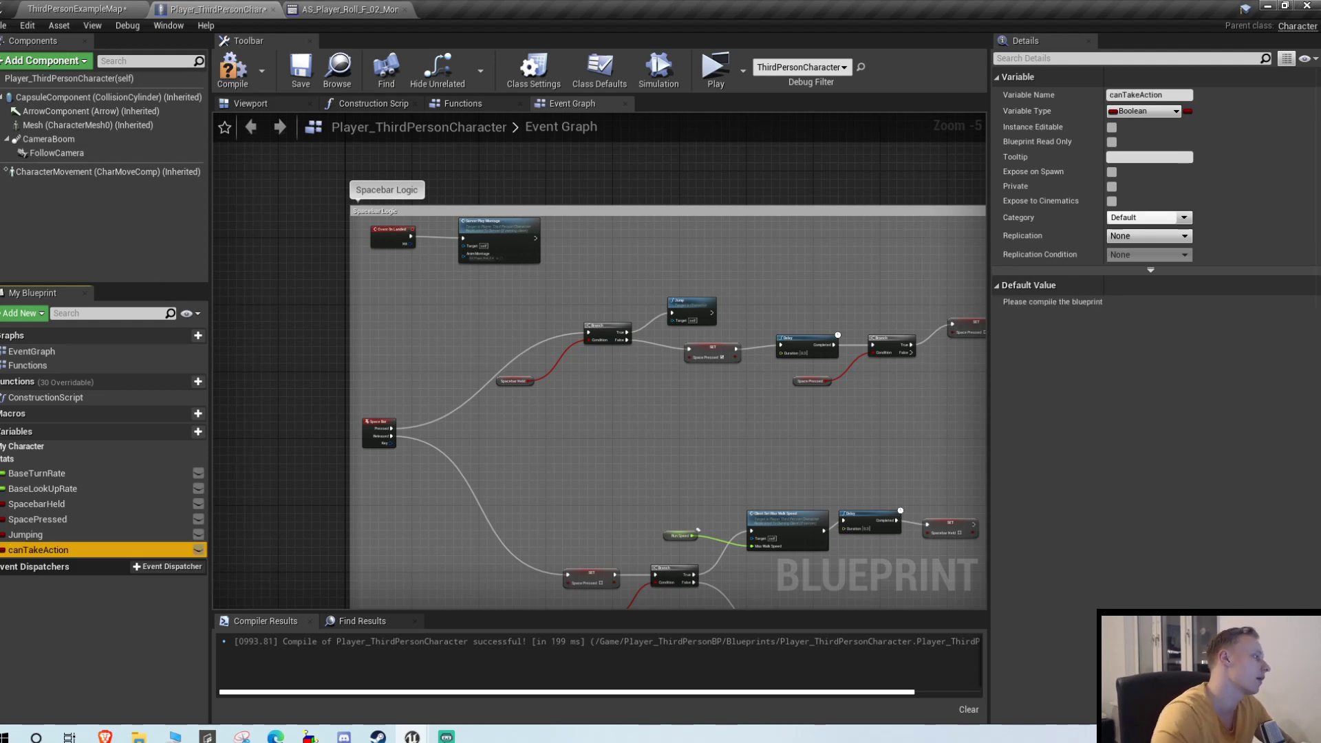
double_click(37, 549)
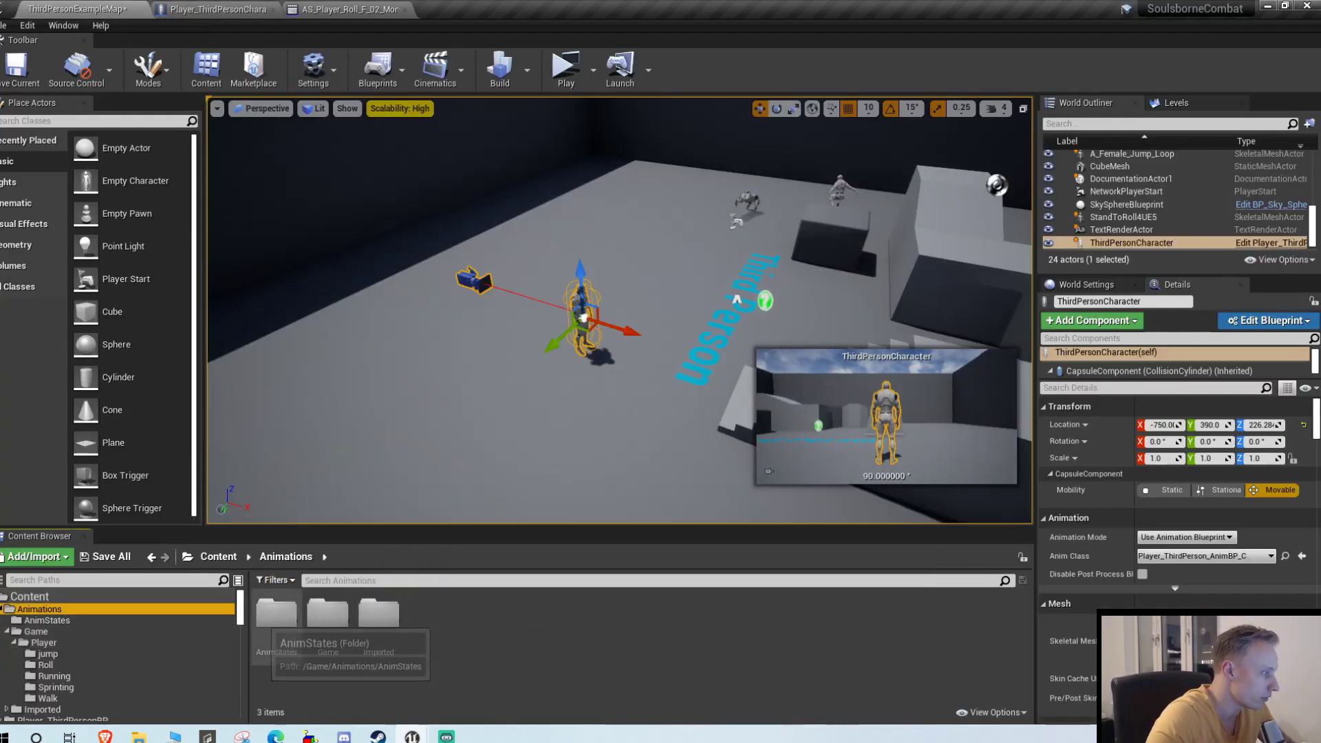
Open the AnimStates folder holding State_canTakeAction, then return to the character graph.
double_click(277, 617)
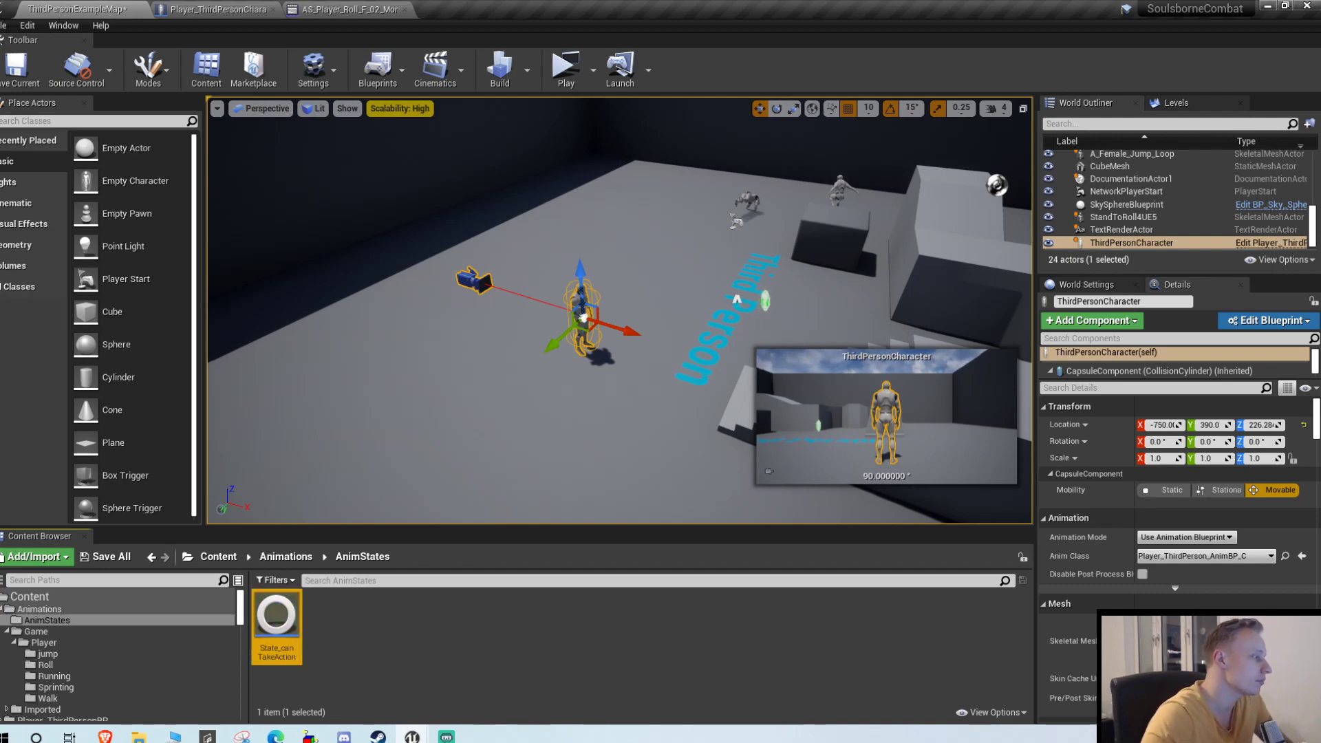
left_click(345, 9)
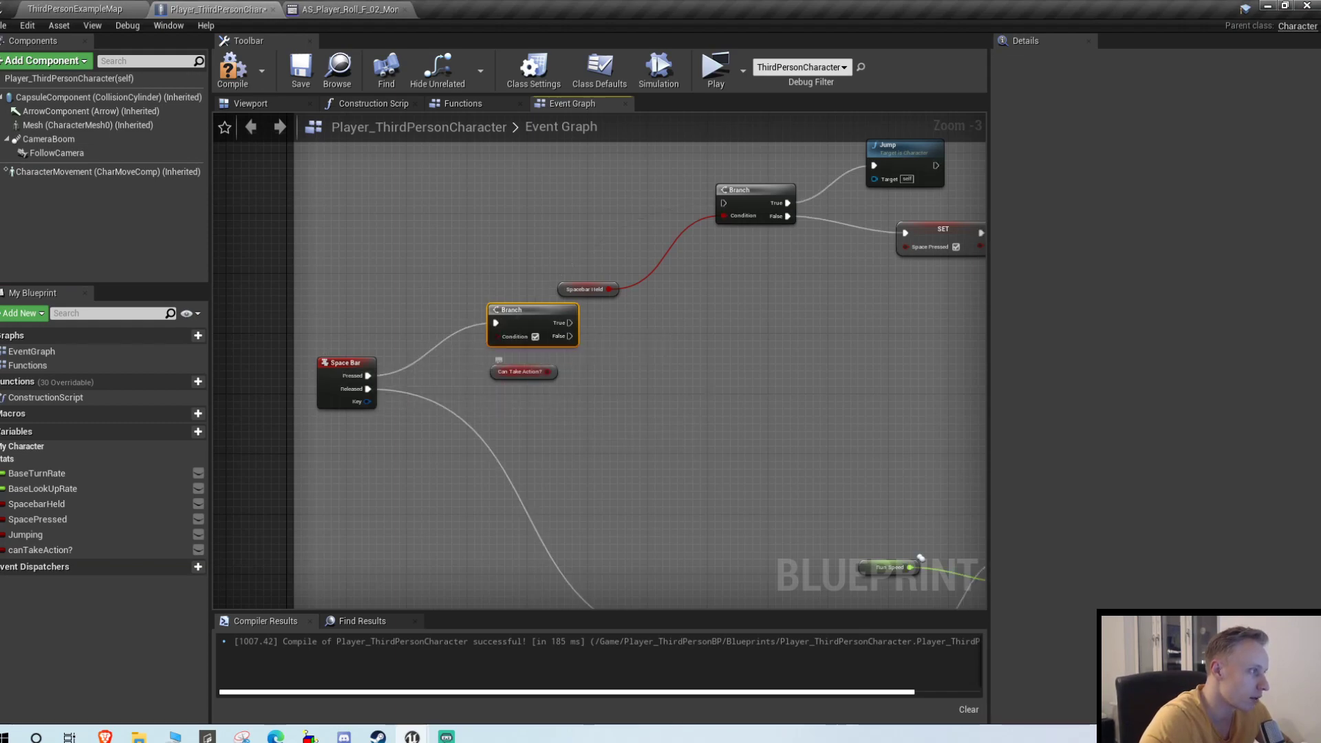
Wire canTakeAction? into the new Branch condition, compile, and toggle the variable's default value.
left_click(522, 371)
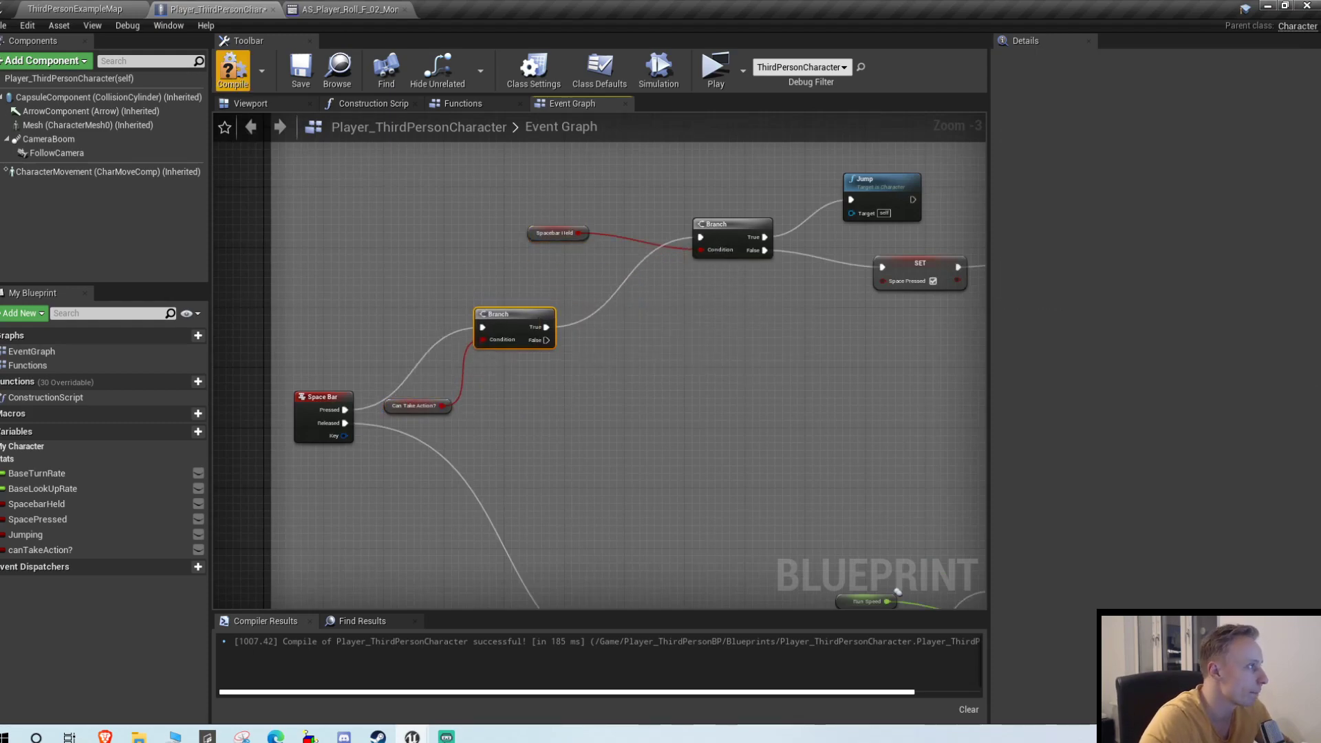
left_click(234, 68)
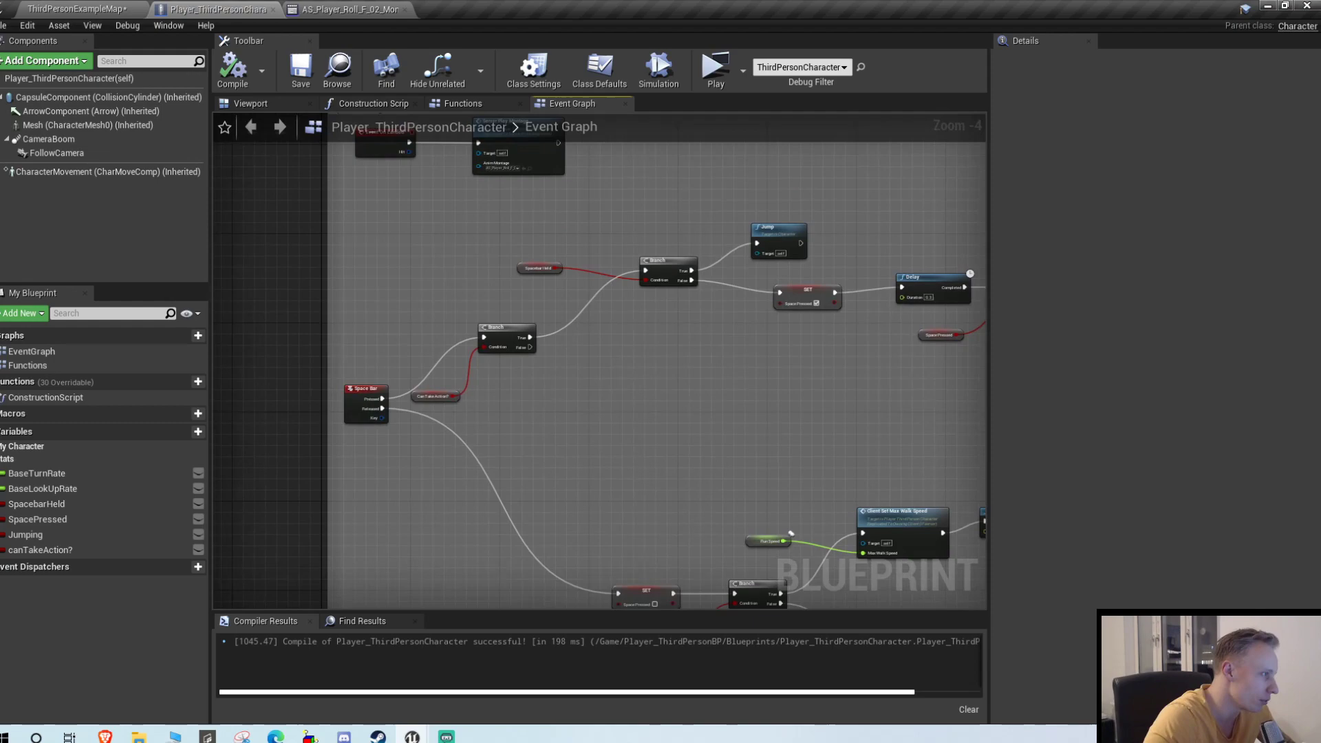
left_click(40, 549)
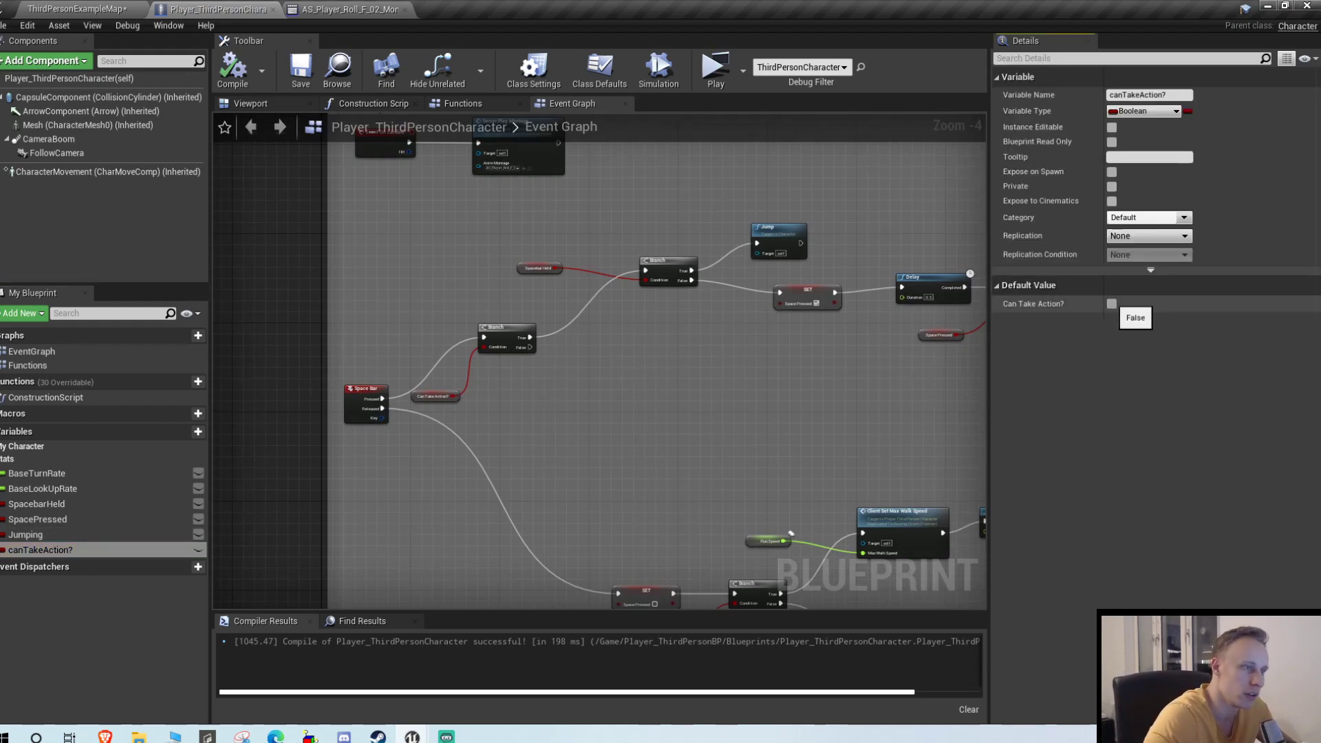
left_click(1110, 303)
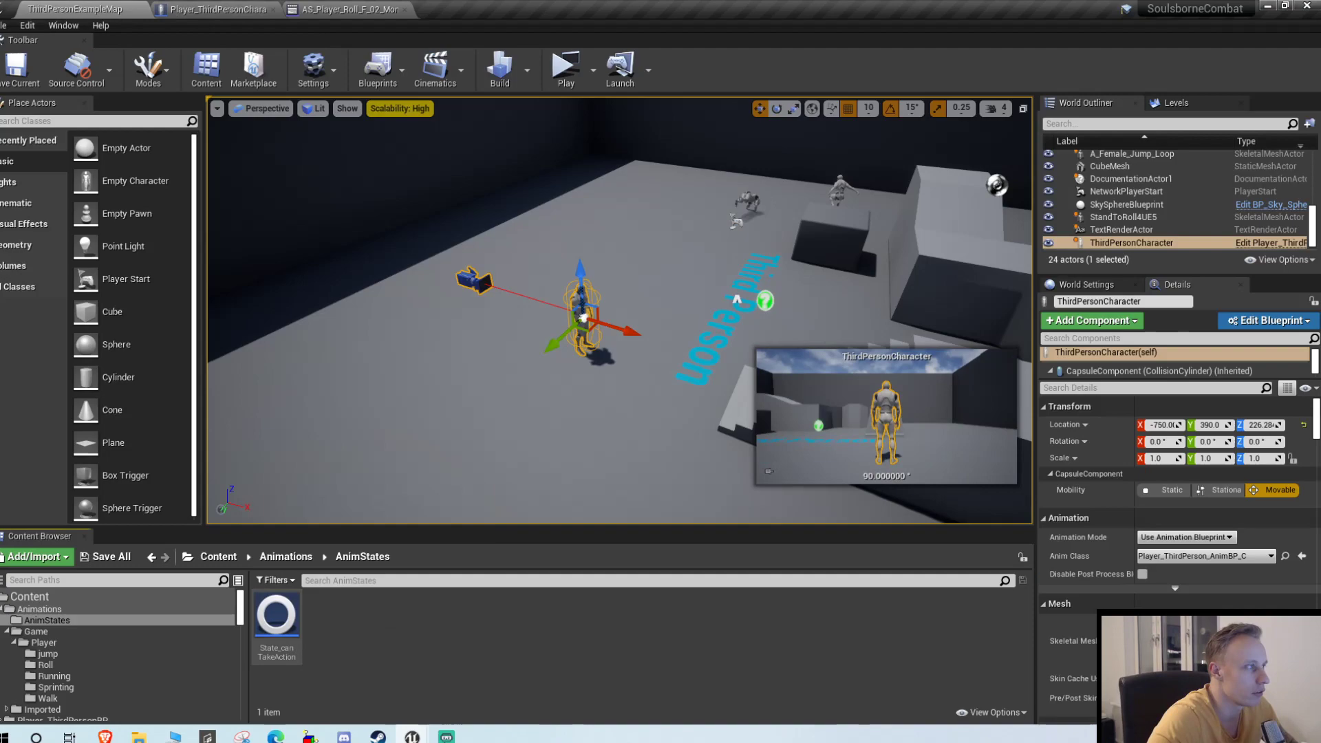
Add the State_canTakeAction notify state to the roll montage and stretch it across the roll.
left_click(345, 9)
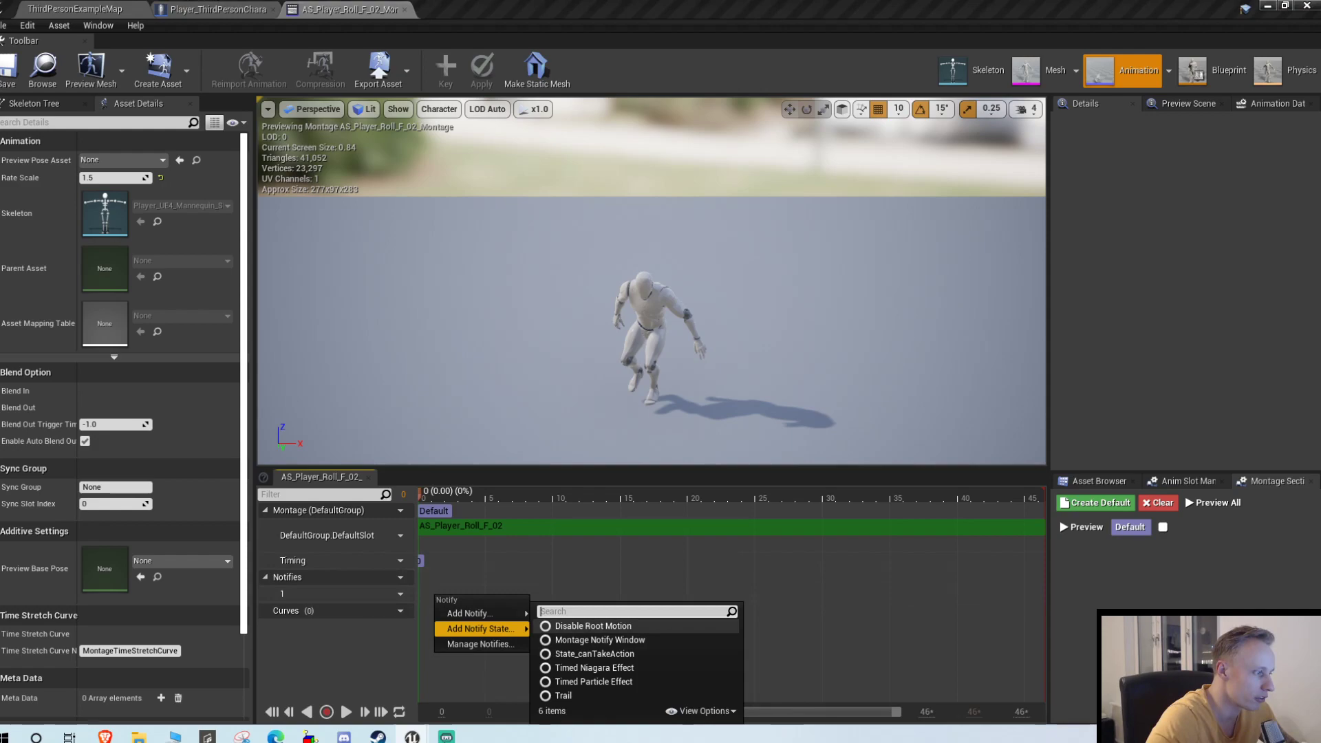
mouse_move(594, 654)
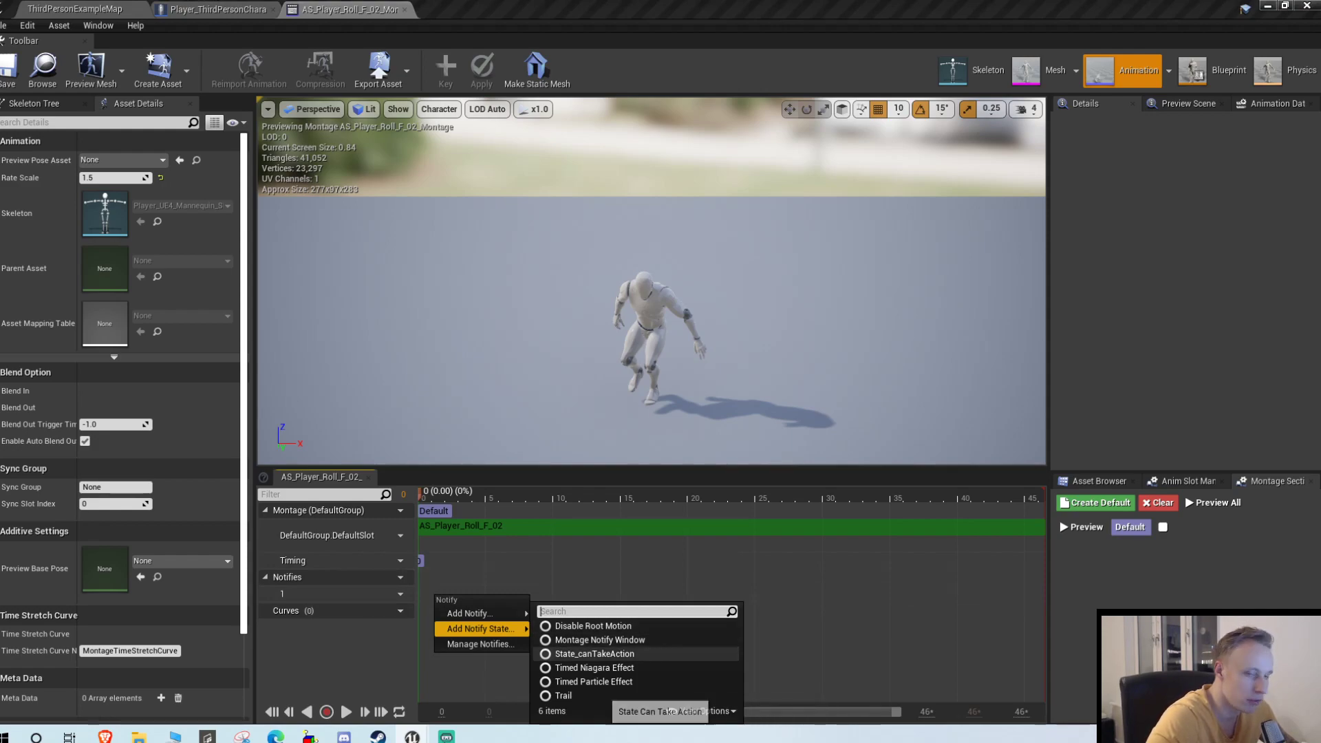
left_click(594, 654)
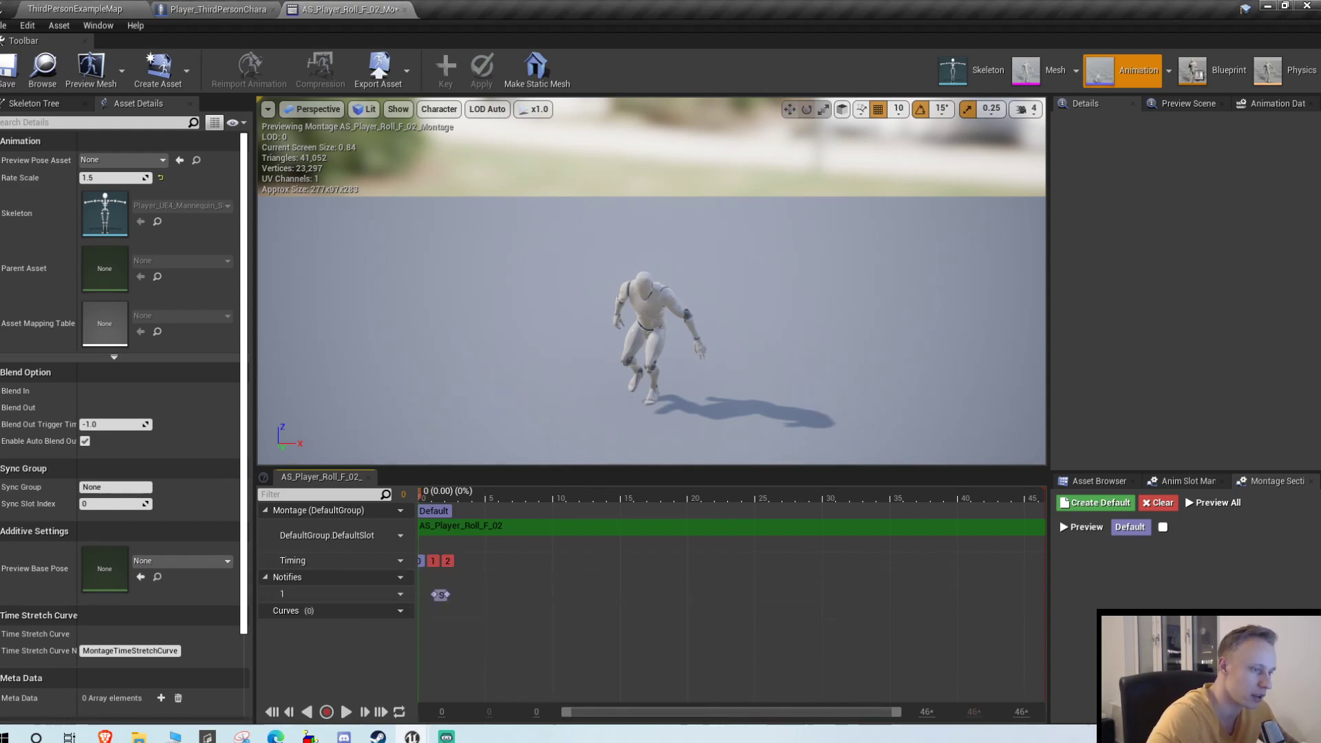
left_click(441, 594)
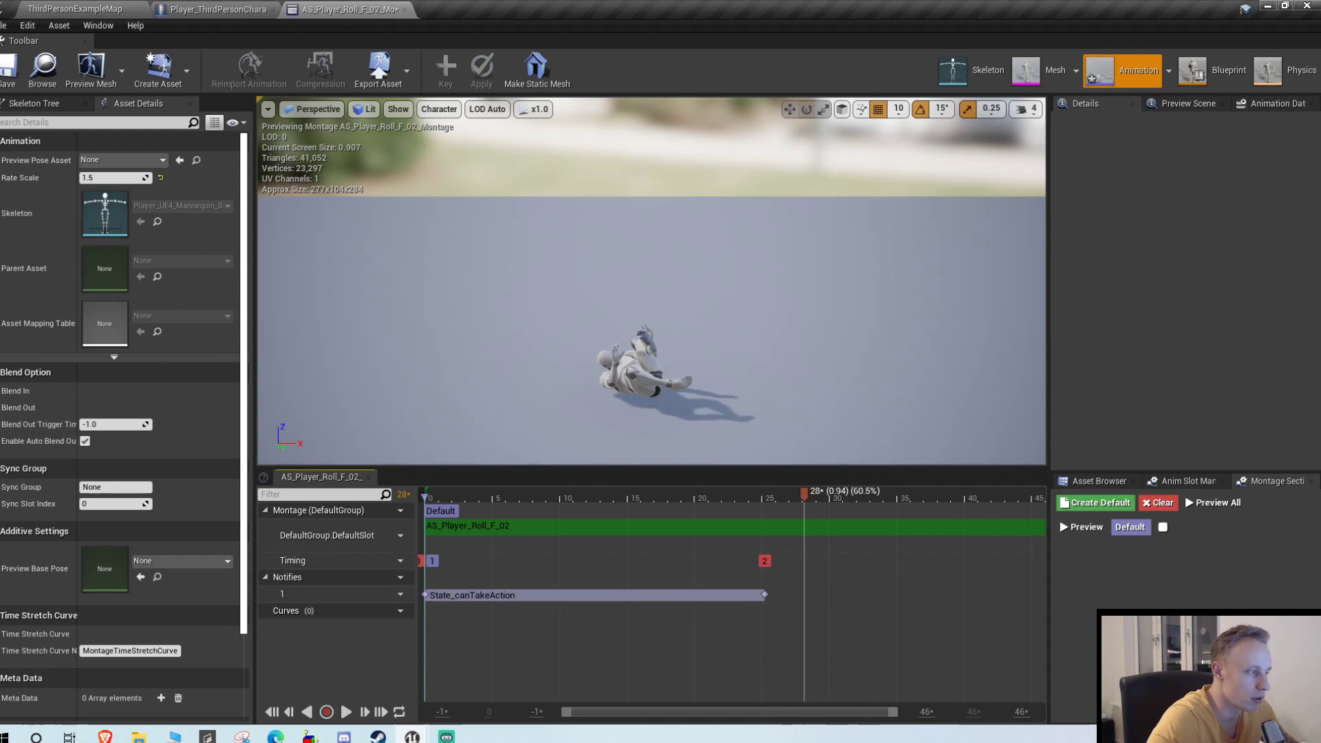
Browse the notify track options, then select State_canTakeAction and preview the roll animation.
right_click(792, 595)
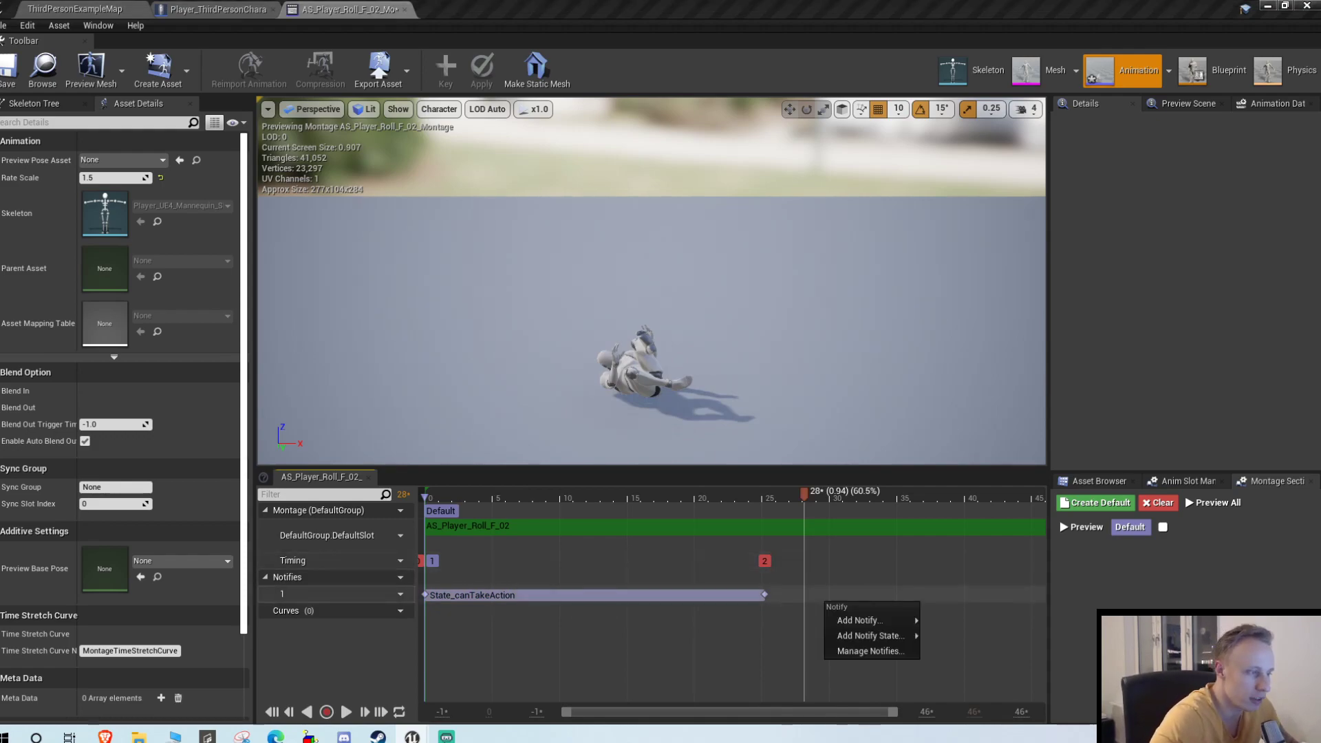
left_click(856, 620)
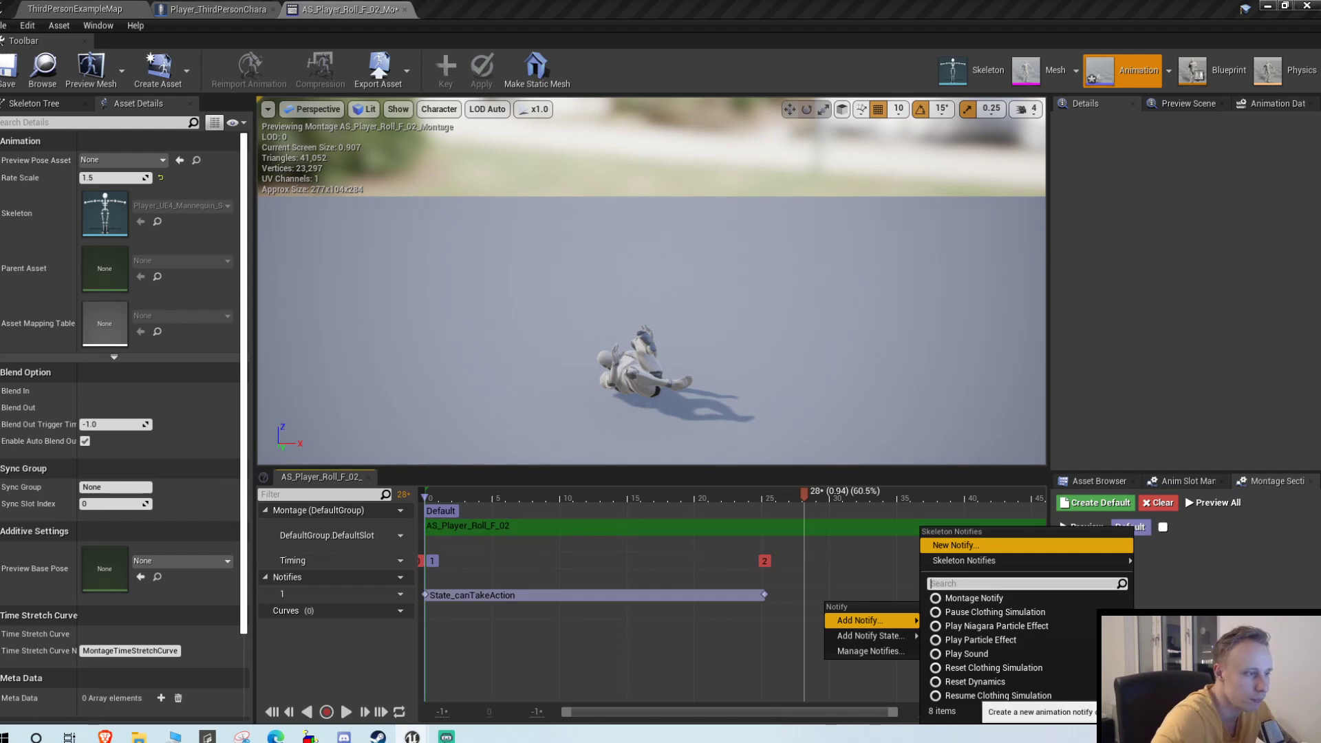
left_click(955, 545)
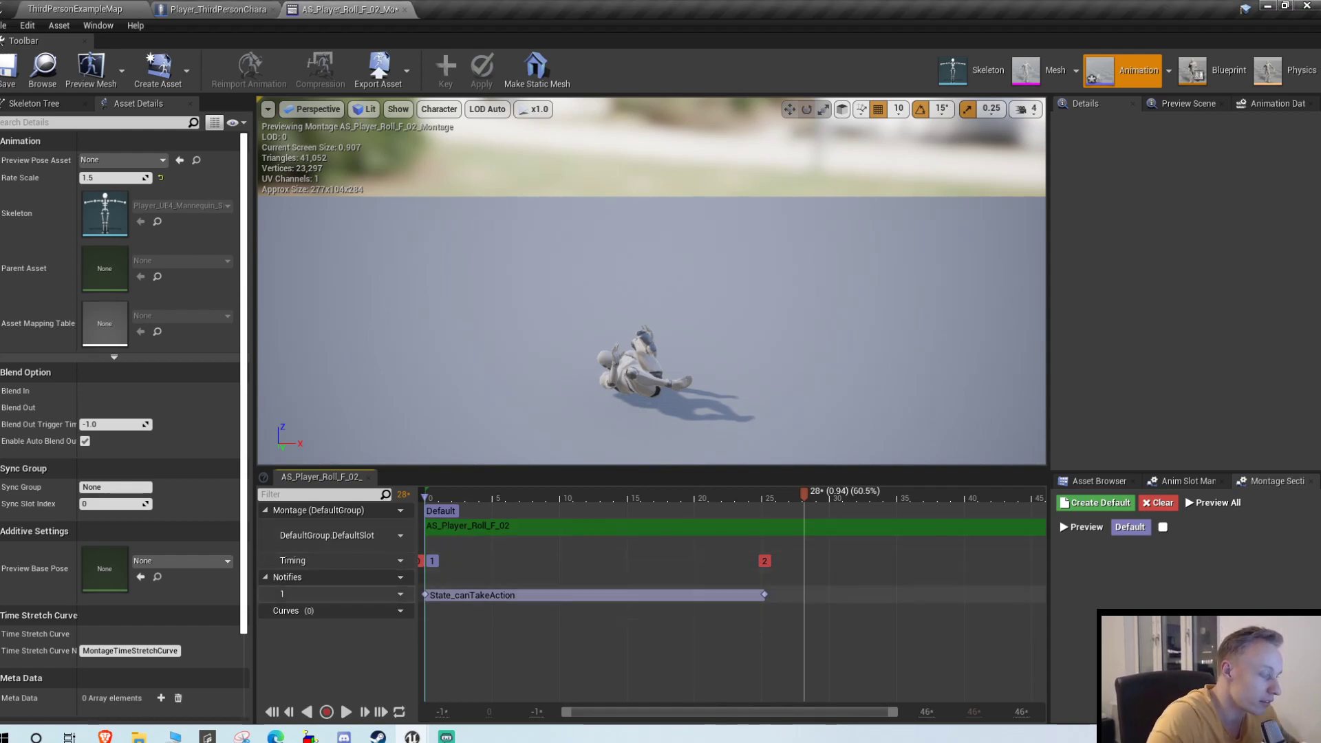
left_click(595, 595)
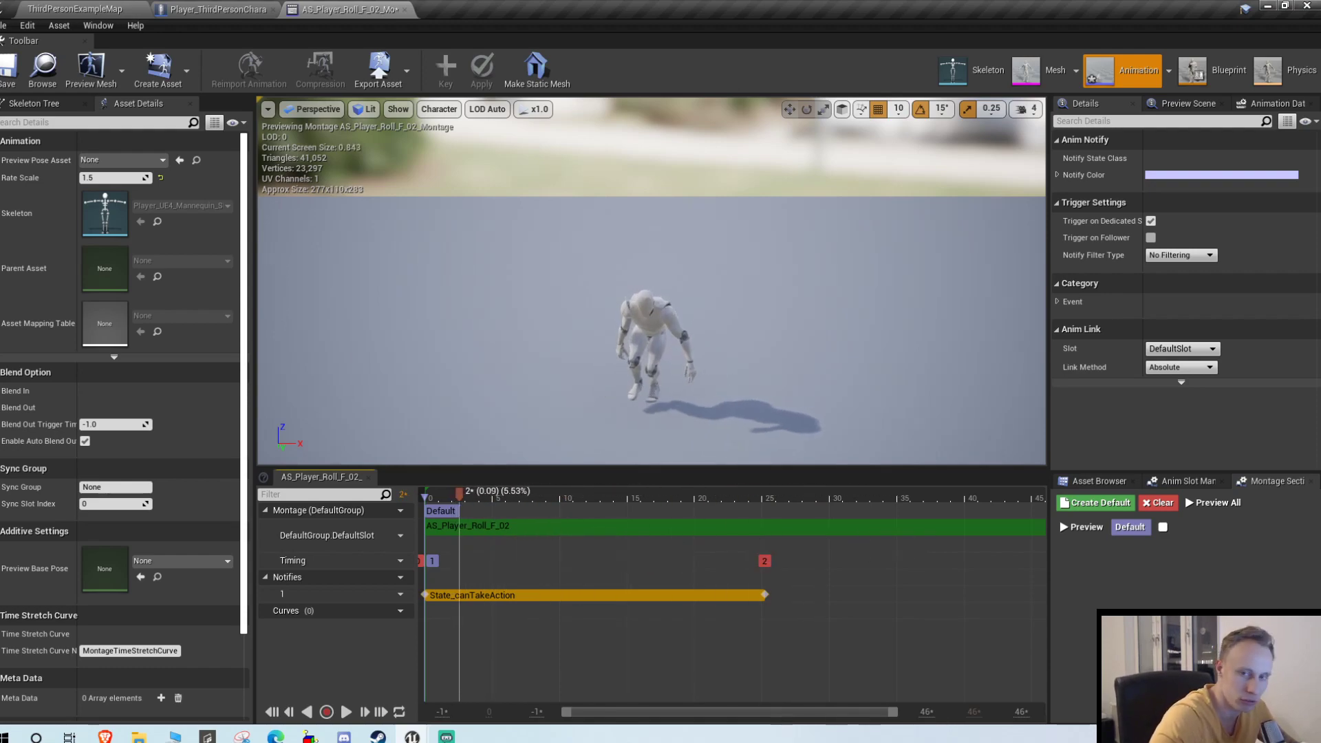
left_click(914, 495)
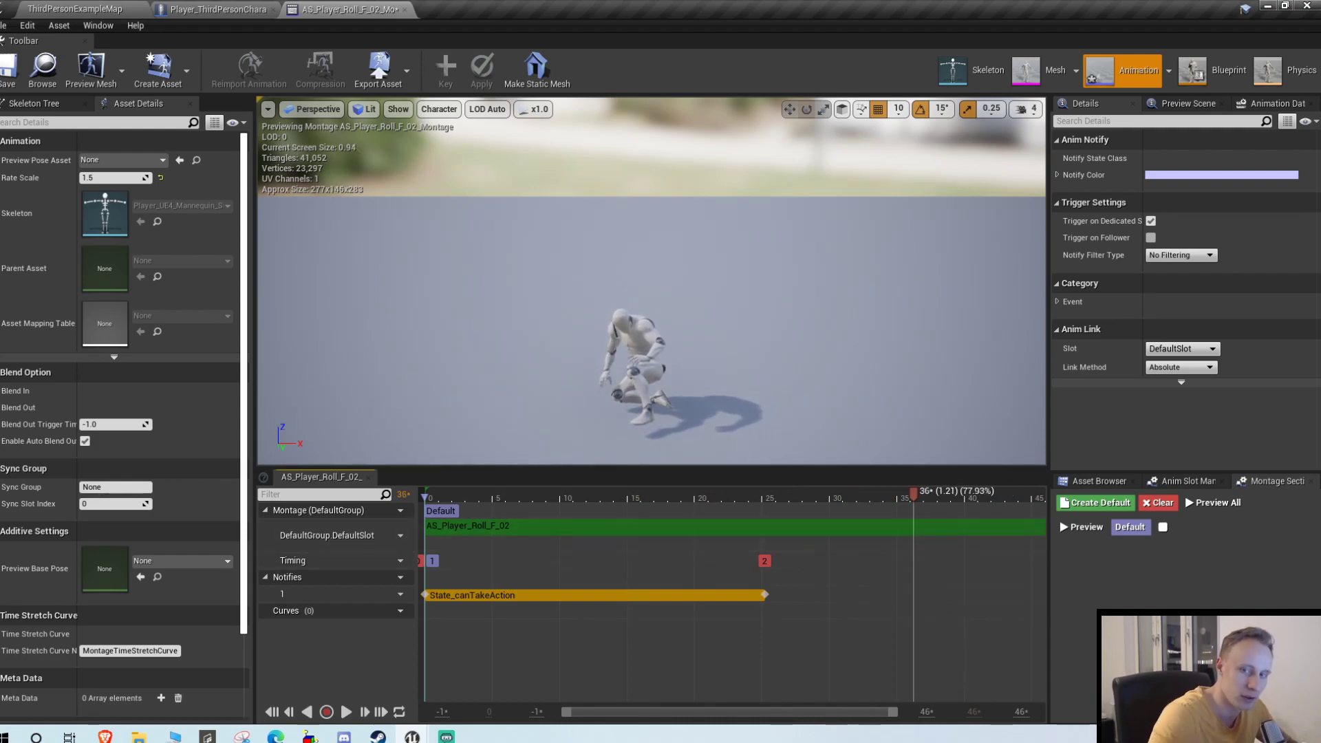
mouse_move(593, 594)
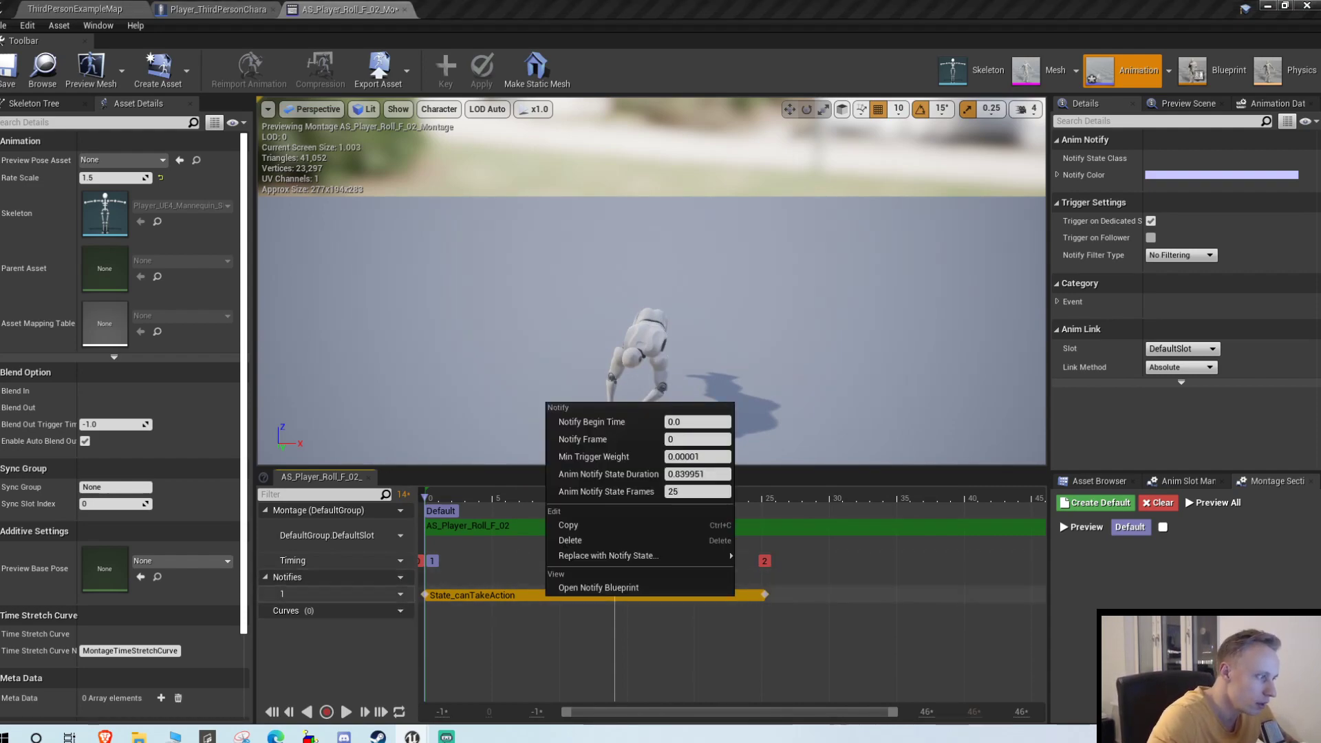
Open the State_canTakeAction notify Blueprint from the montage's notify.
left_click(598, 587)
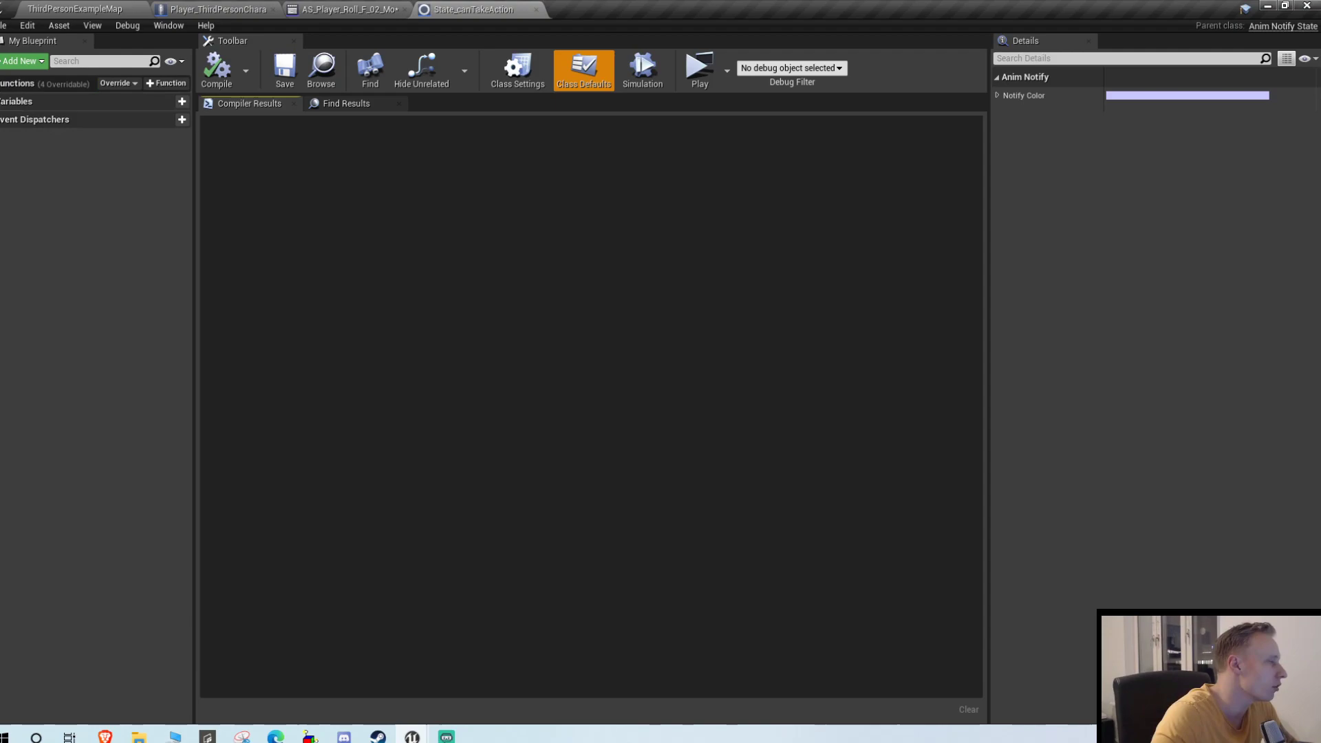
Override the Received Notify Begin function and open its graph.
left_click(115, 83)
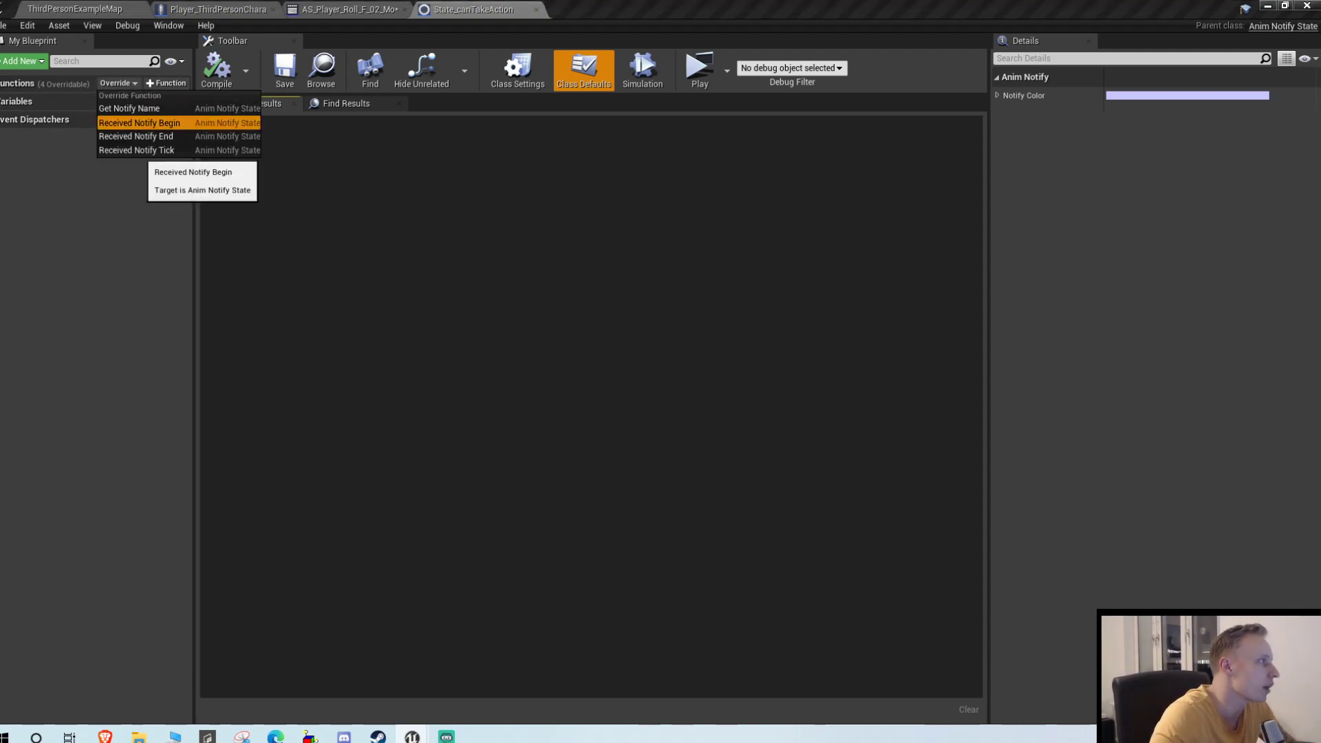
left_click(140, 122)
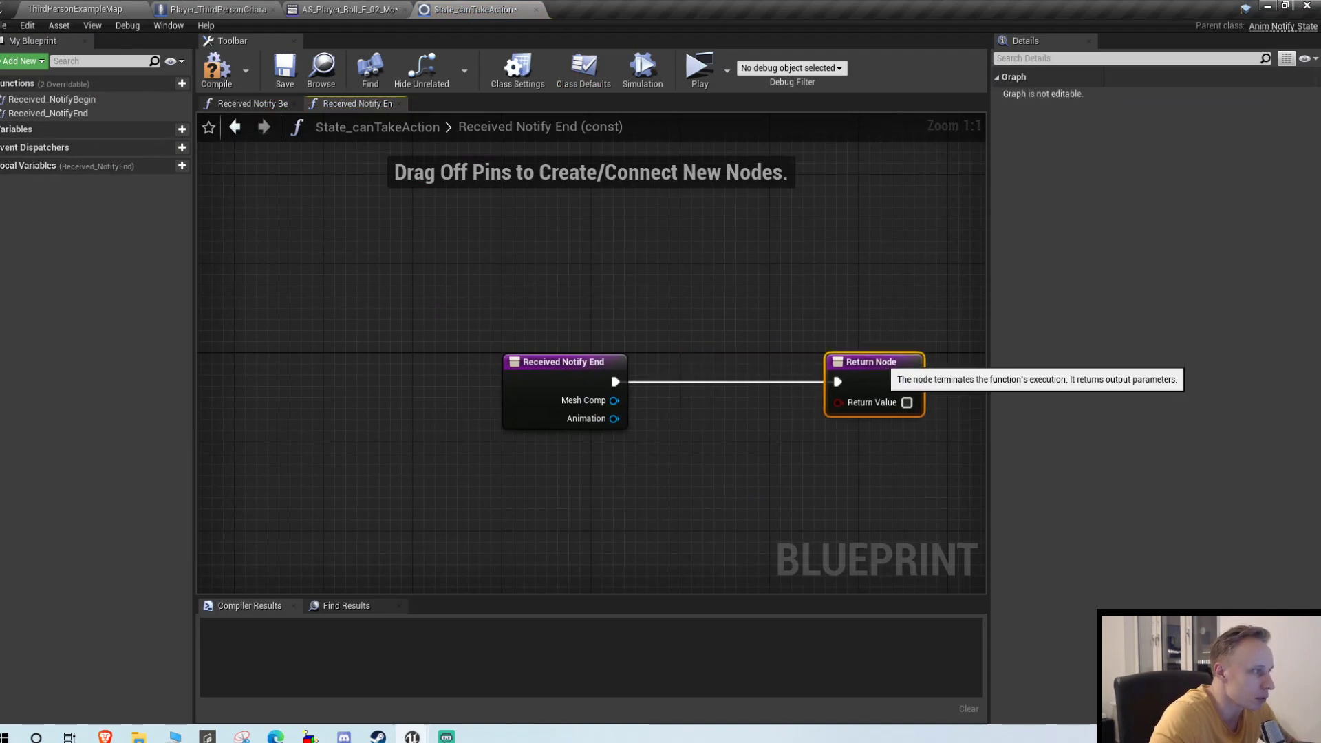
left_click(250, 102)
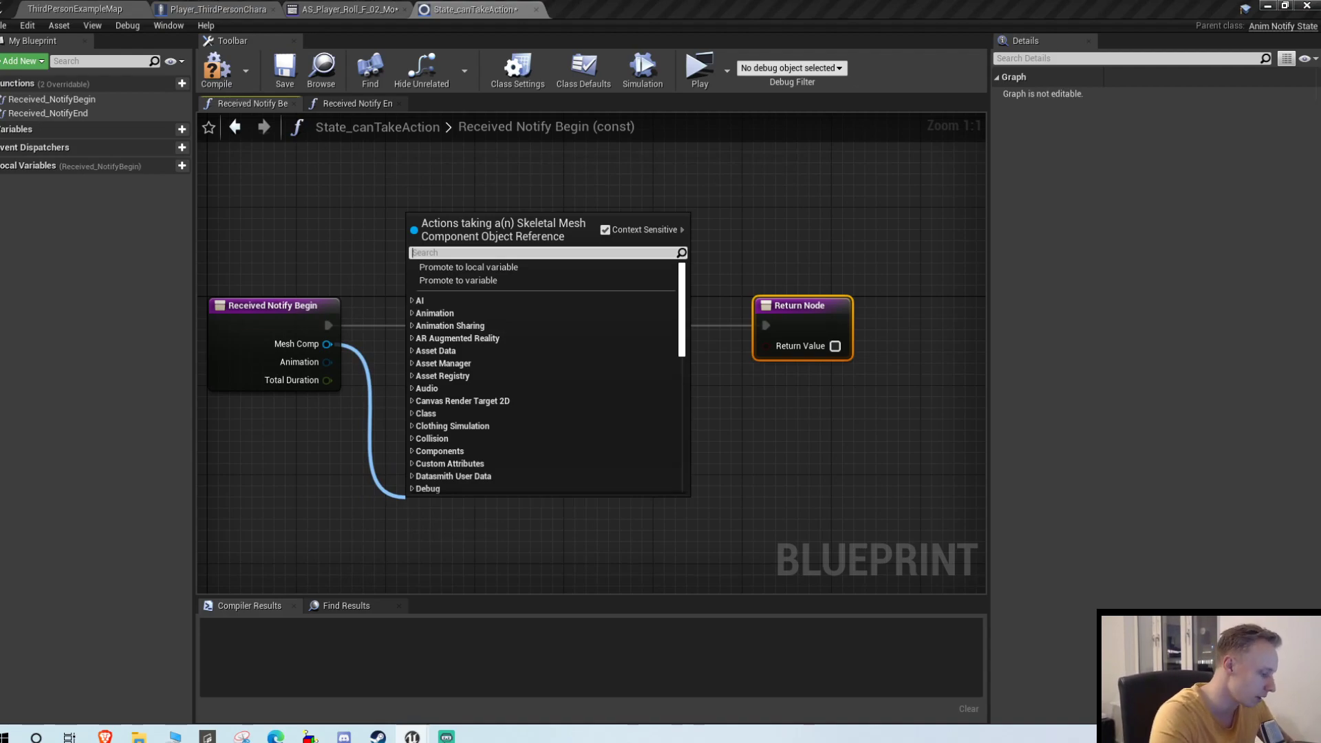
Add Get Owner, Cast To Player_ThirdPersonCharacter, and SET Can Take Action? nodes.
type("cast to p")
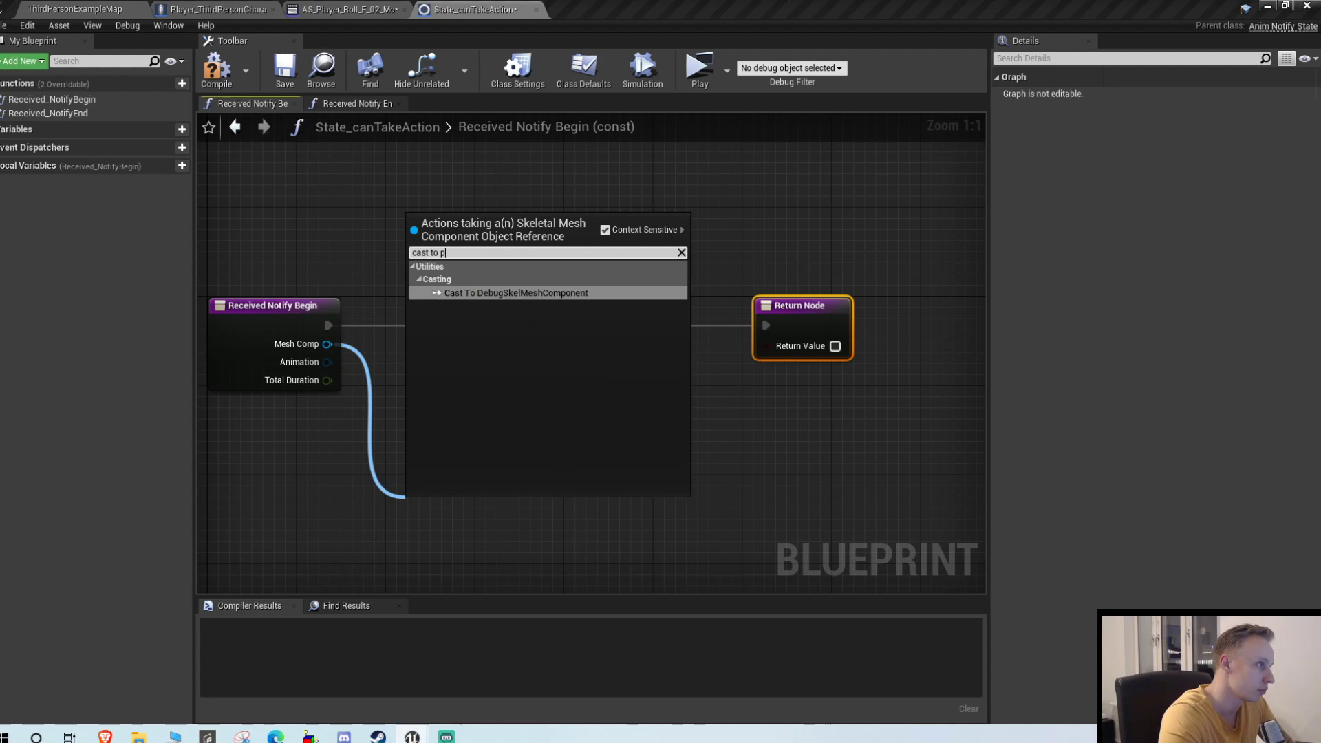
type("cast")
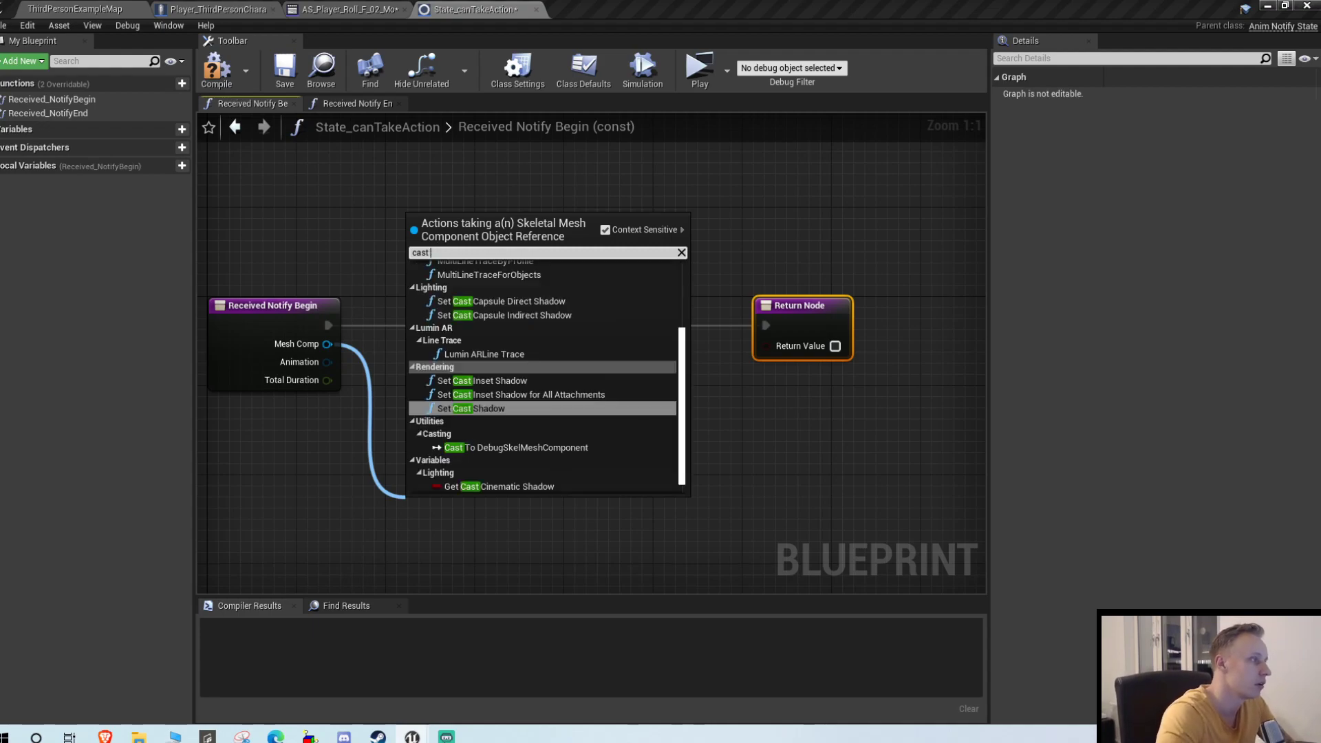
type("get control")
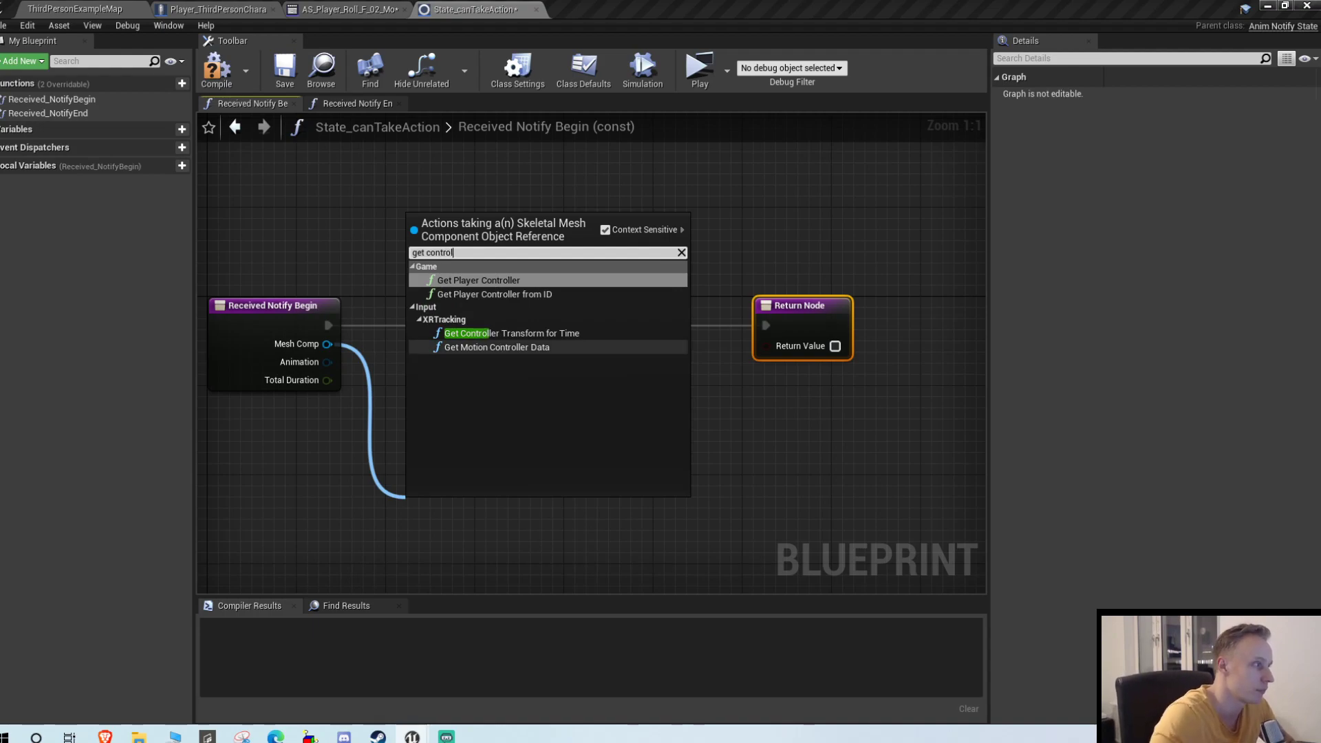
left_click(477, 280)
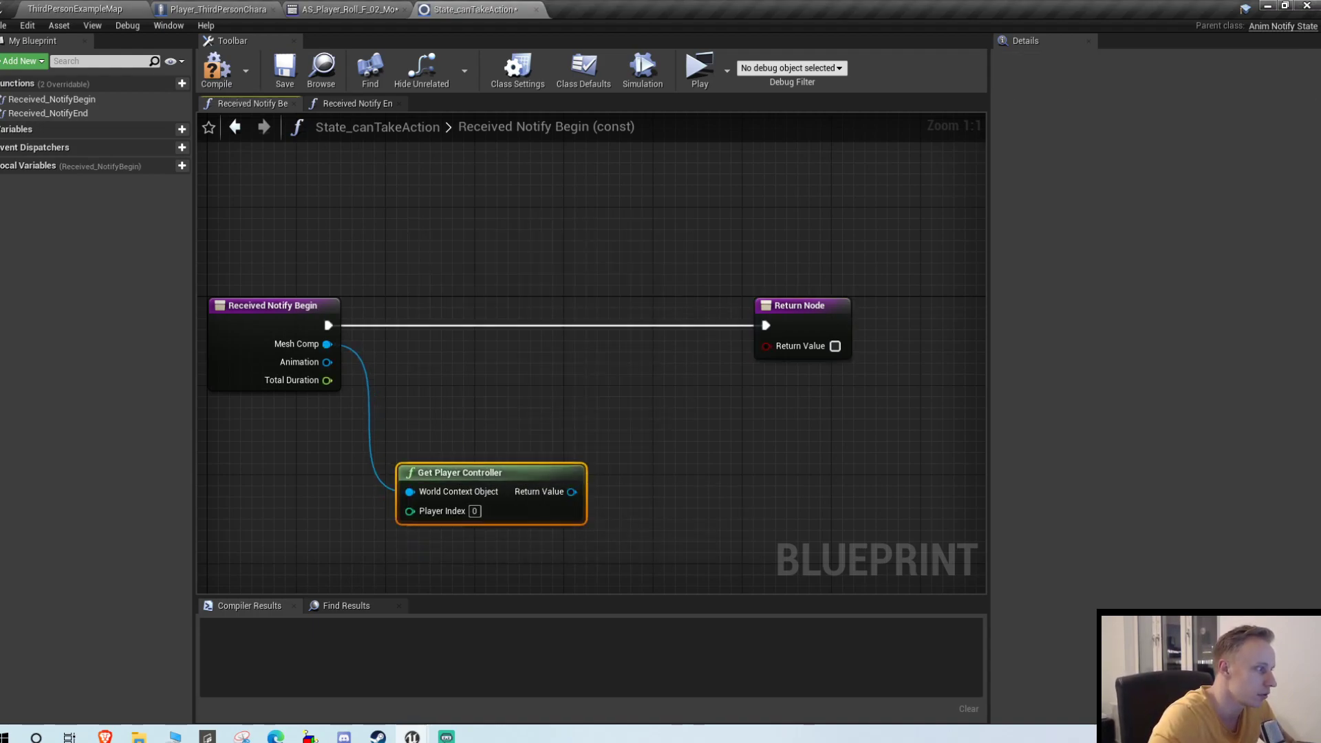
mouse_move(459, 472)
type("cast to play")
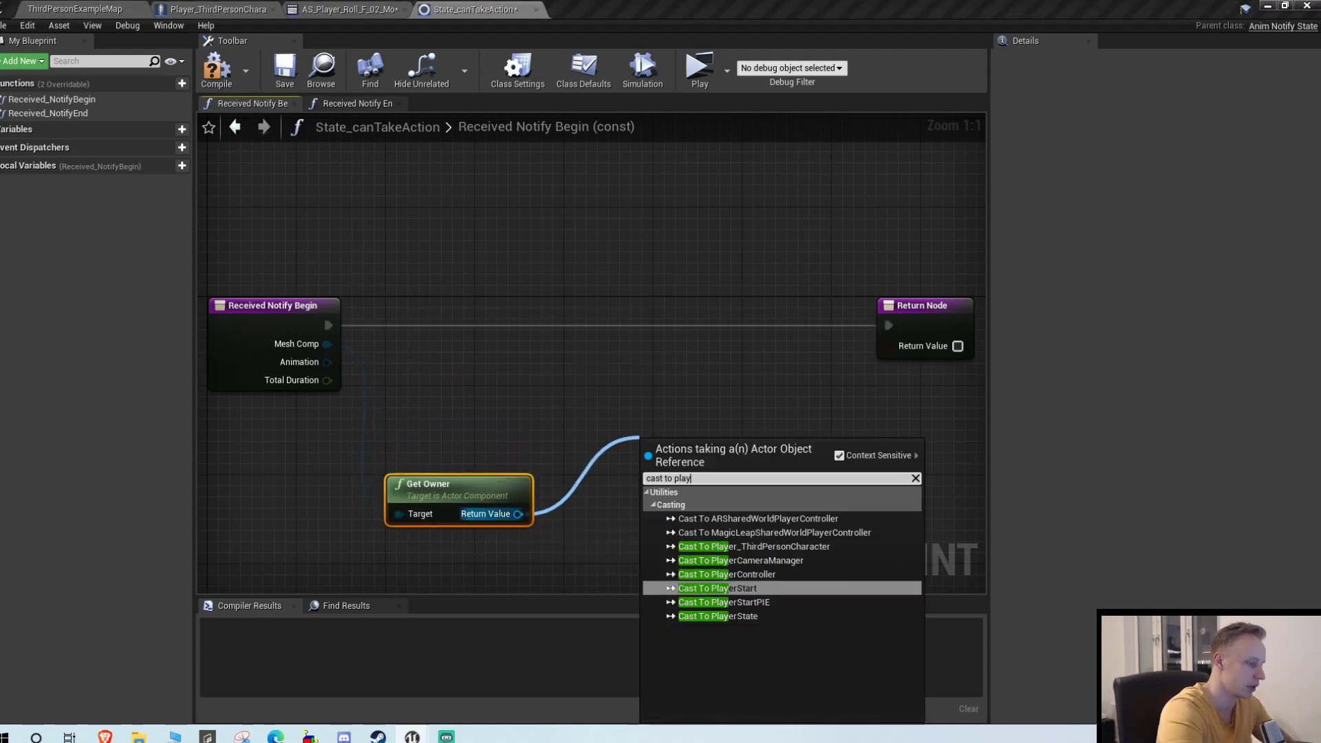
left_click(753, 545)
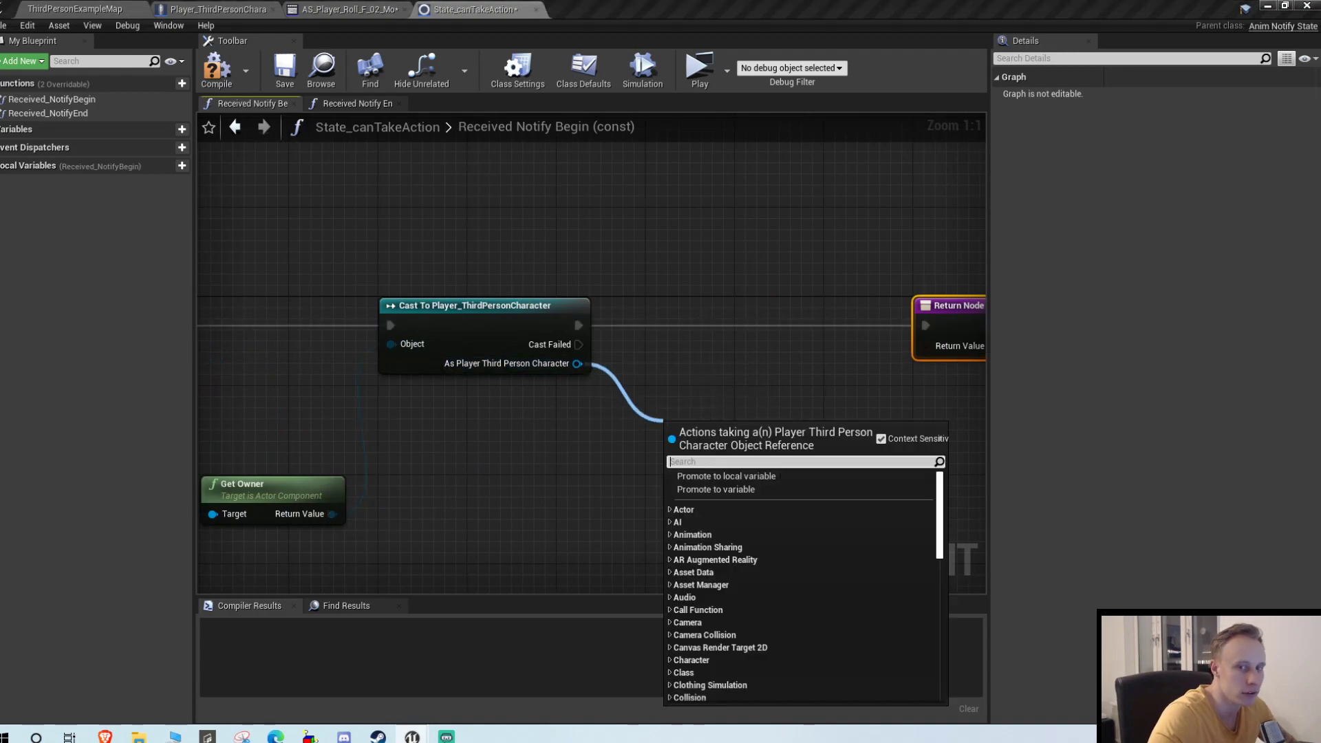
type("can take")
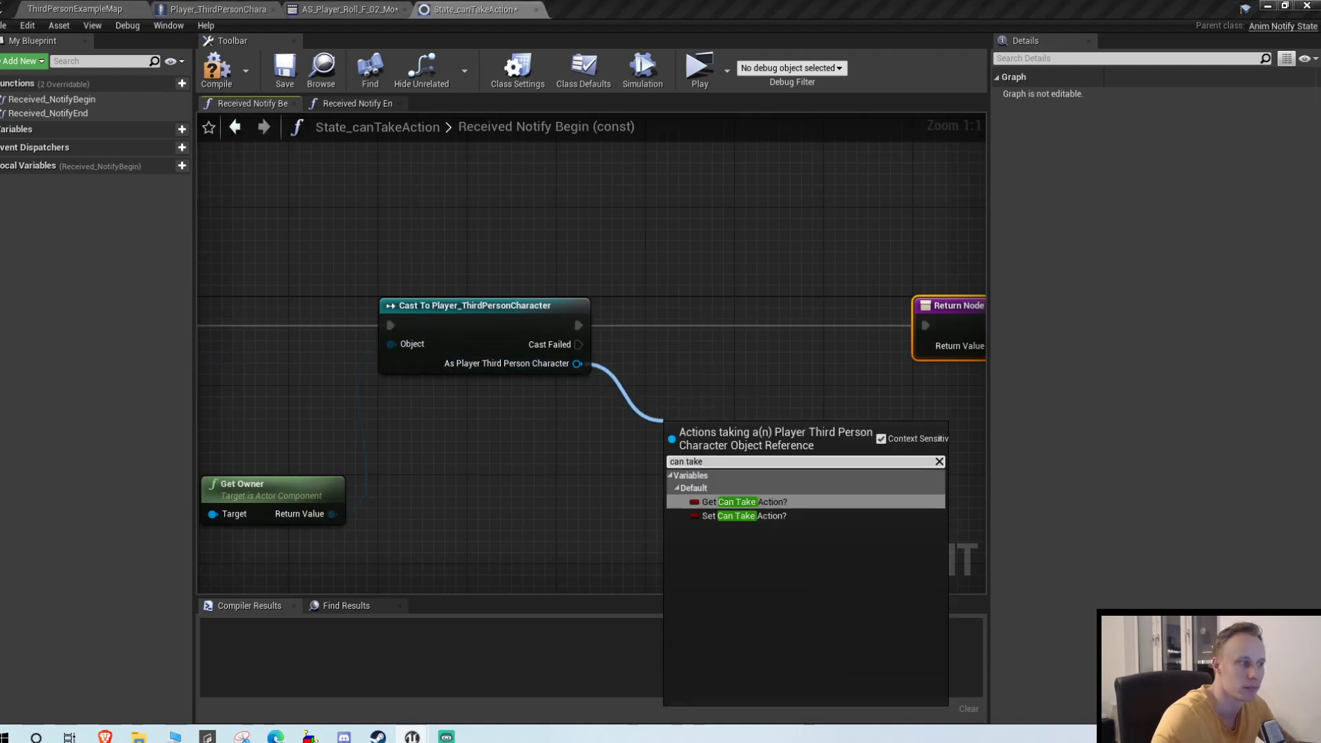
left_click(744, 515)
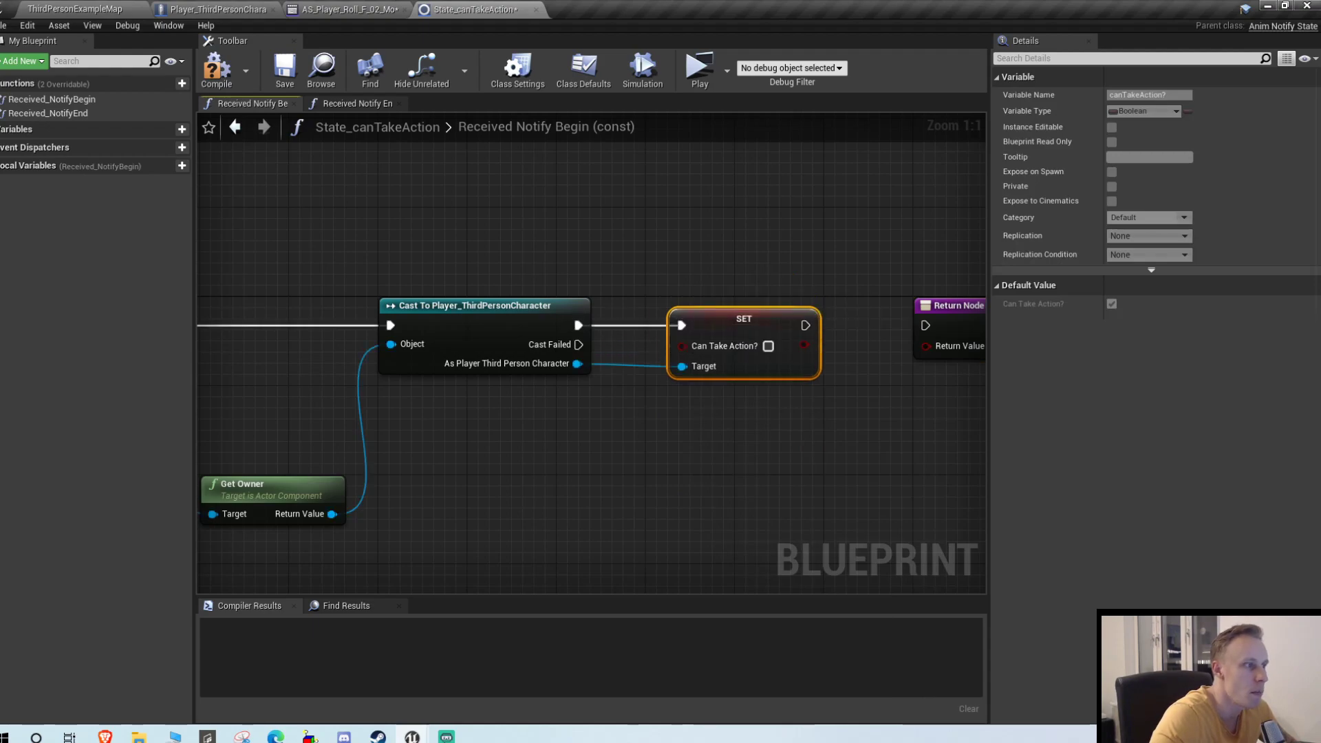
scroll("down", 3)
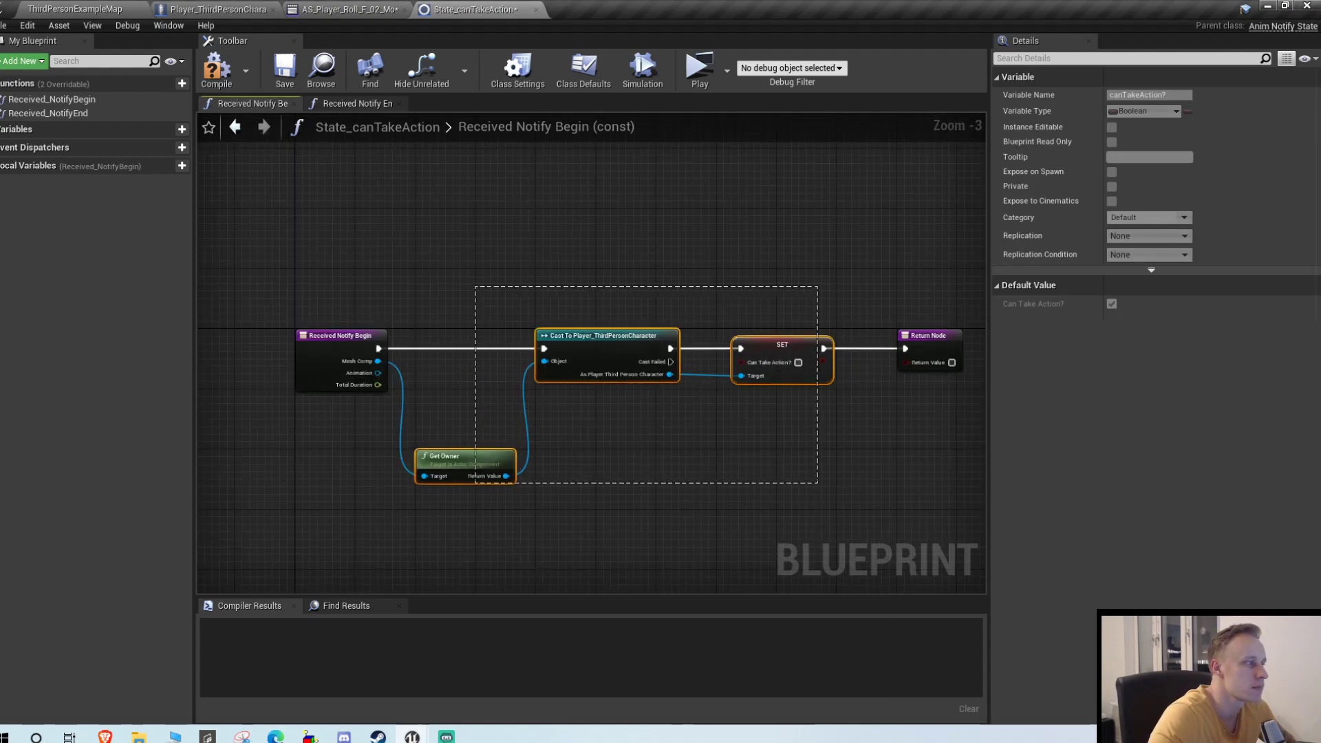
left_click(356, 102)
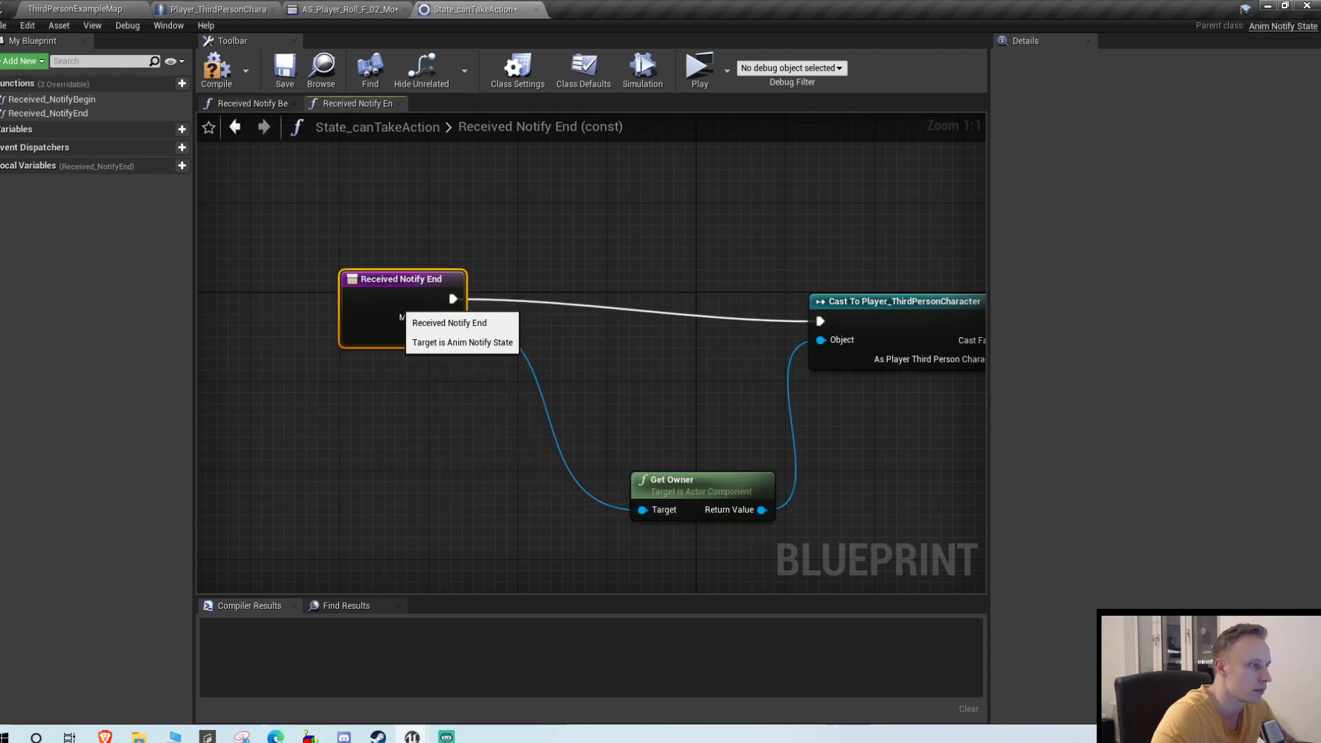
Compile State_canTakeAction and switch to the Player_ThirdPersonCharacter Event Graph.
left_click(217, 70)
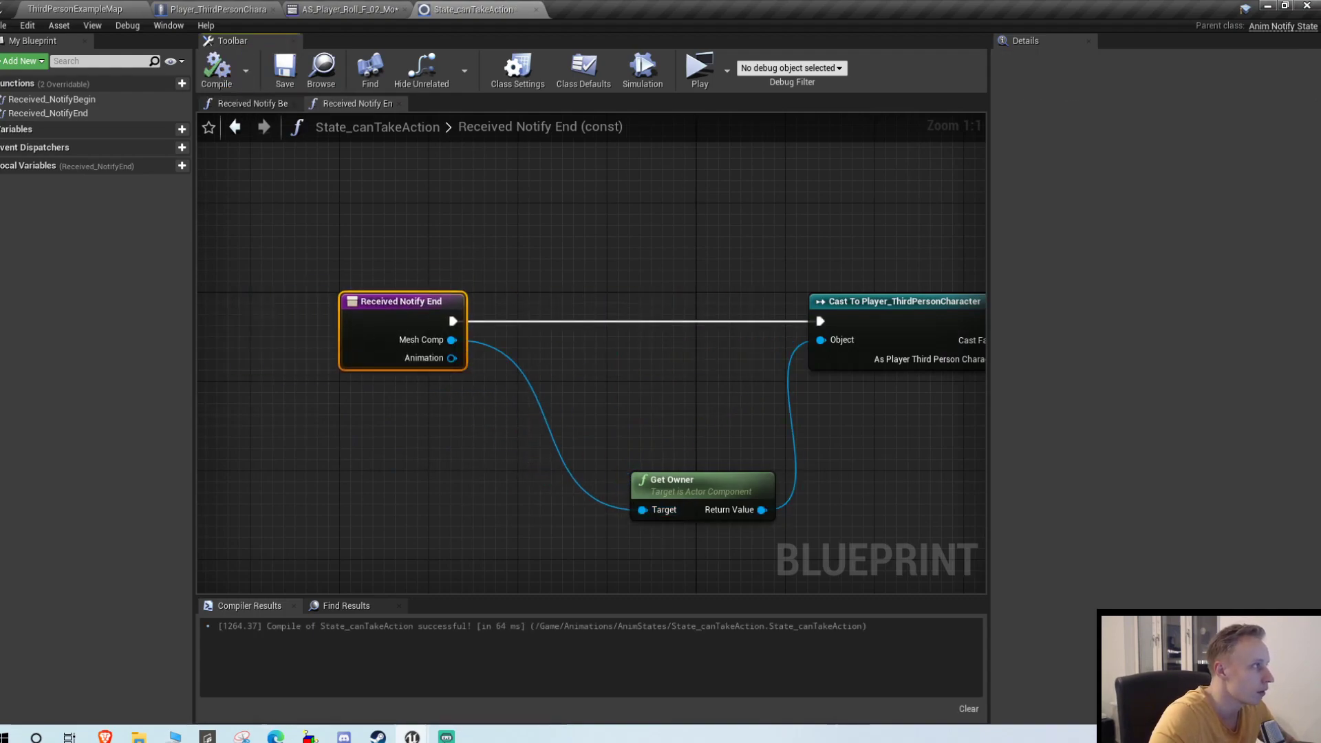
left_click(345, 9)
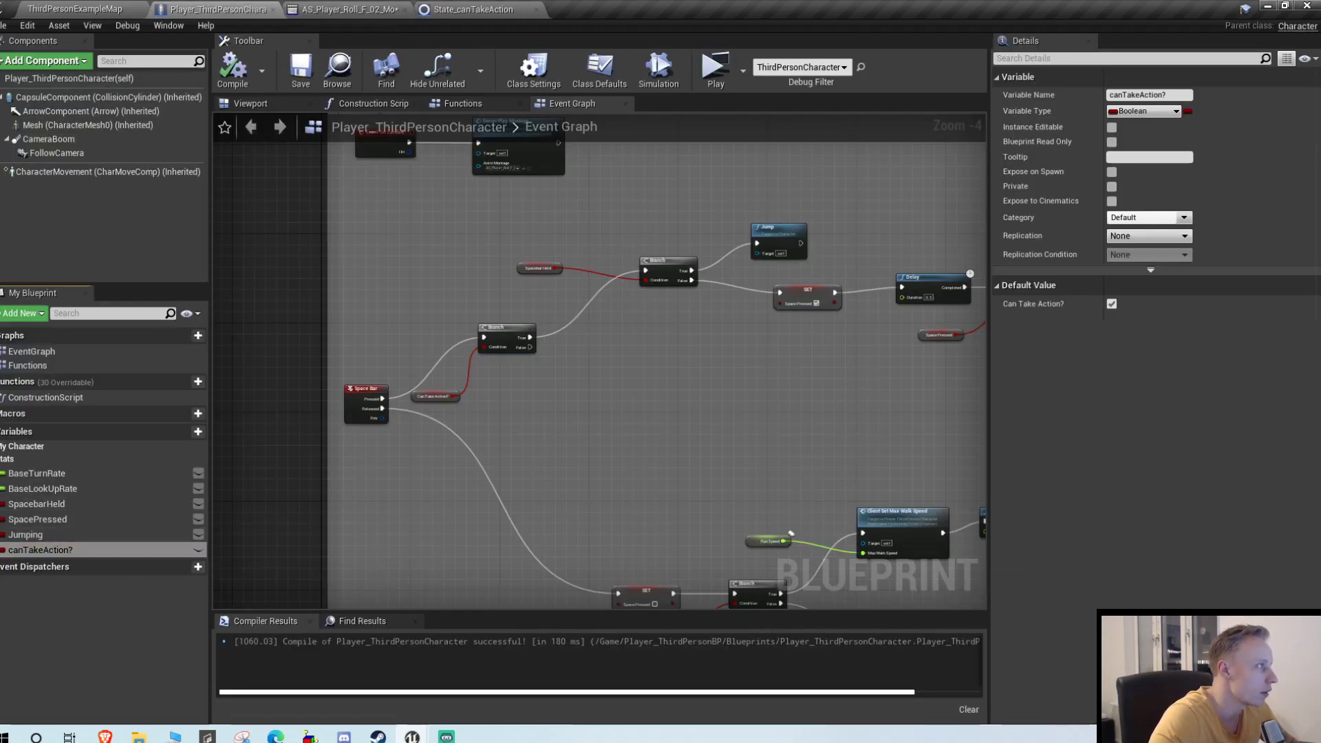
Review the notify-begin and notify-end functions against the character Event Graph's canTakeAction logic.
left_click(476, 9)
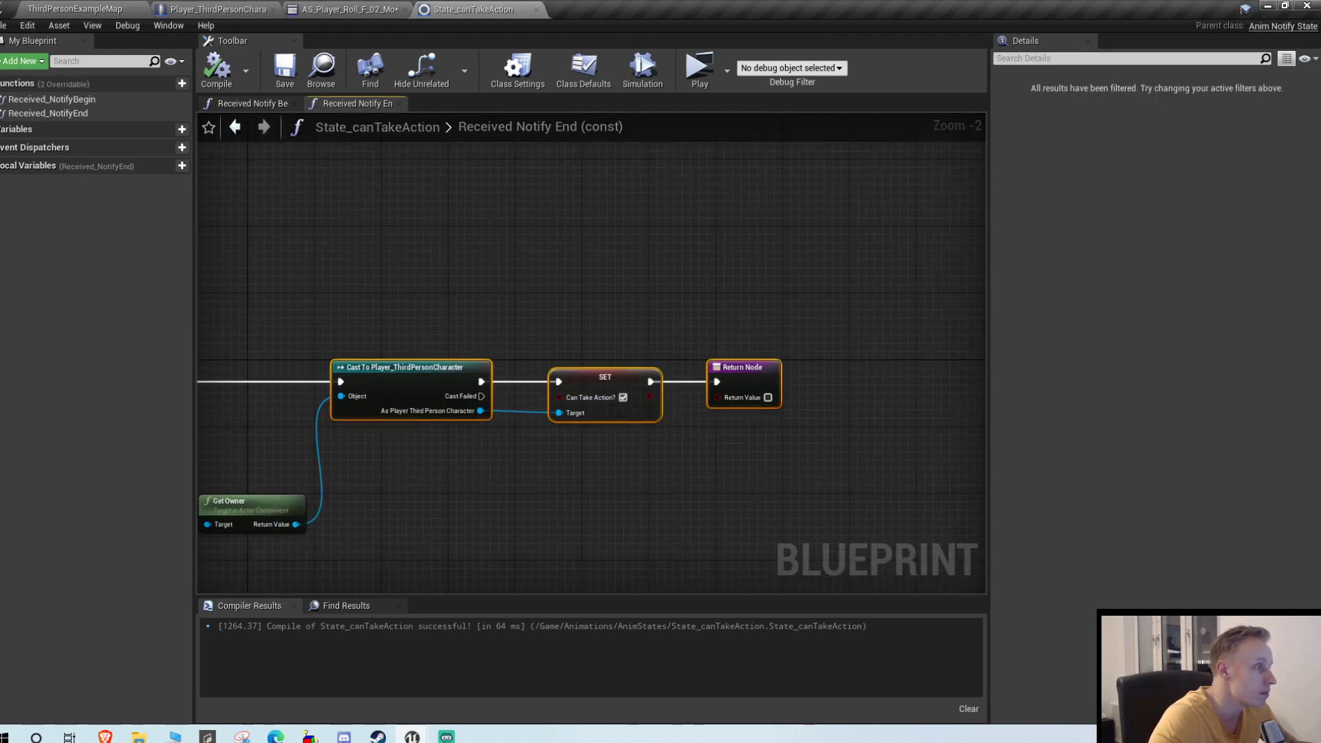
left_click(75, 9)
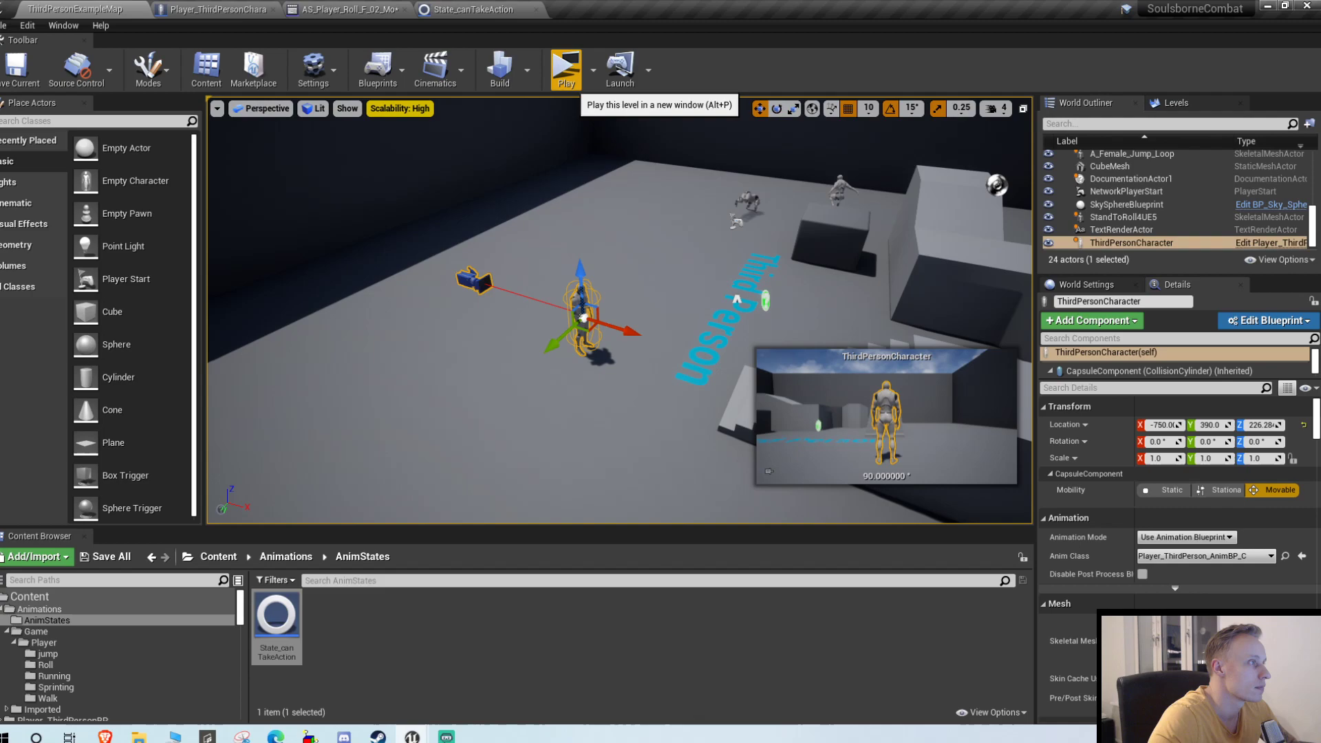
left_click(565, 68)
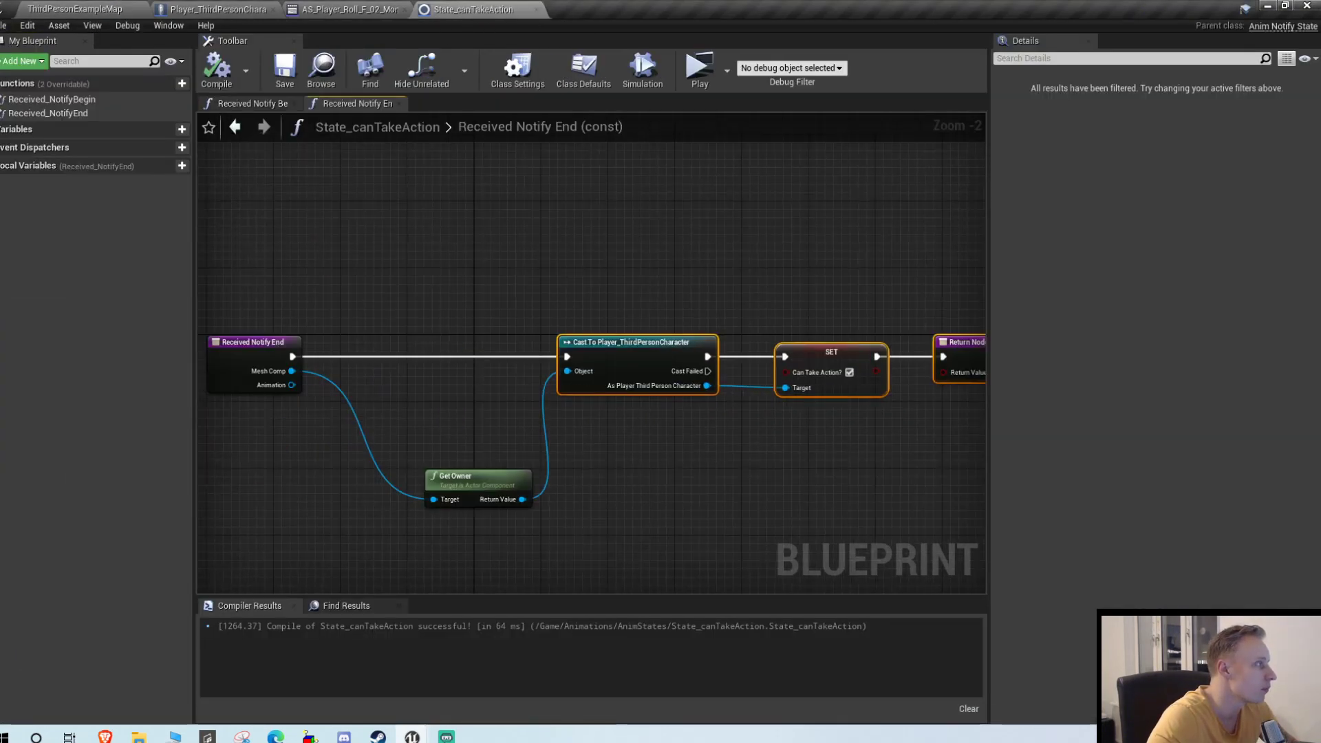
left_click(345, 9)
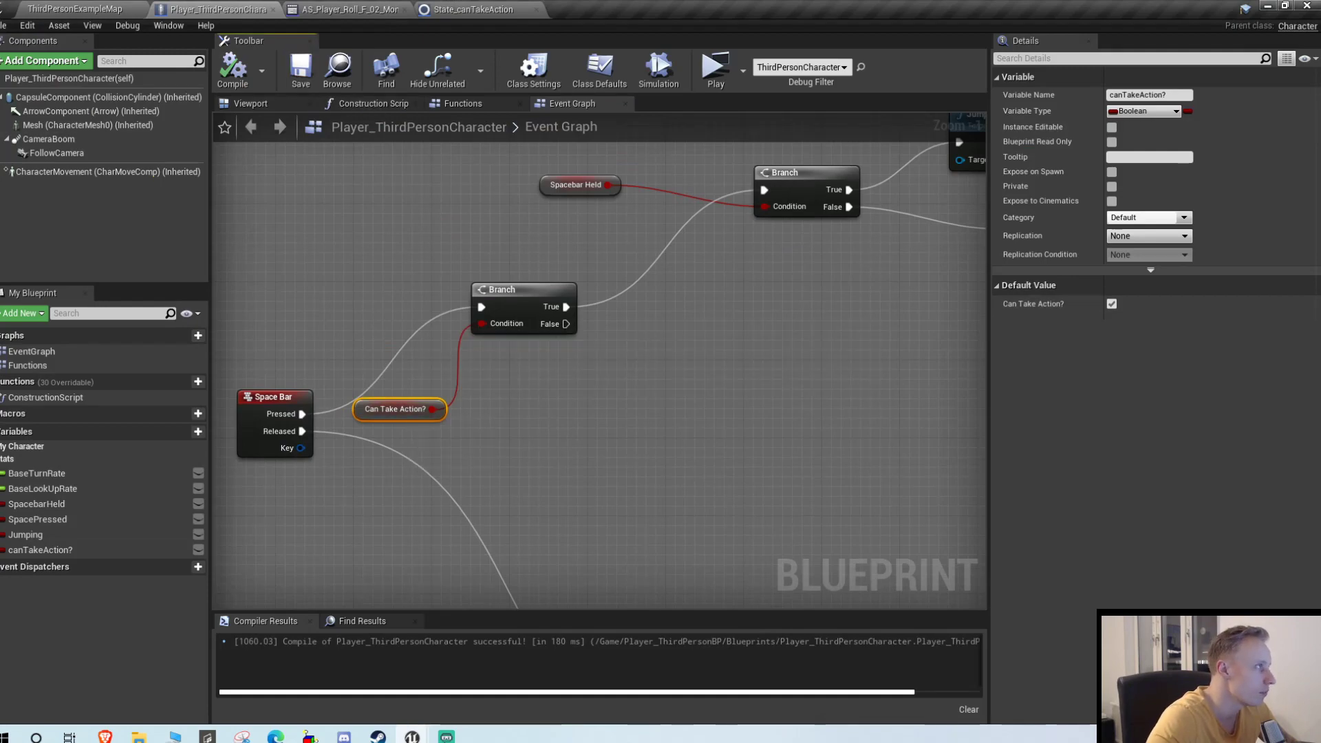
left_click(478, 9)
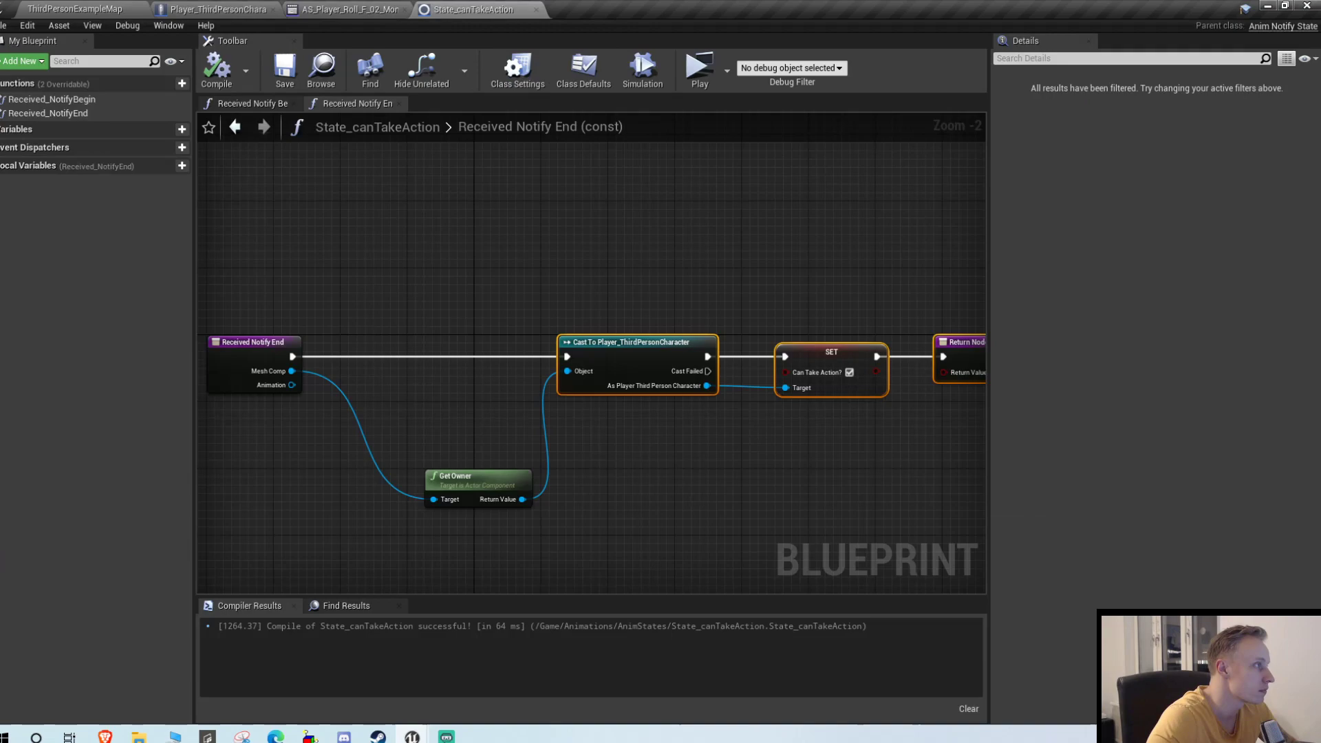
left_click(248, 102)
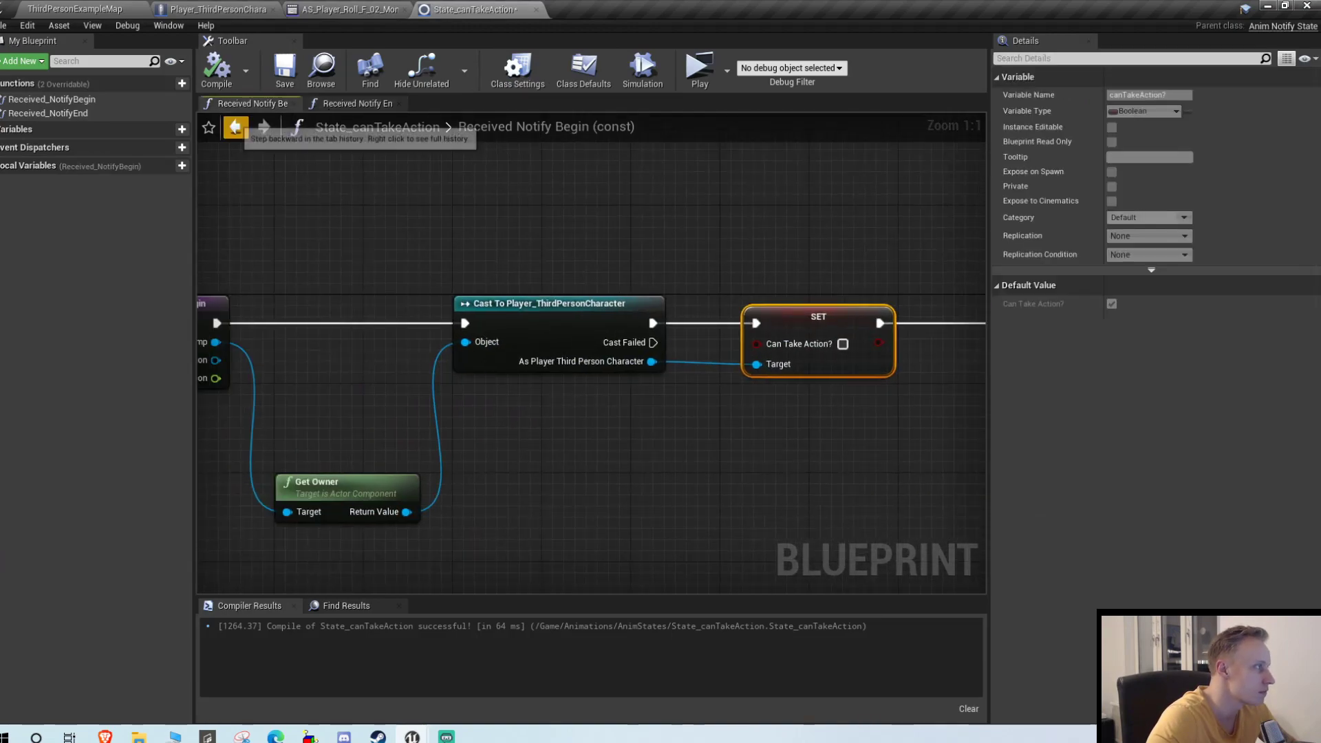
left_click(358, 102)
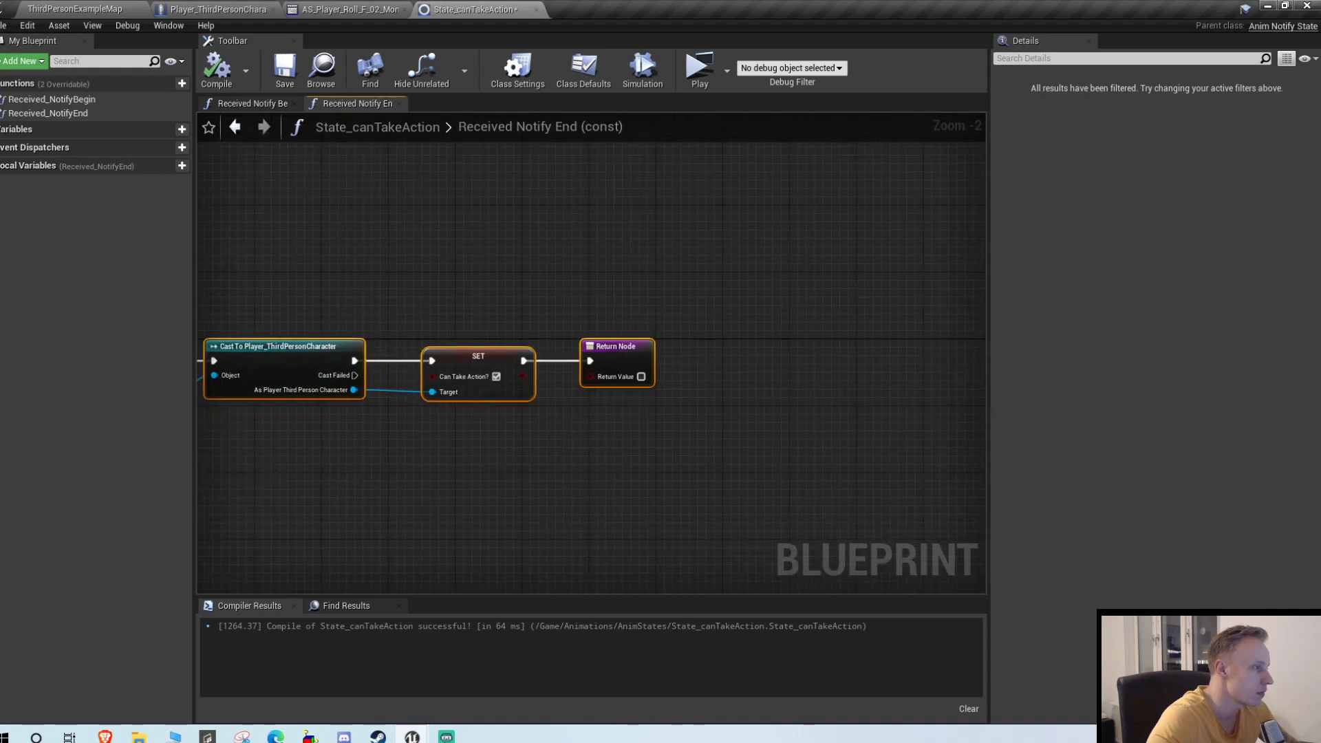
left_click(344, 9)
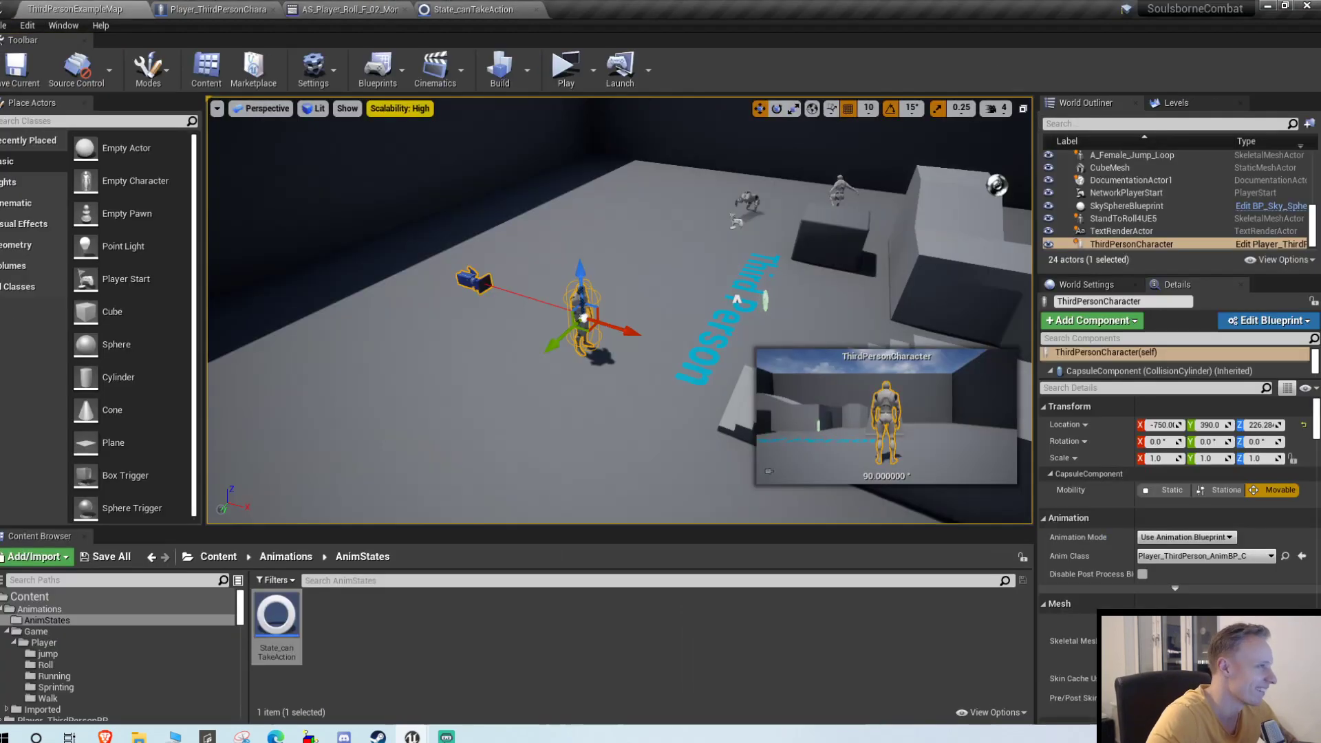
left_click(566, 63)
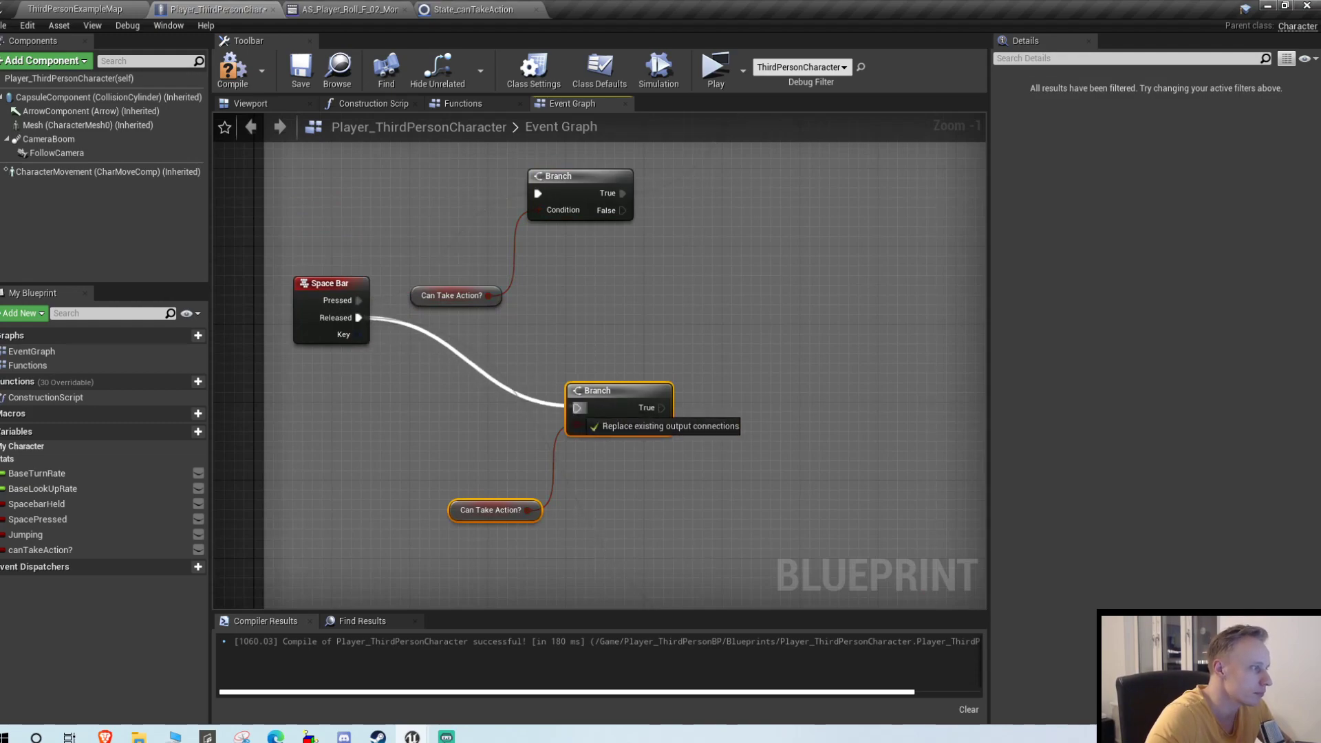
Compile the character blueprint with Space Bar Released gated by a Can Take Action? Branch.
scroll("down", 3)
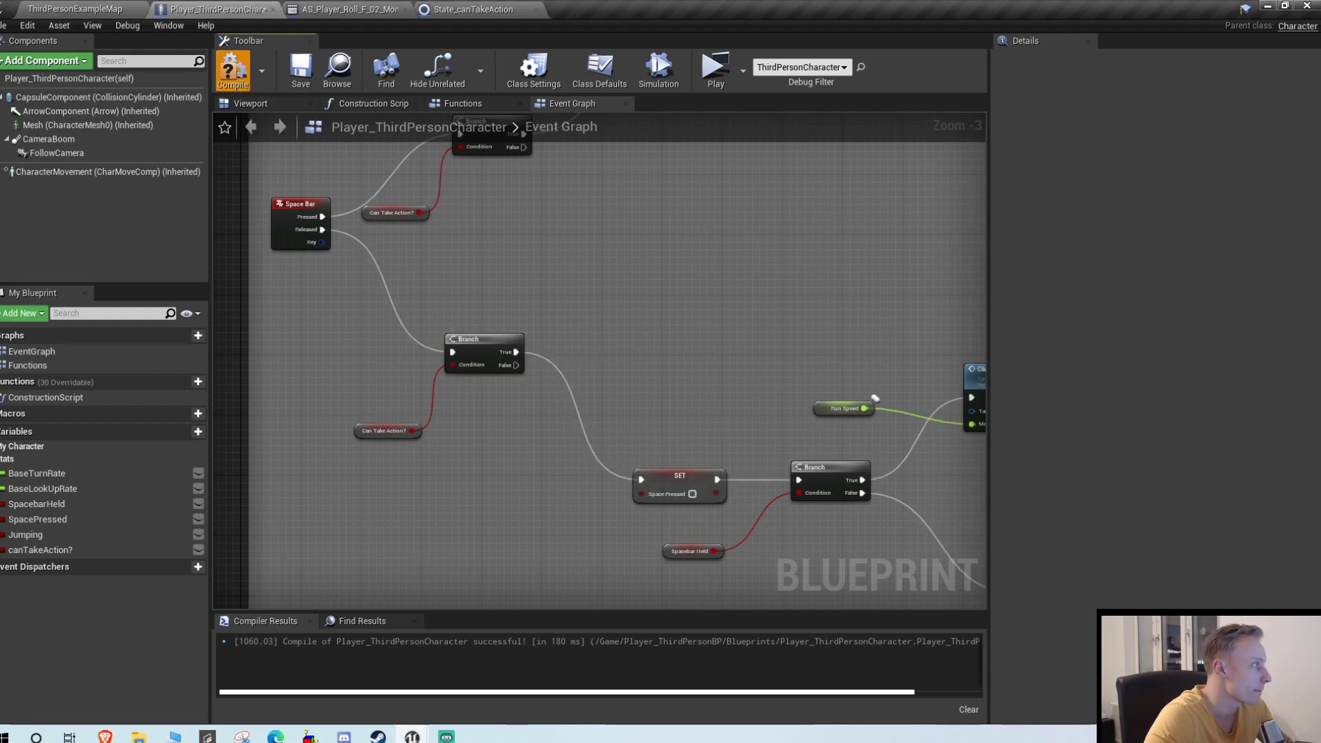
left_click(716, 69)
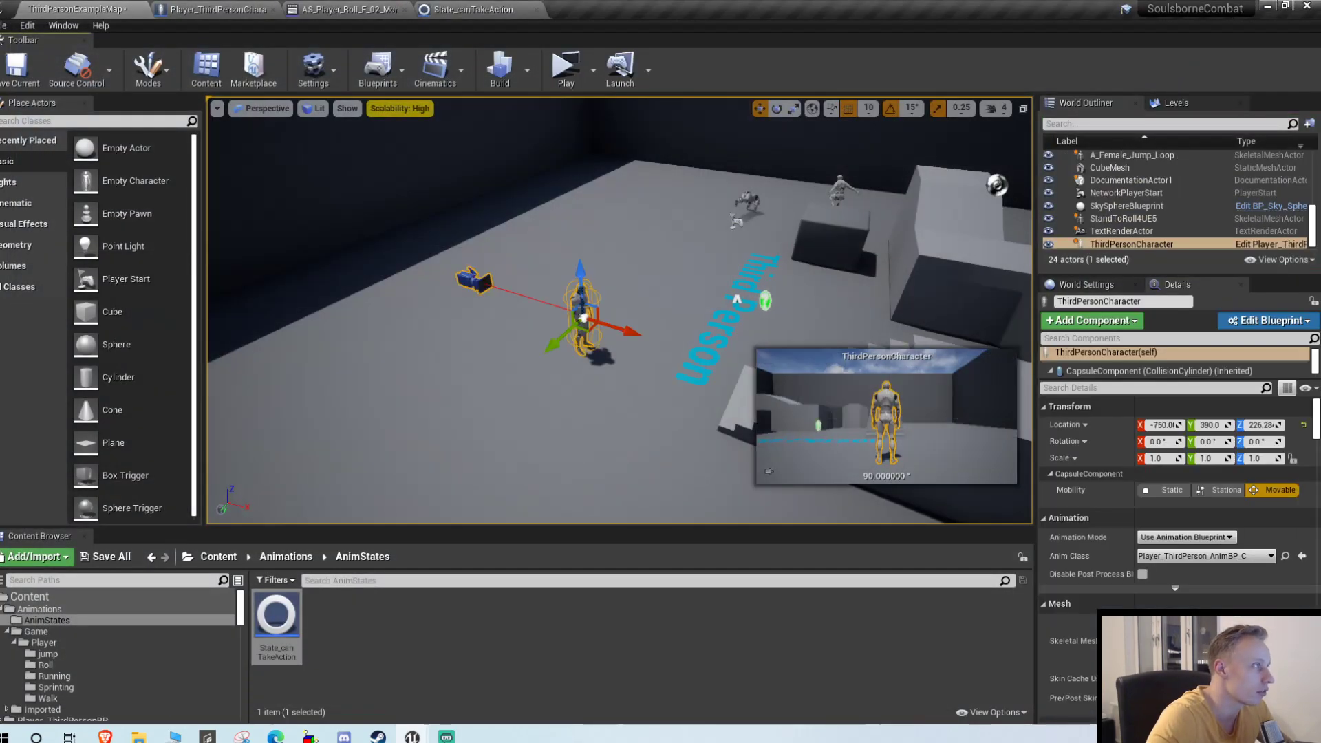
Bring up State_canTakeAction's Received Notify End graph that sets Can Take Action? true.
left_click(345, 9)
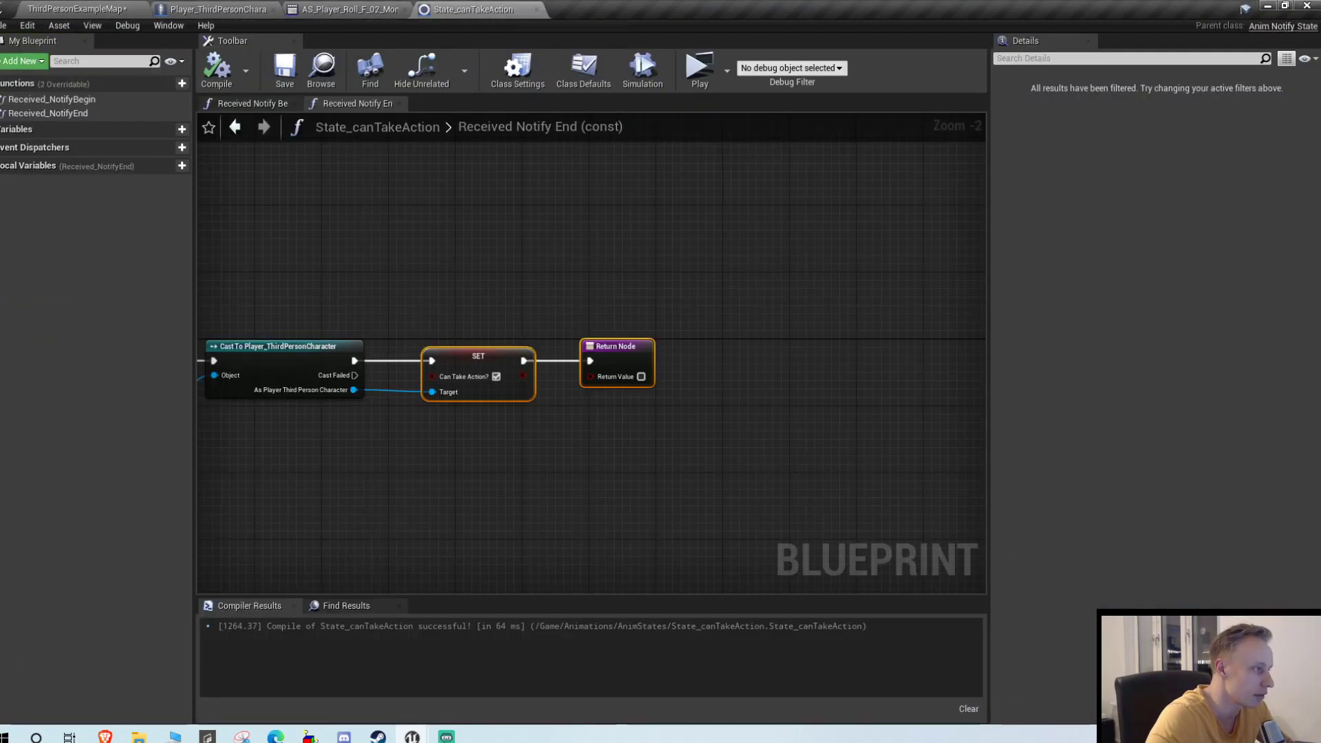
Confirm AS_Player_Roll has the State_canTakeAction notify, then Play the level to test rolling.
left_click(346, 9)
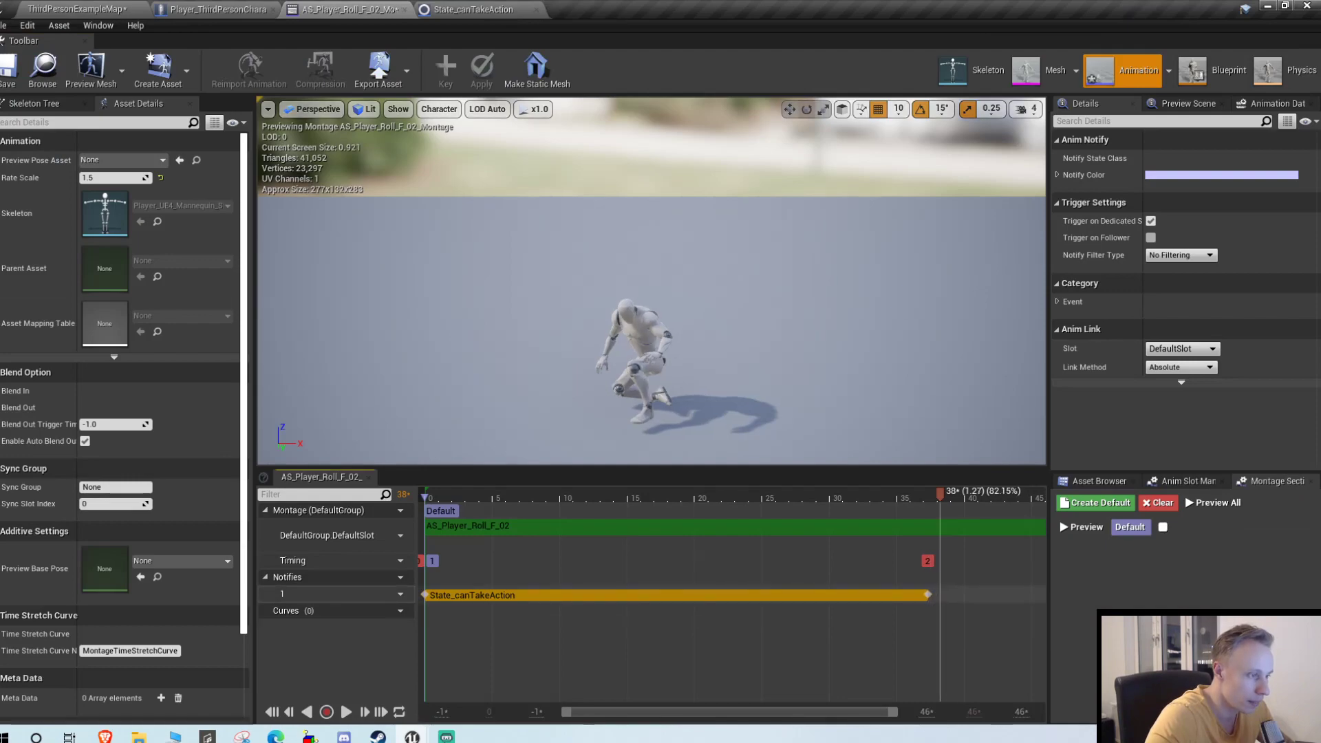
left_click(8, 26)
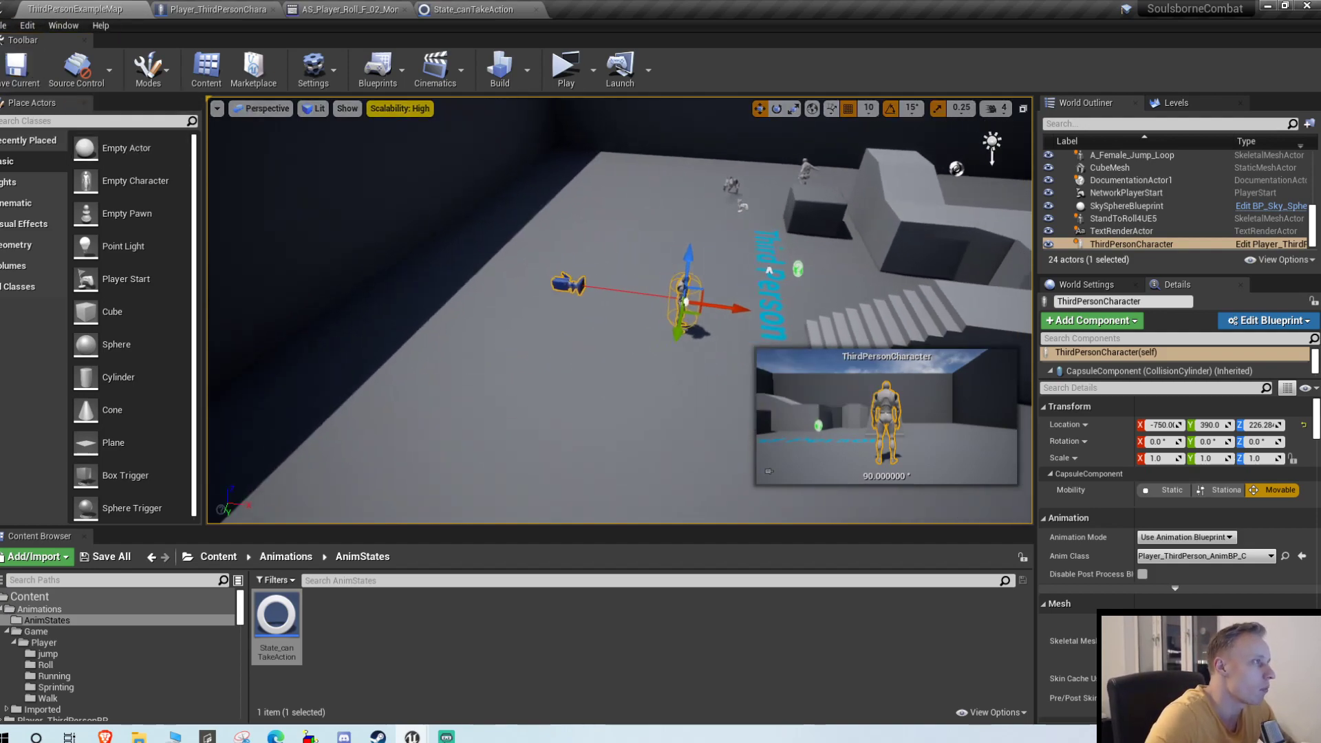
left_click(564, 63)
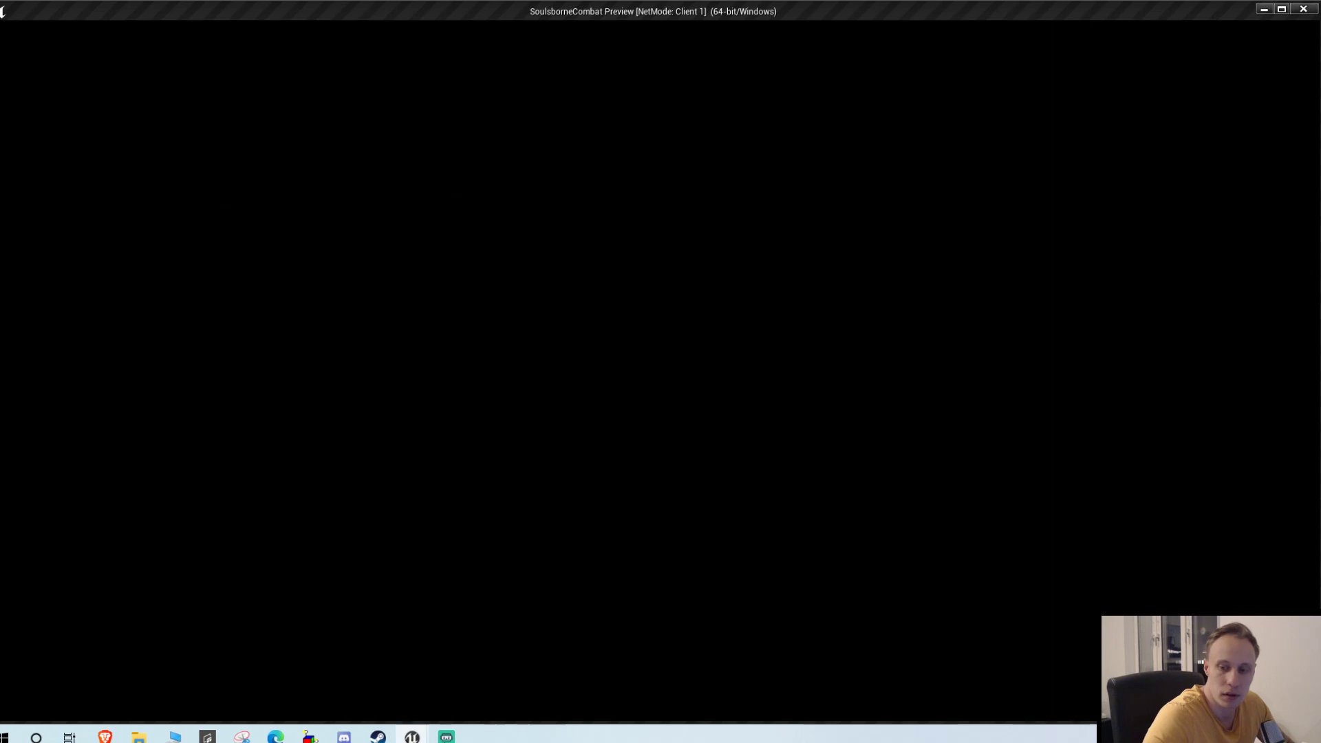